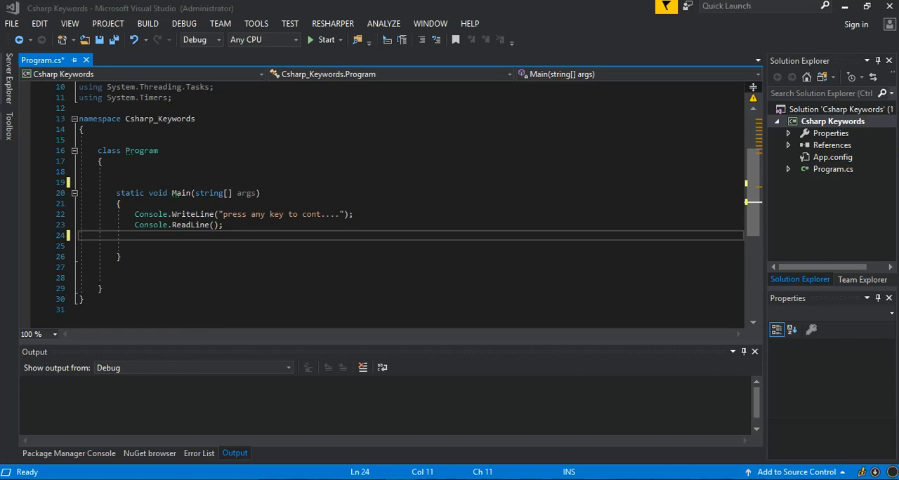
Declare 'public class SyncSocketClient' with empty braces on the line above Main inside Program
left_click(154, 182)
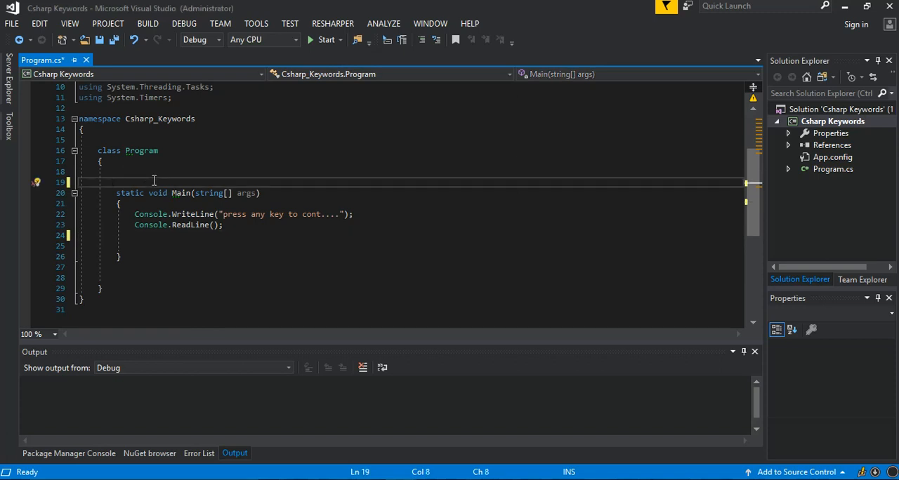
left_click(140, 171)
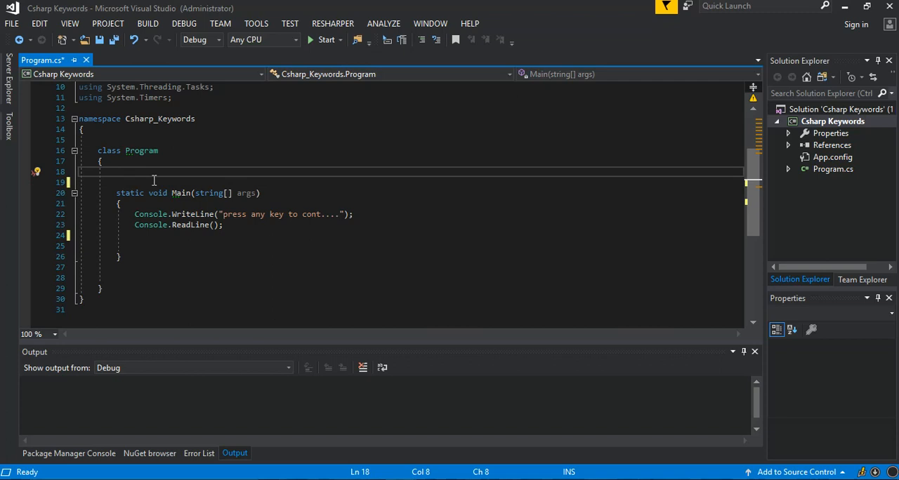
type("pu")
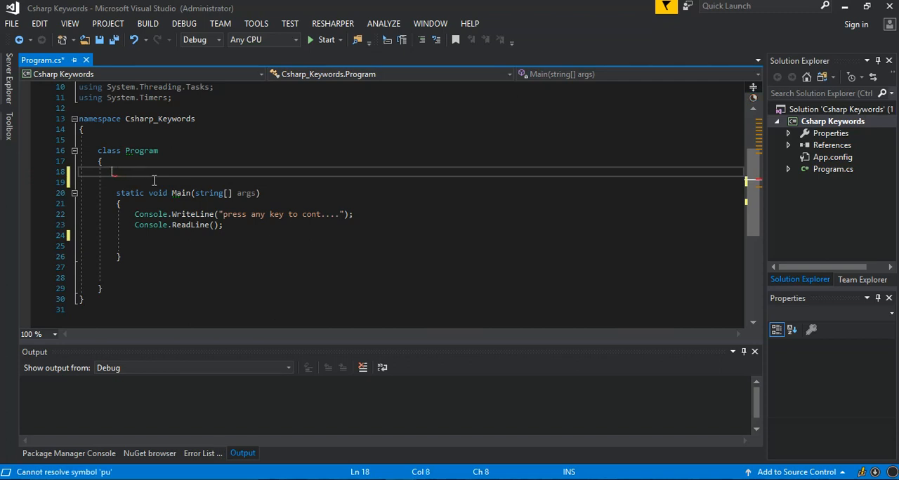
type("p")
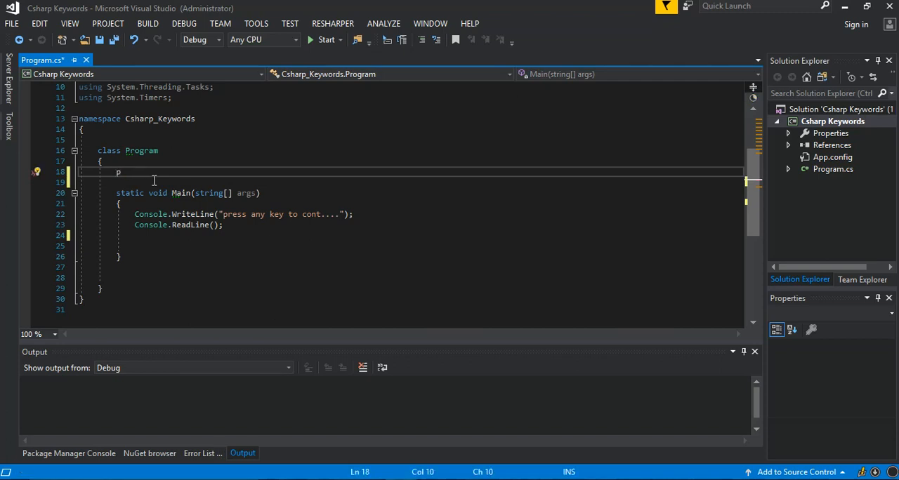
type("ubli")
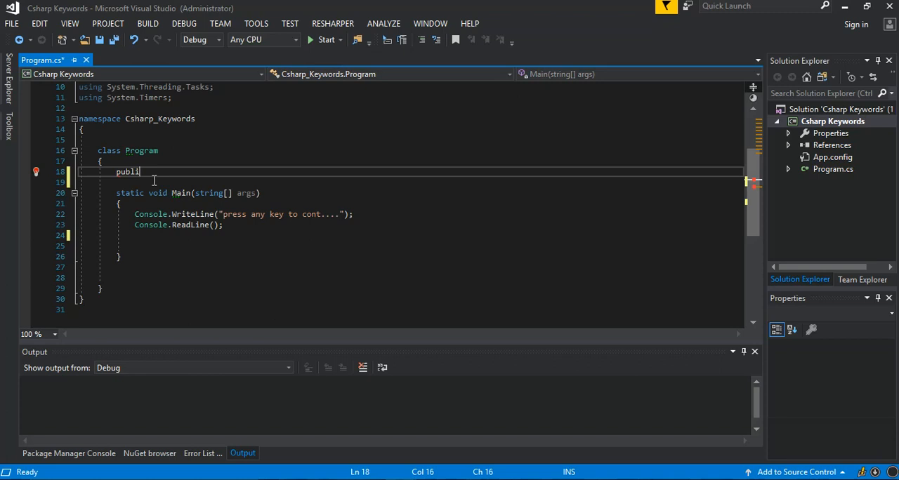
type("c")
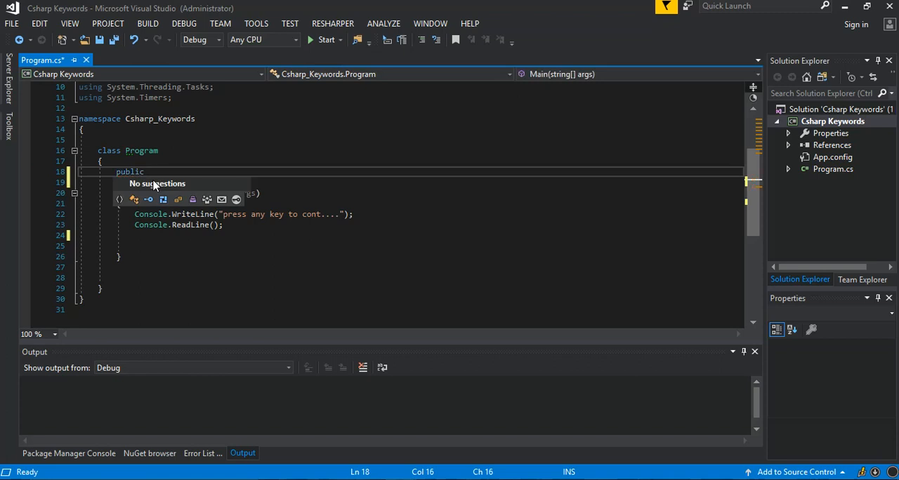
type("class")
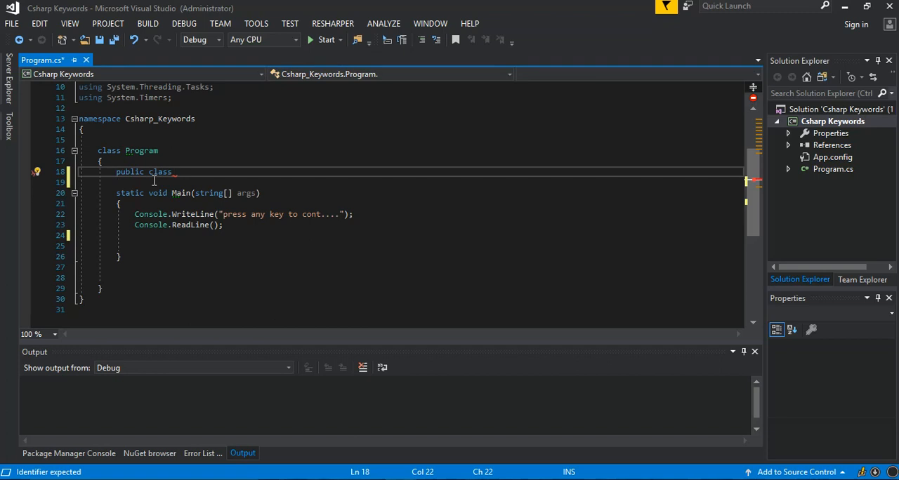
type("Sync")
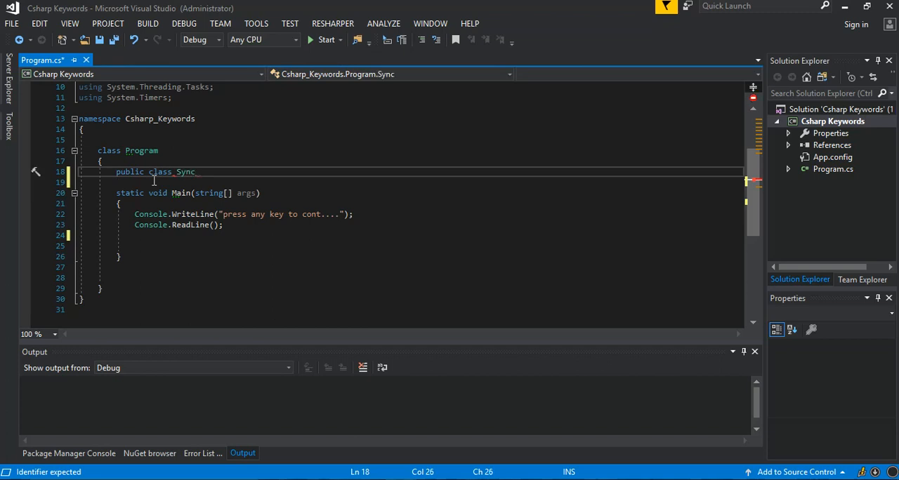
double_click(184, 172)
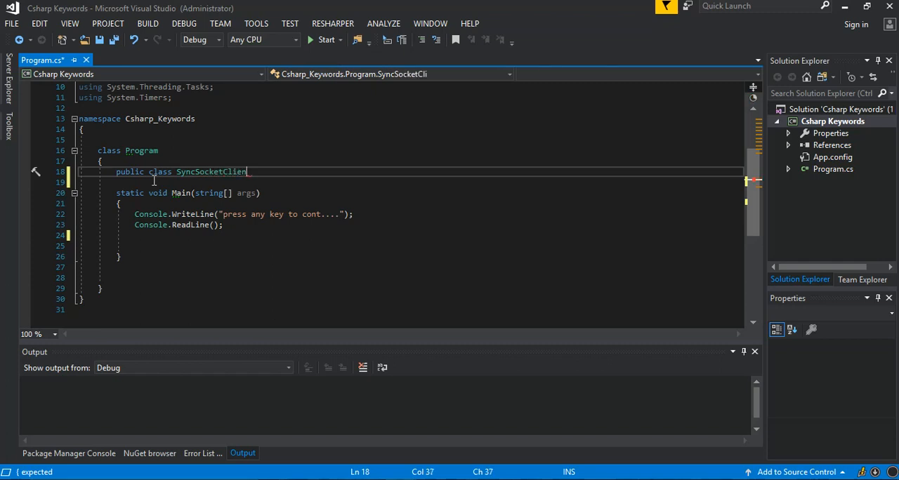
type("t")
left_click(411, 182)
type("{")
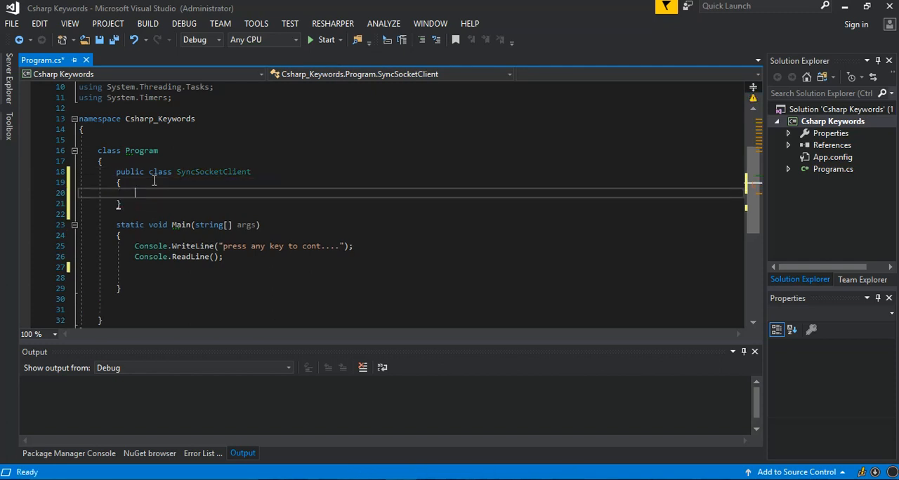
Write 'public static void StartClient()' with an empty body inside SyncSocketClient
type("public sta")
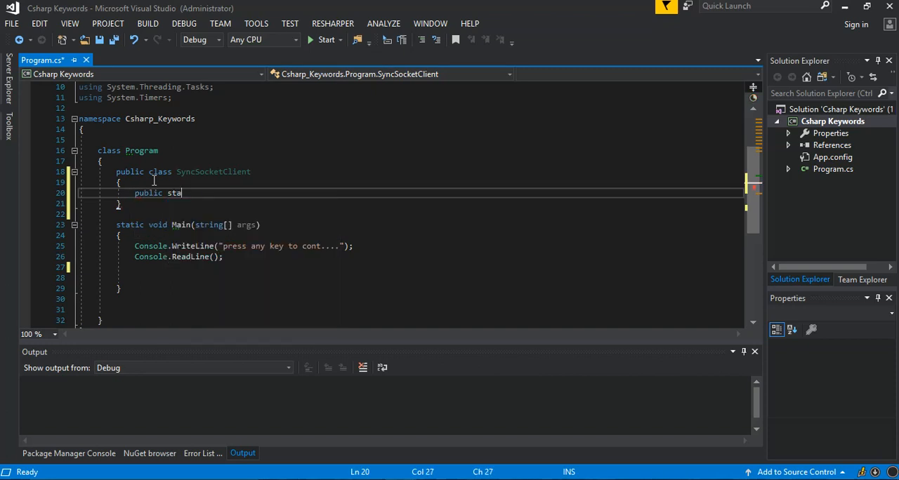
type("tic void")
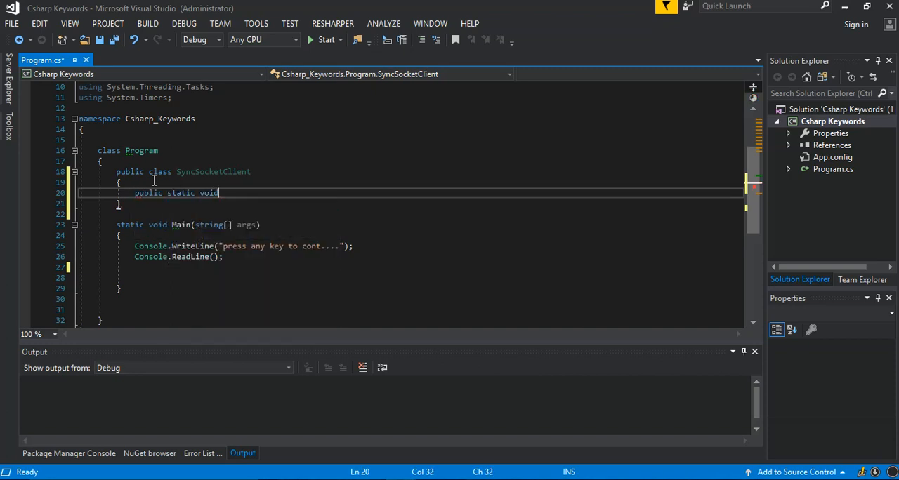
type("St")
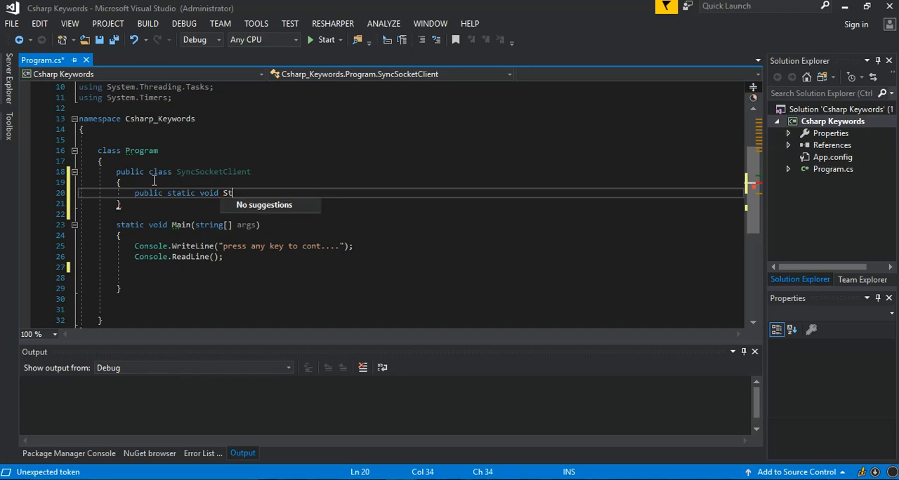
type("artC")
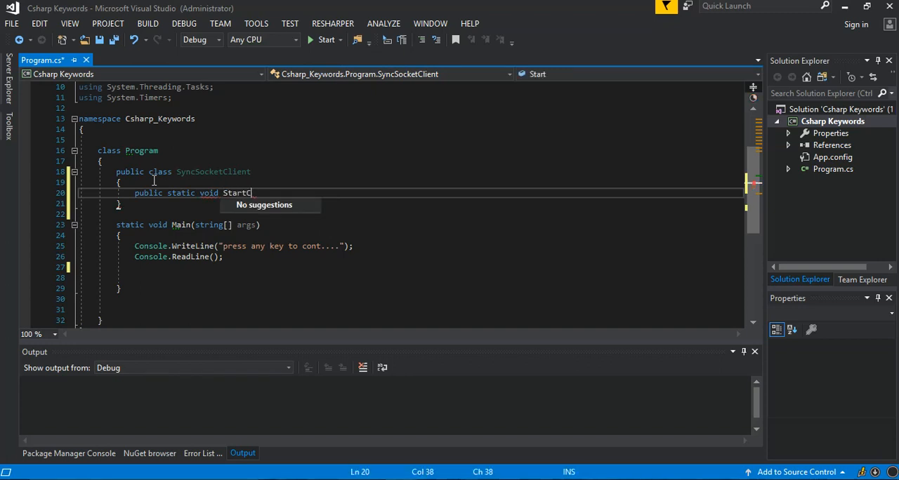
type("lient")
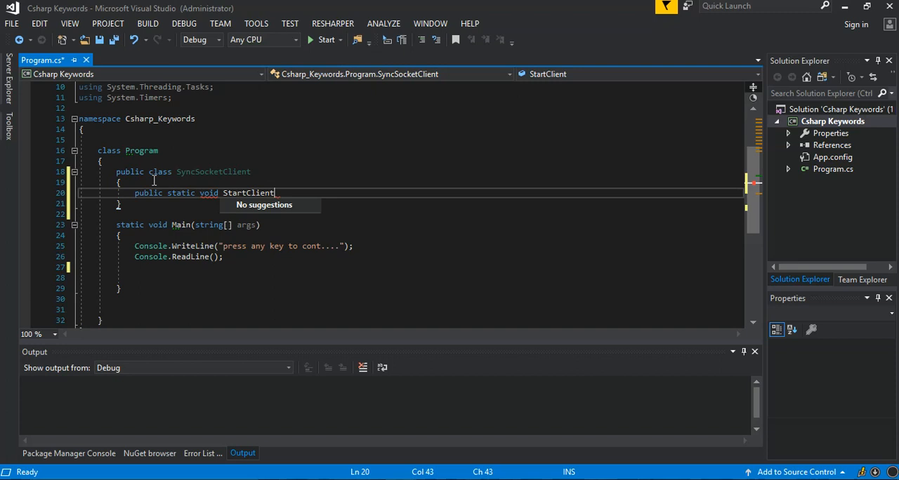
type("()")
type("{")
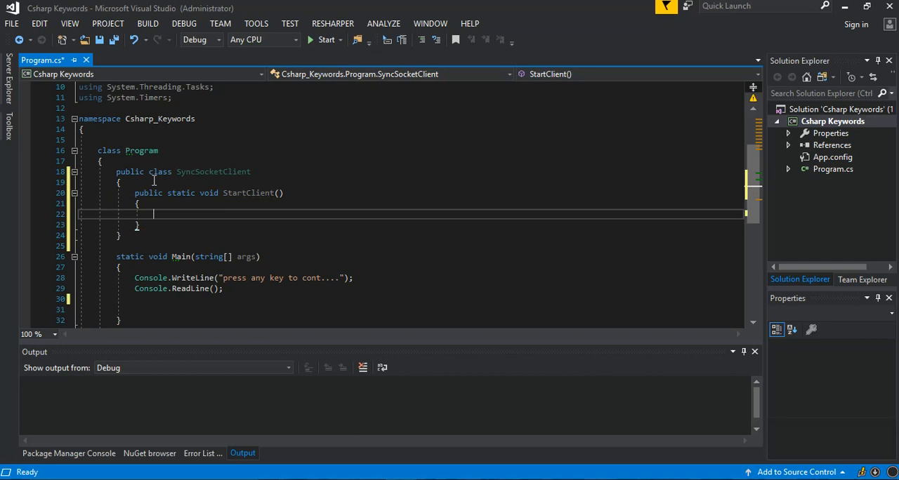
Declare 'byte[] bytes = new byte[1024];' and insert a try/catch block in StartClient
type("byte")
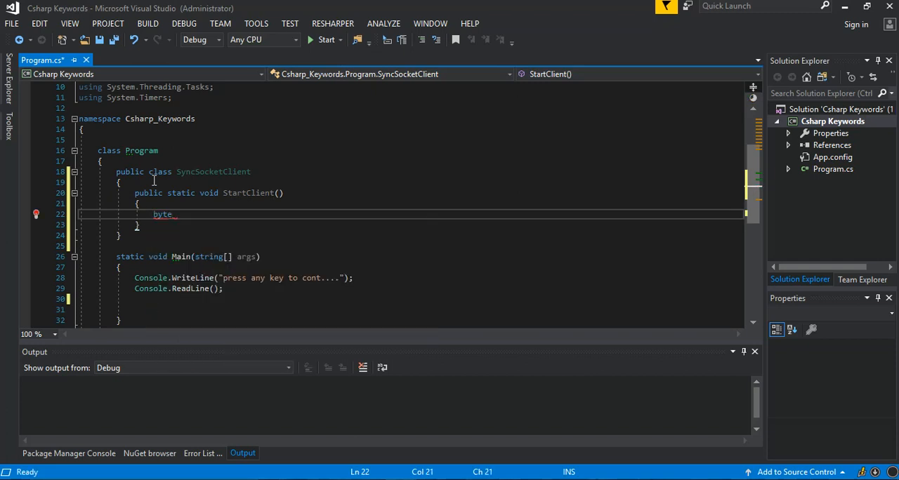
type("[]")
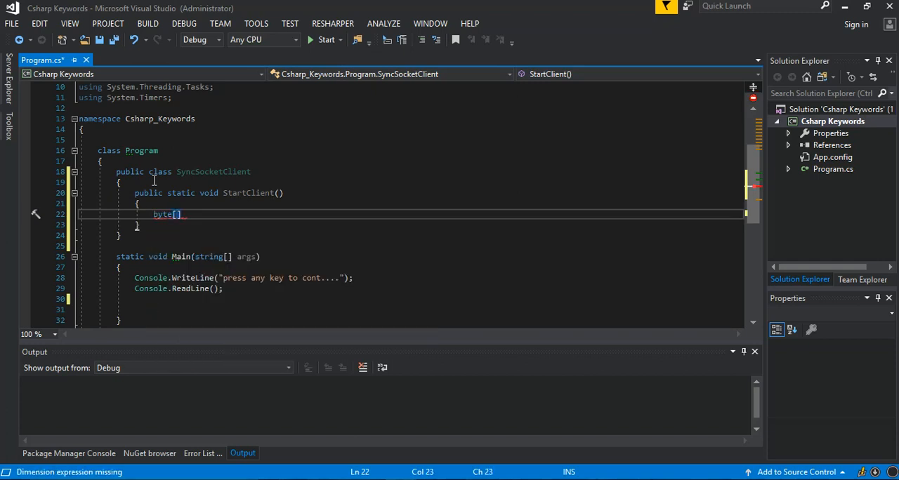
type("byte")
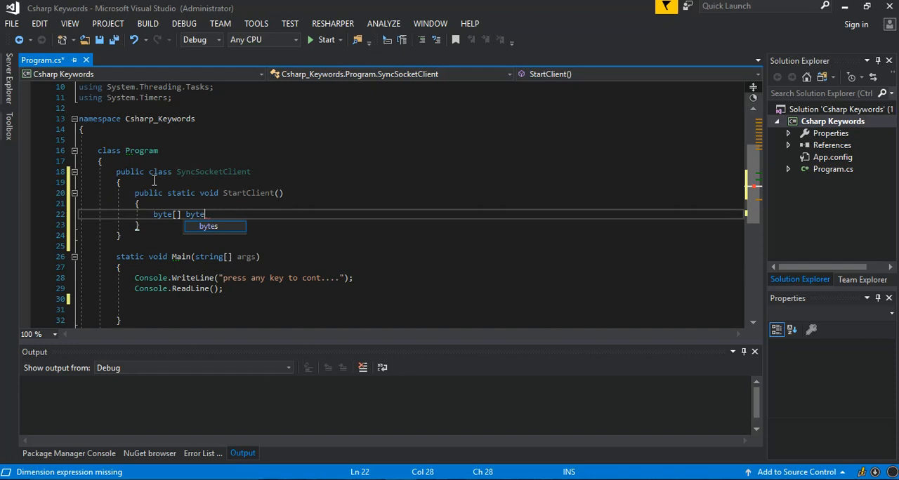
type("s = n")
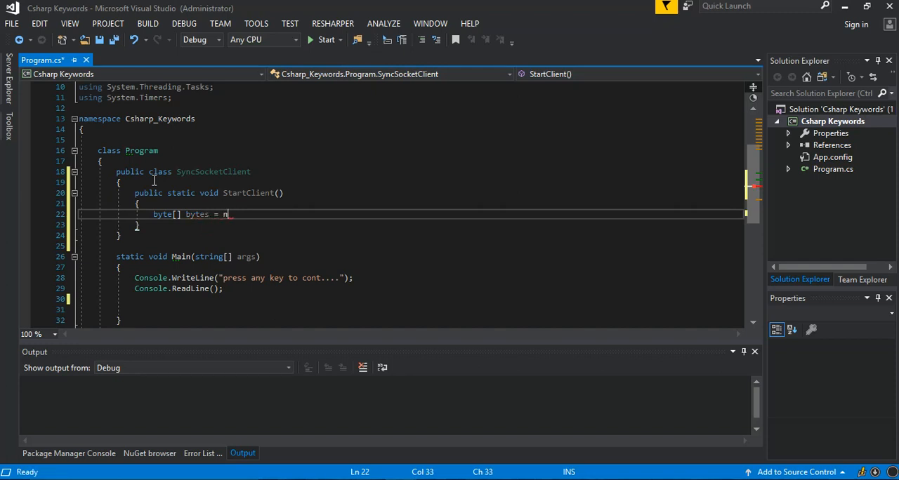
type("ew")
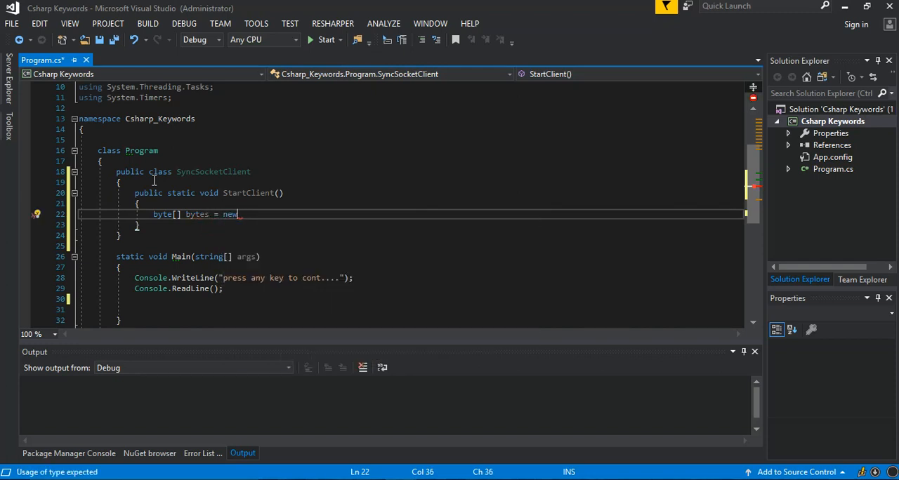
type("byte[102]")
type("try")
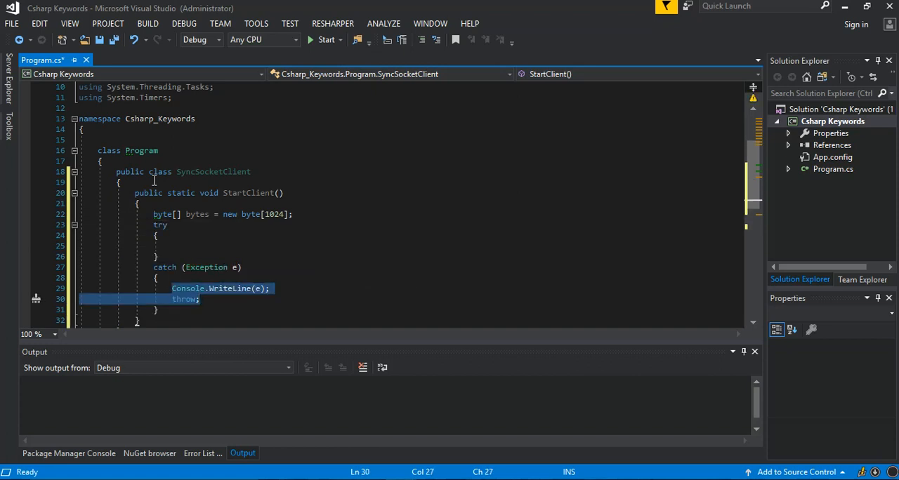
In the try block, write 'IPHostEntry ipHost = Dns.GetHostEntry(Dns.GetHostName());' with a blank line above
left_click(210, 235)
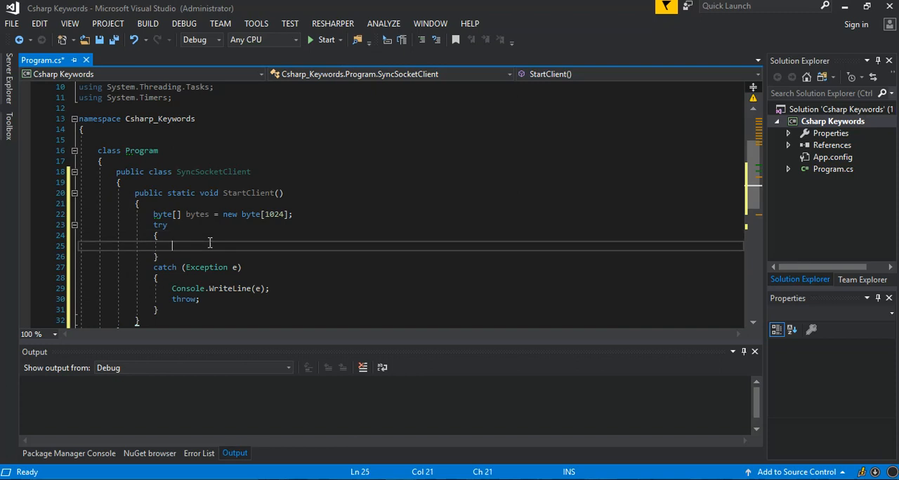
type("ip")
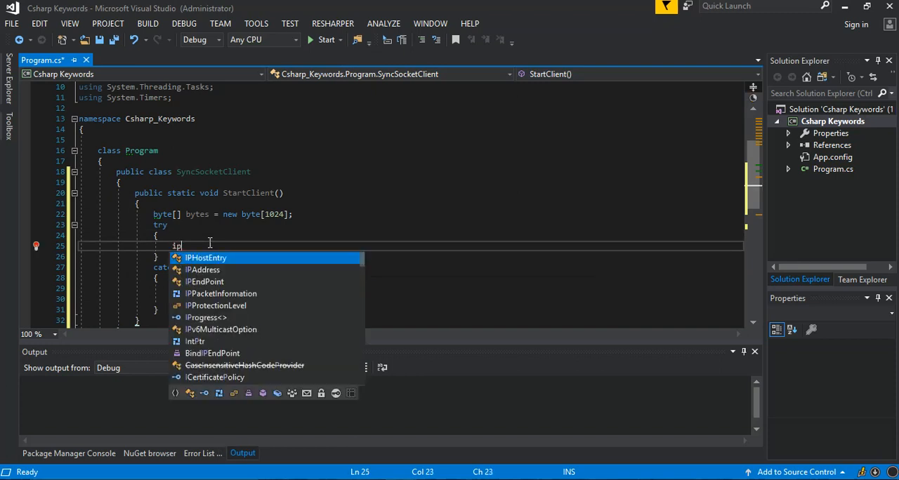
key("Tab")
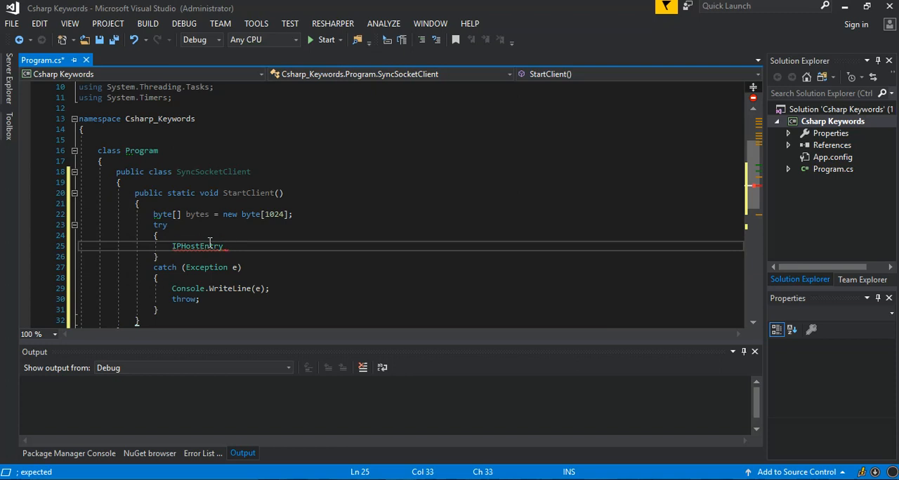
type("ipHosr")
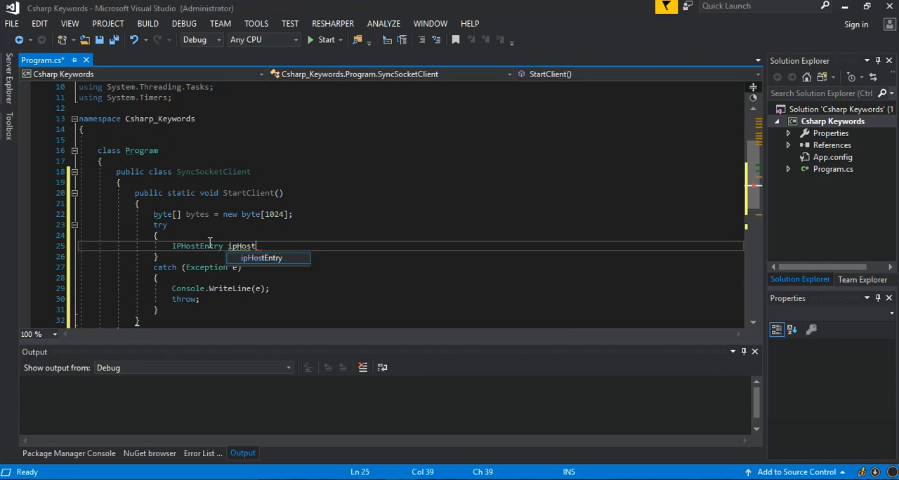
type("=")
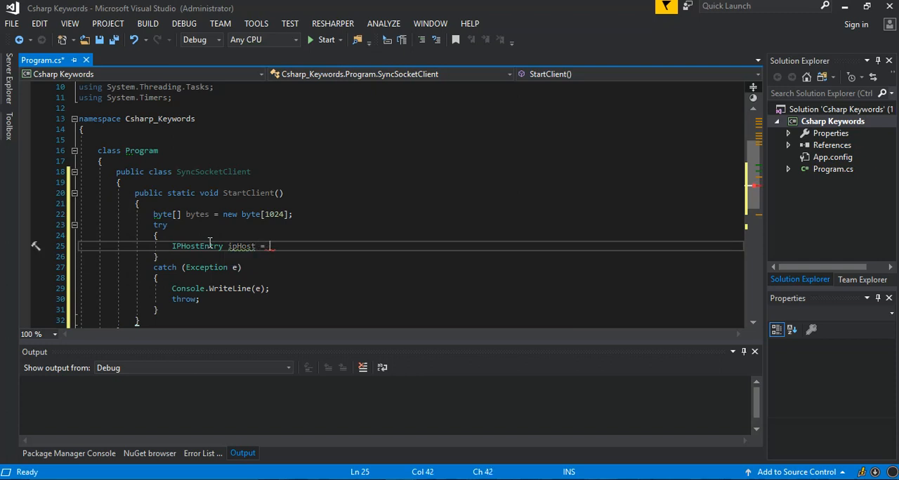
type("Dns")
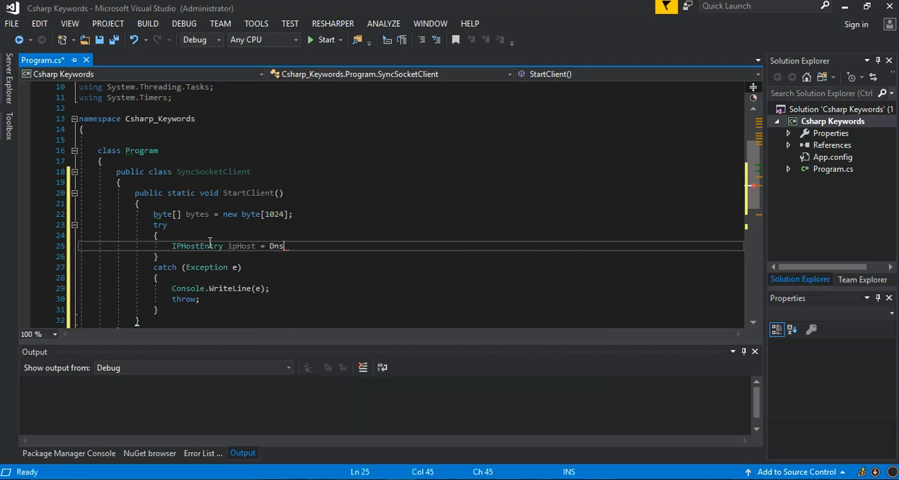
type(".ge")
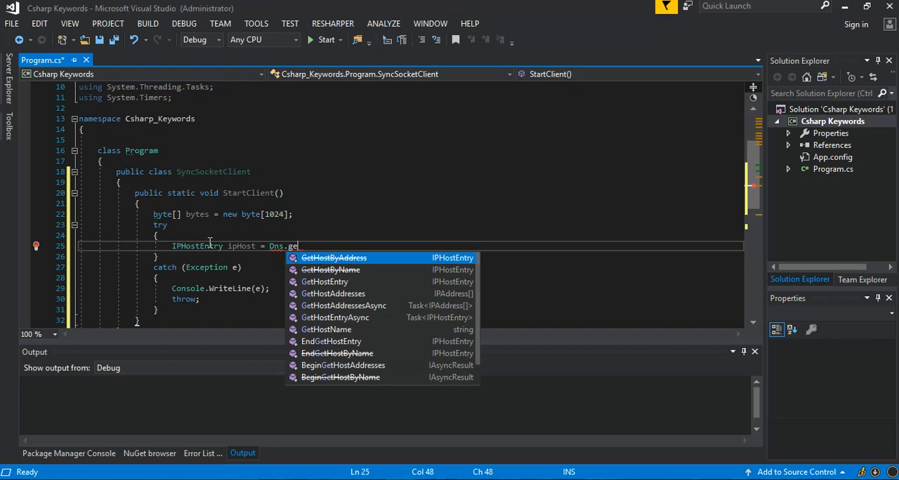
type("t")
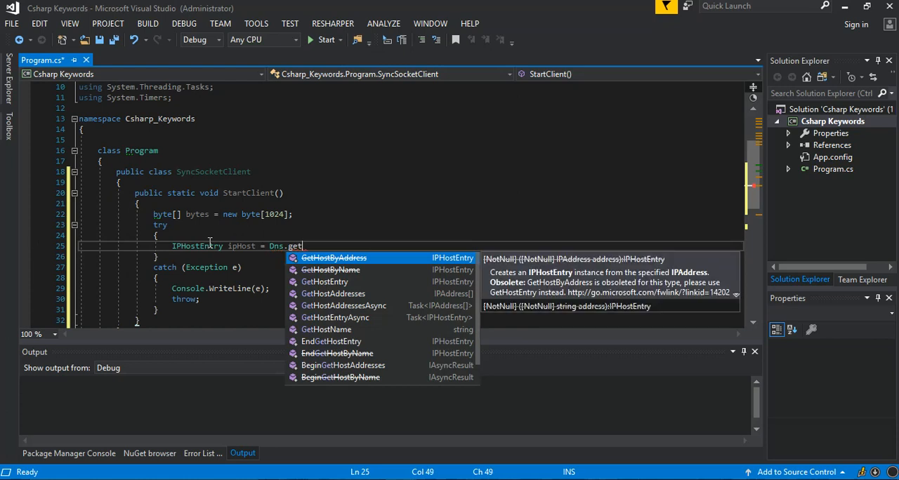
key("Escape")
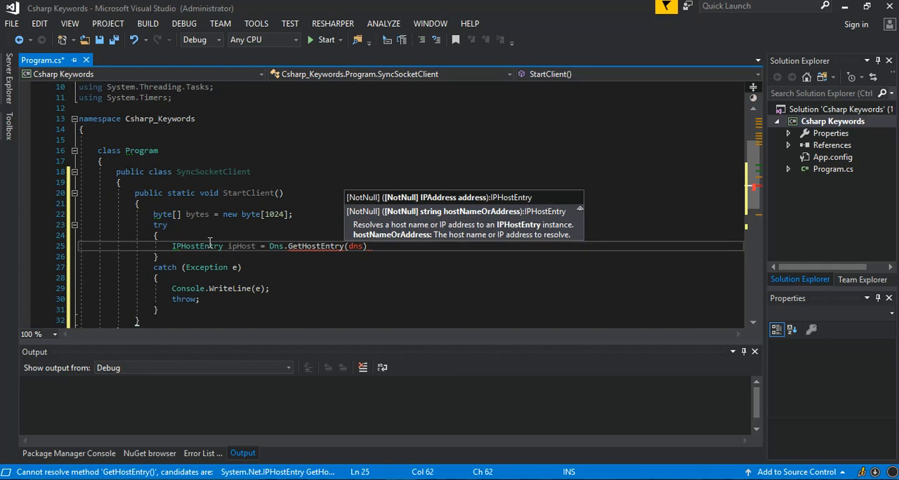
type("Dns.GetHostNam")
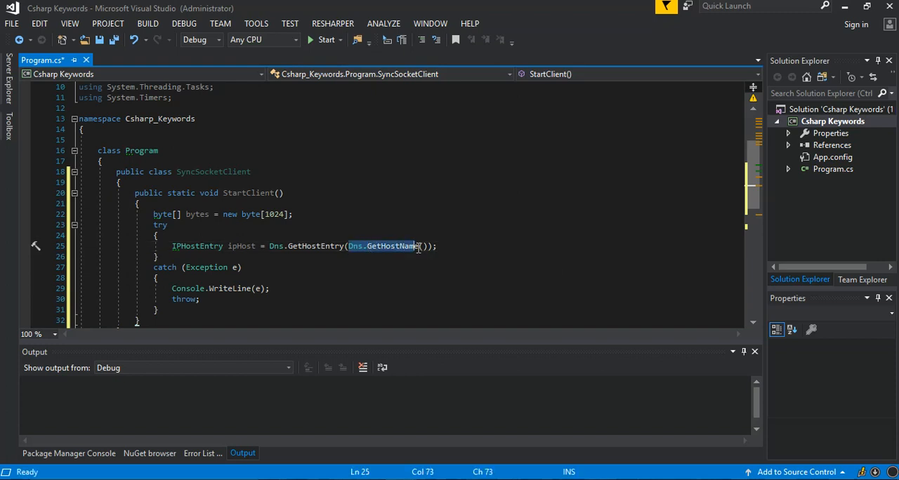
type("e()")
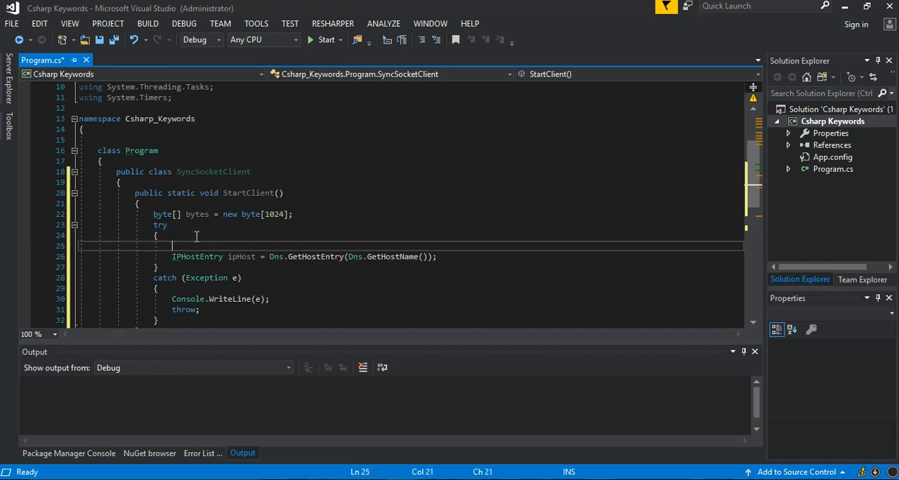
Store Dns.GetHostName() in 'var hostName' and pass hostName to GetHostEntry
type("var hos")
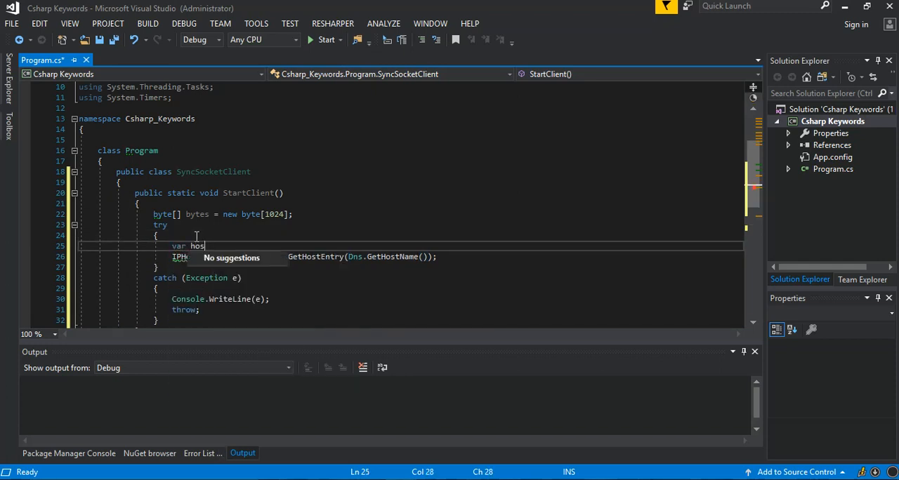
type("tName")
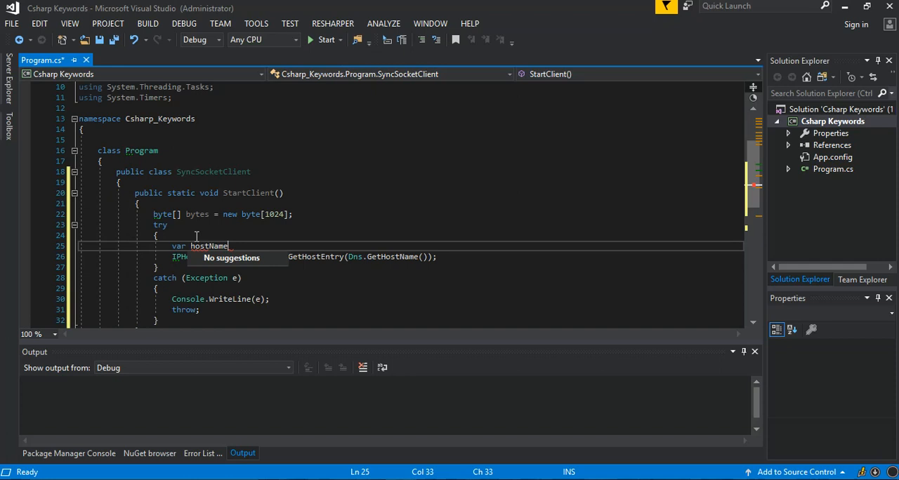
type("= Dns.GetHostName();")
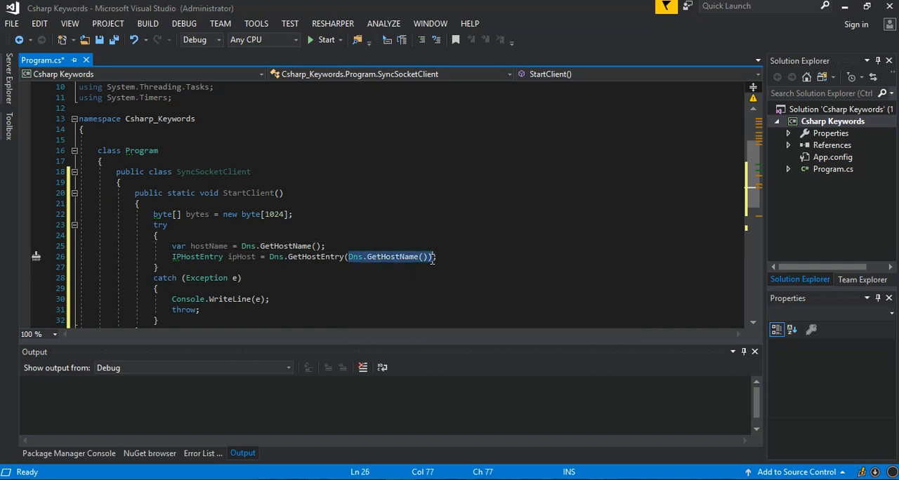
key("Delete")
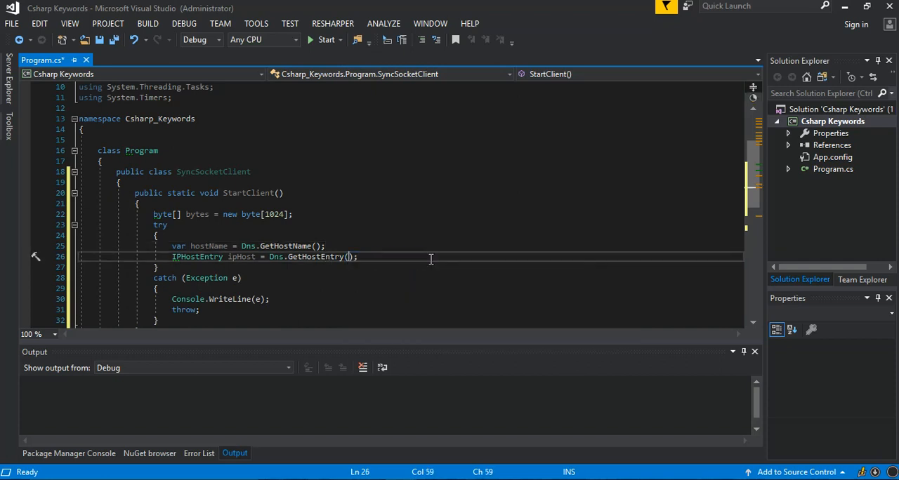
type("hostName")
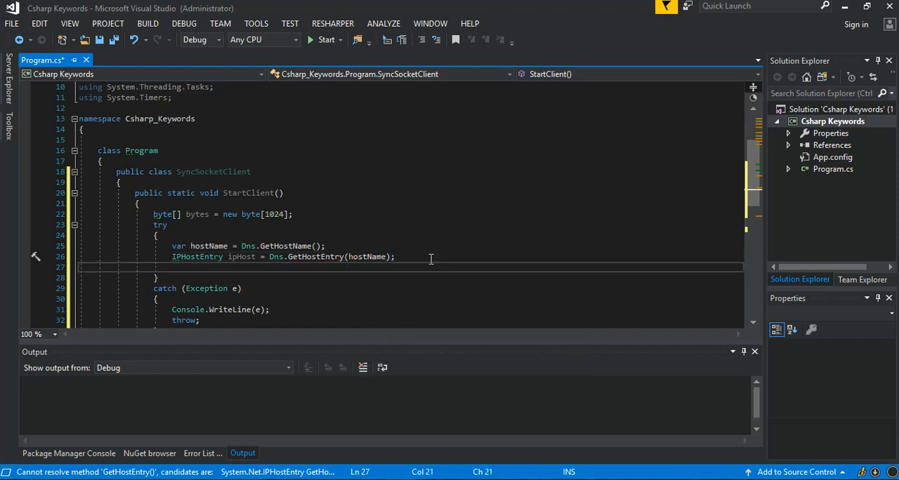
Add Console.WriteLine($"Host: {hostName}"); to print the host name
type("Console.WriteLine();")
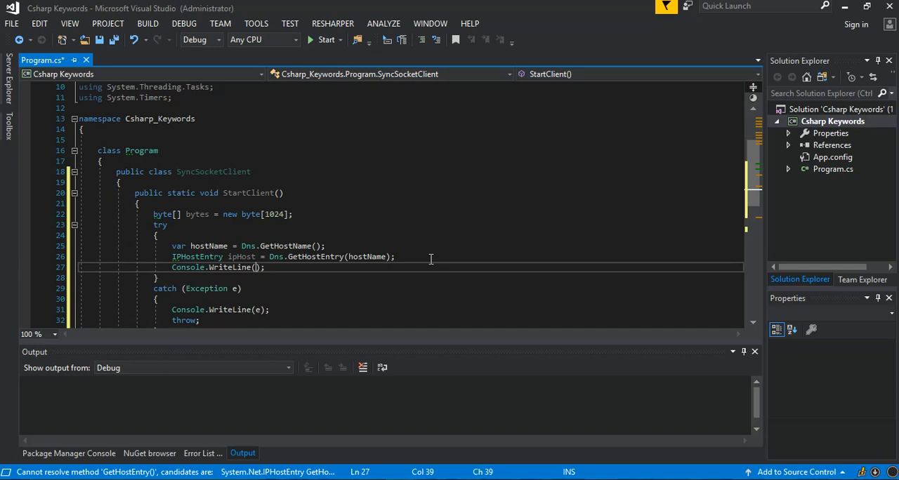
type("ho")
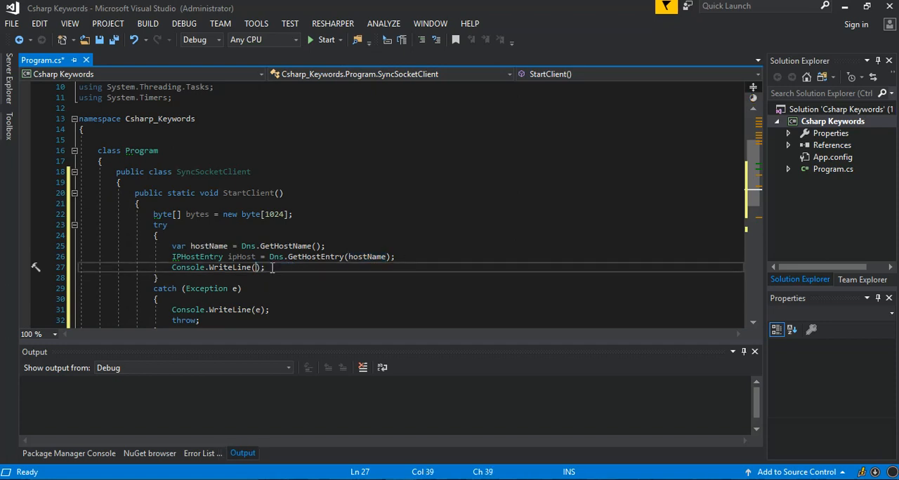
type("$\"Hos")
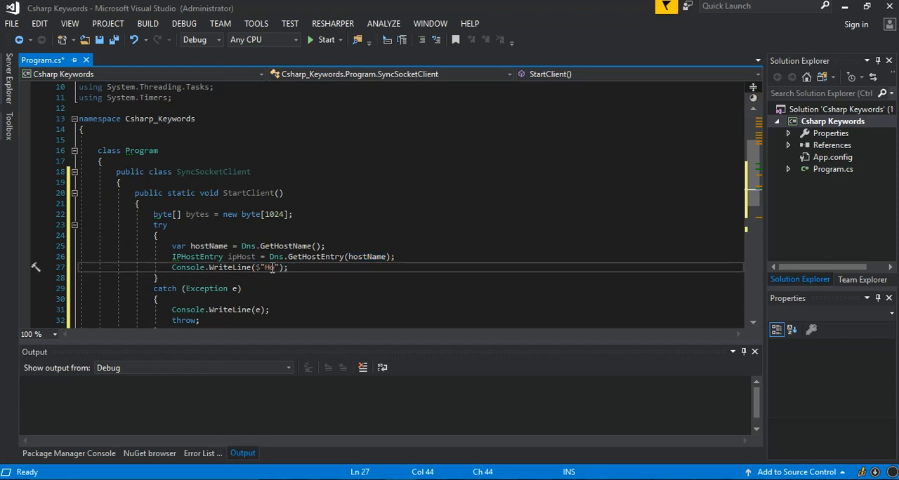
type("ost:")
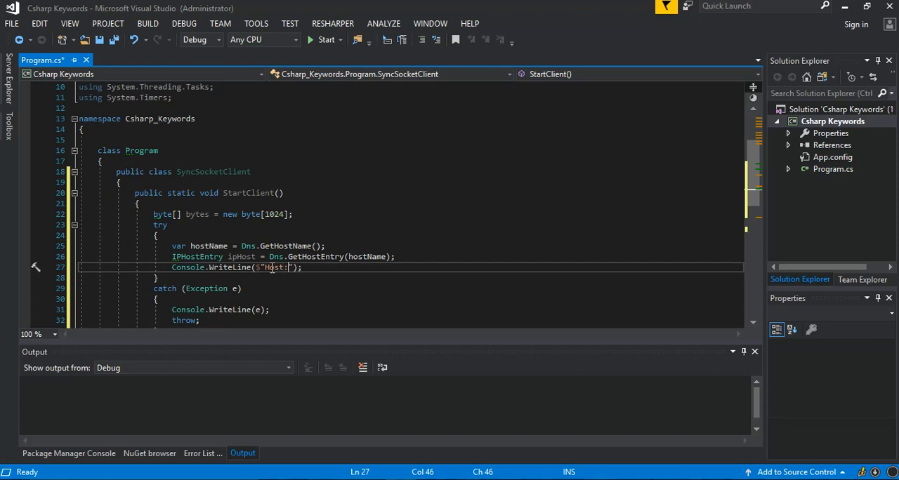
type("{h")
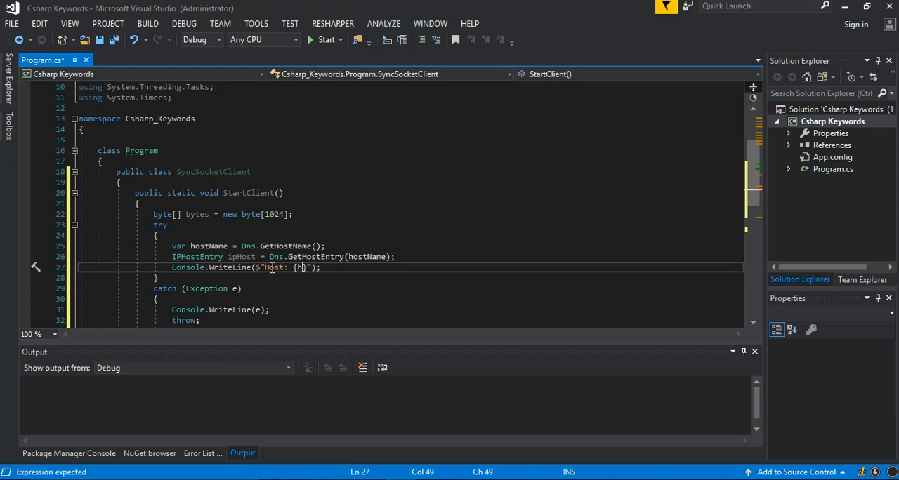
type("ostName")
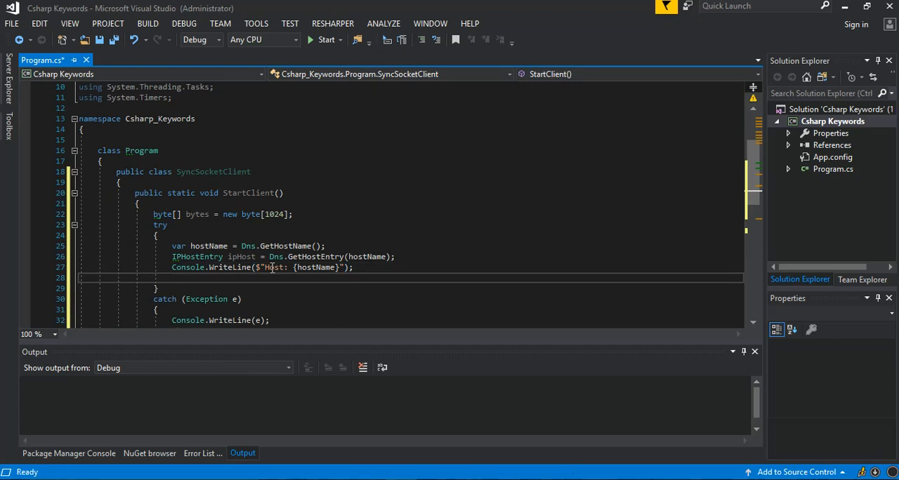
Declare 'IPAddress ip = ipHost.AddressList[0];' on the next line
type("ip")
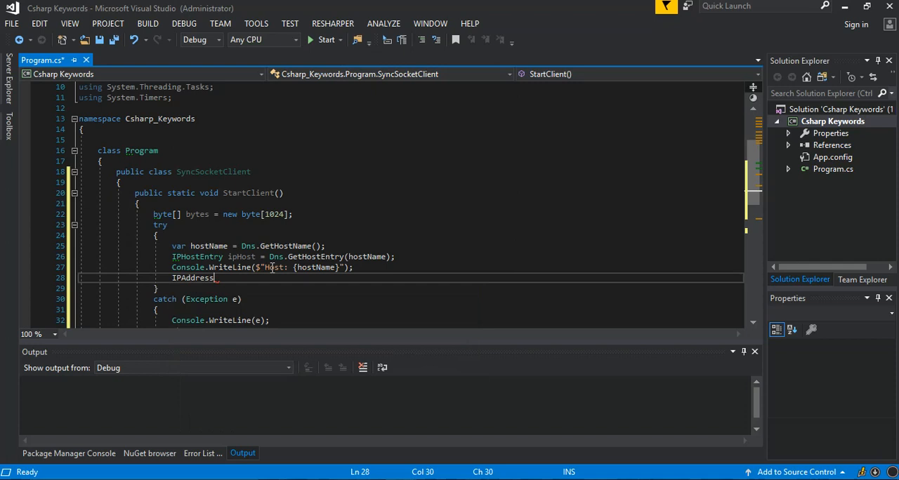
type("ip")
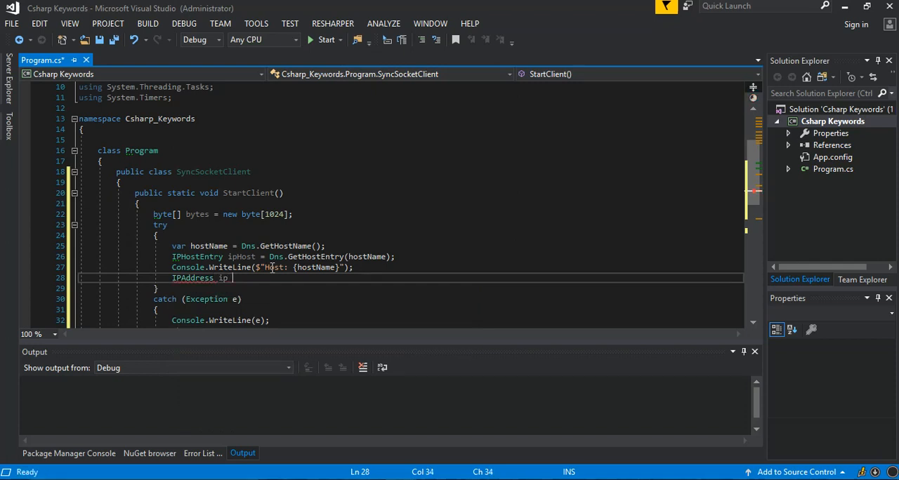
type("=")
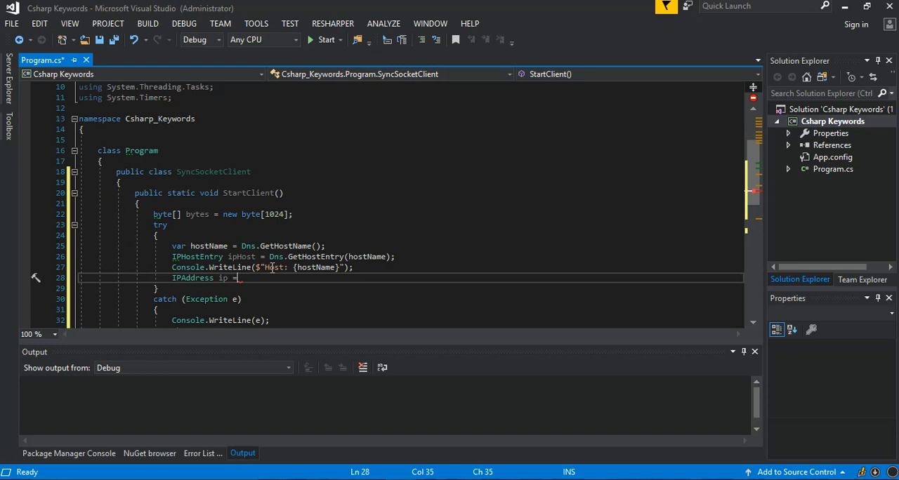
type("ipHost.")
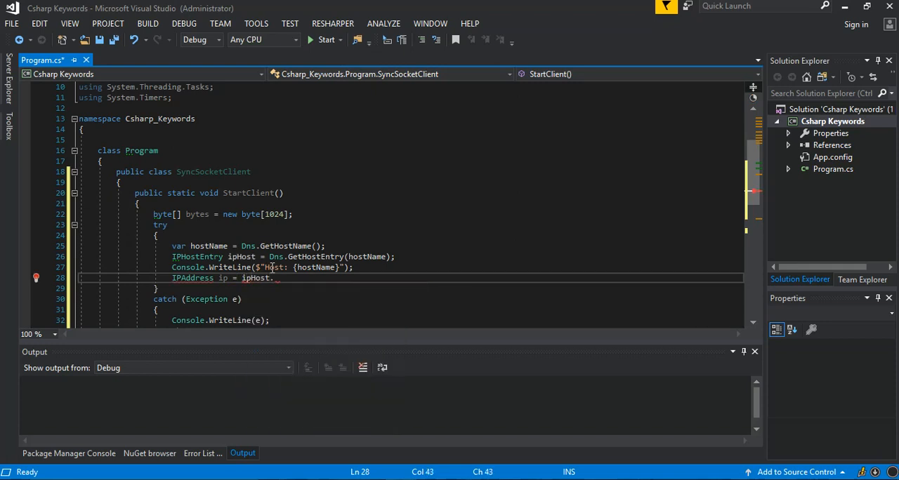
type("AddressList")
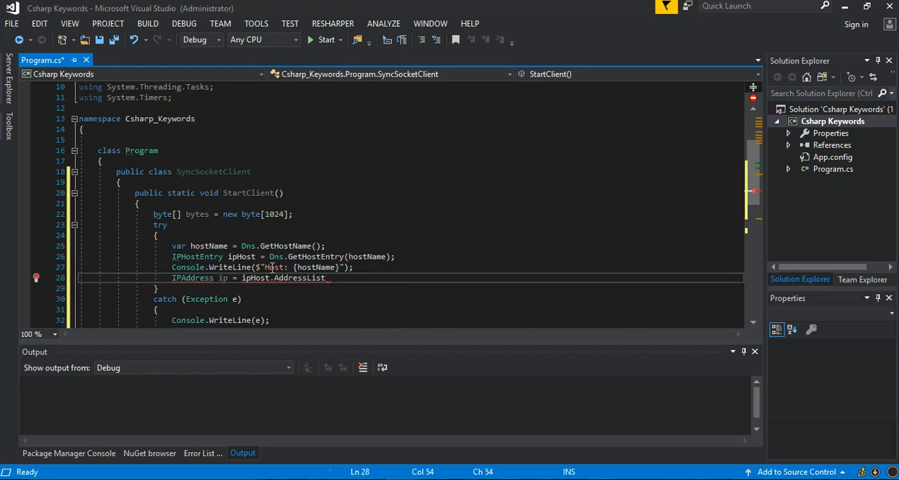
type("[0]")
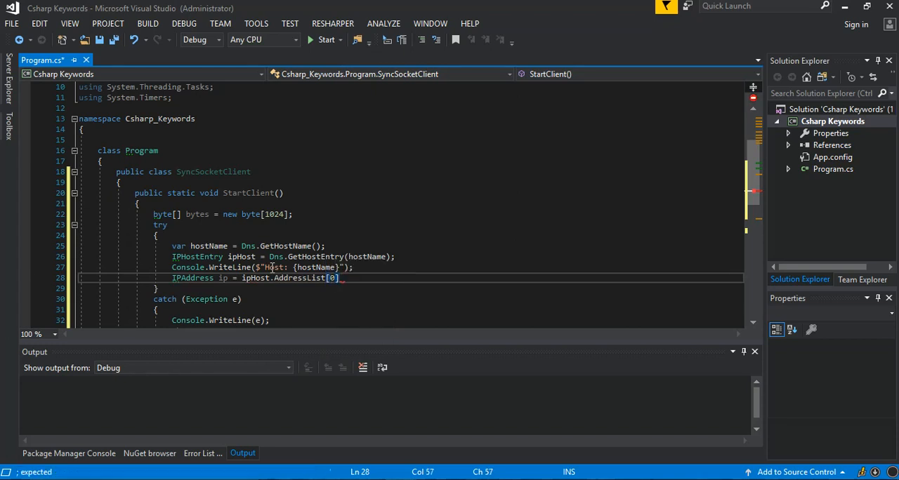
type(";")
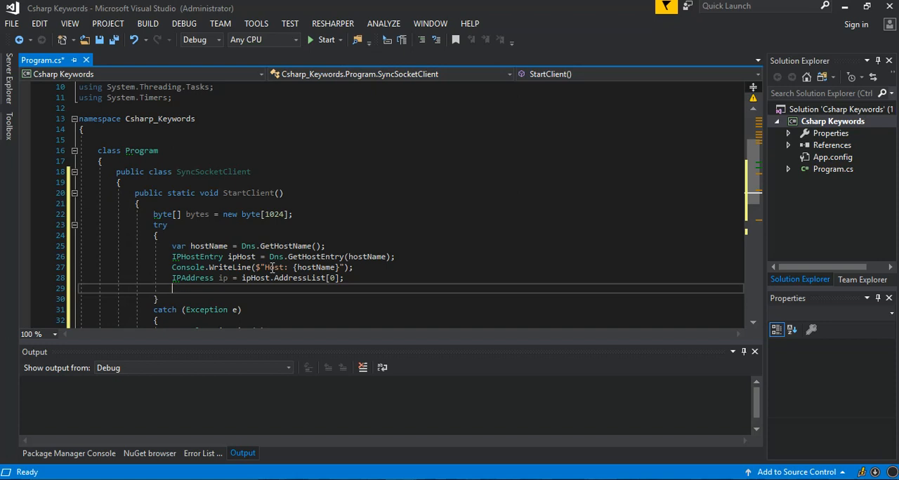
Declare 'IPEndPoint remoteEp = new IPEndPoint(ip, 453323);' followed by a new line
type("ip")
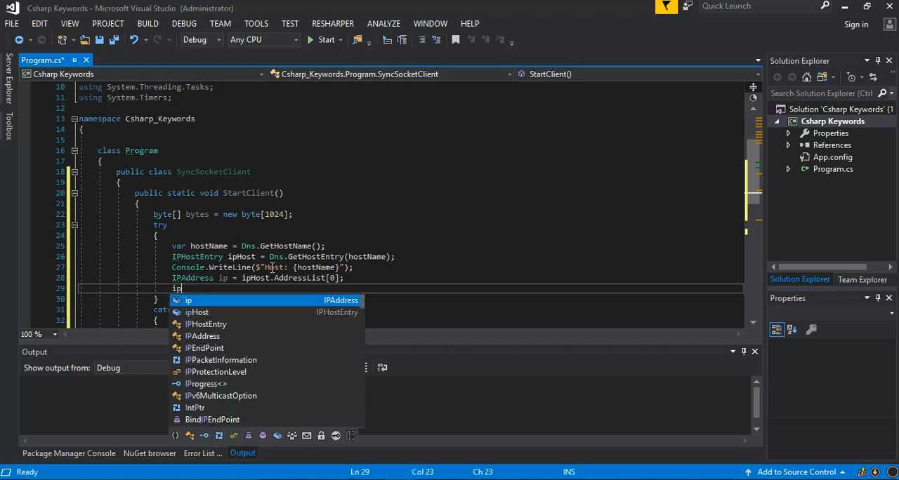
type("IPEndPoint")
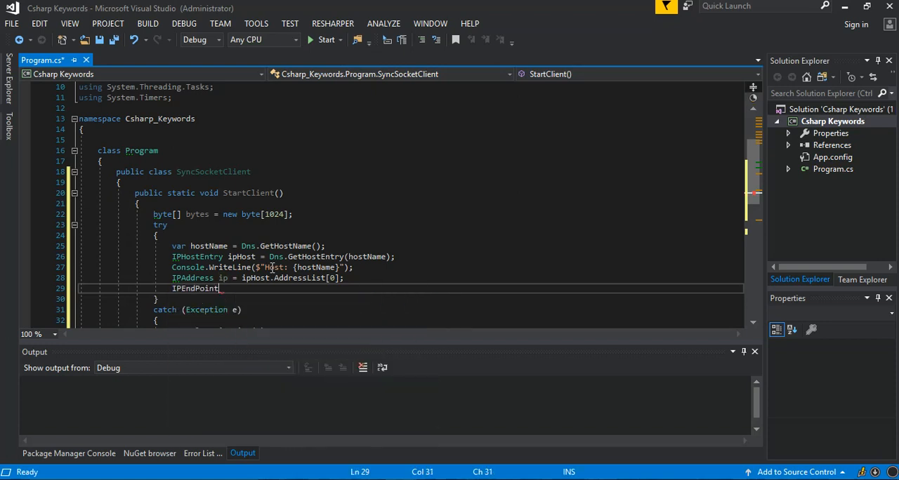
type("r")
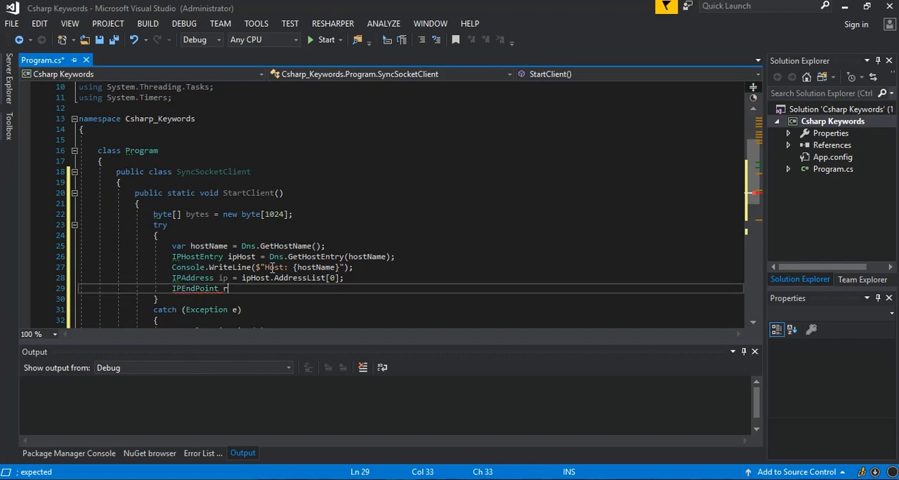
type("emote")
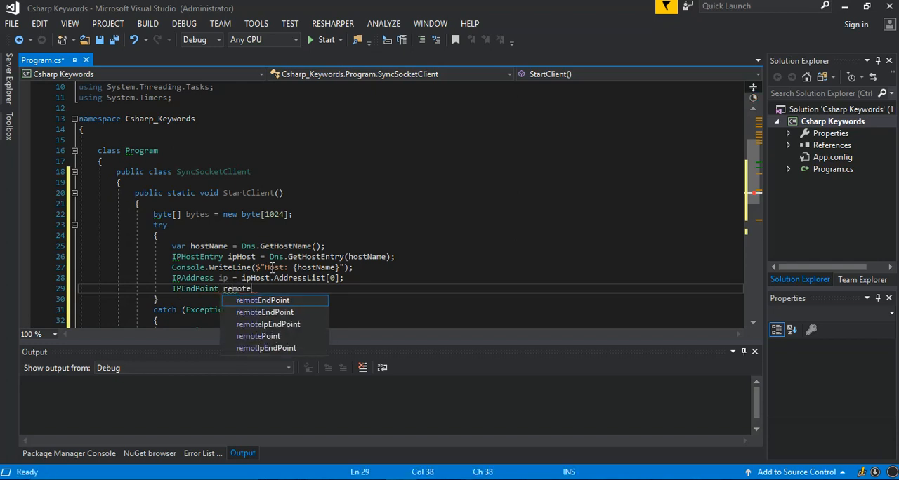
type("Ep =")
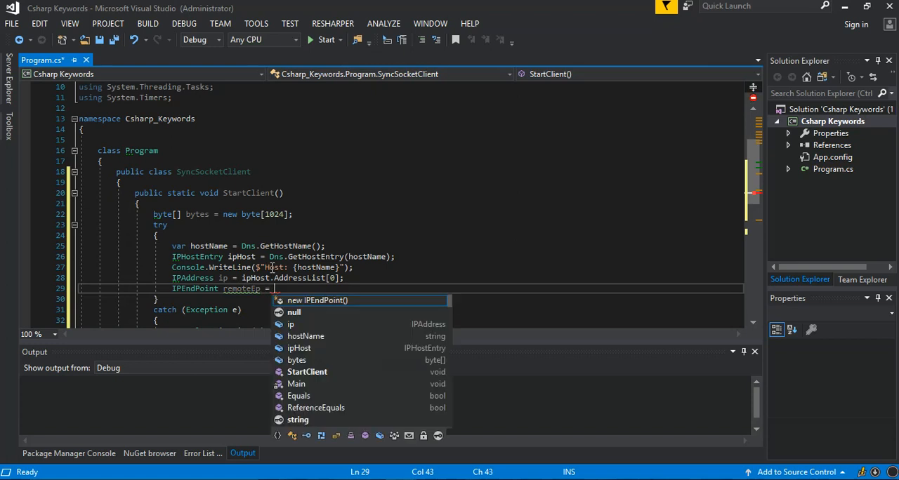
type("new IPEndPoint();")
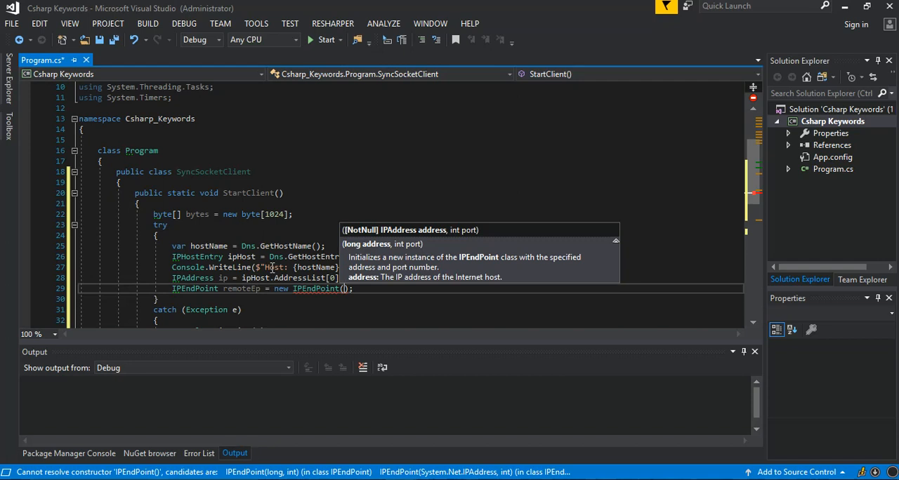
type("ip,")
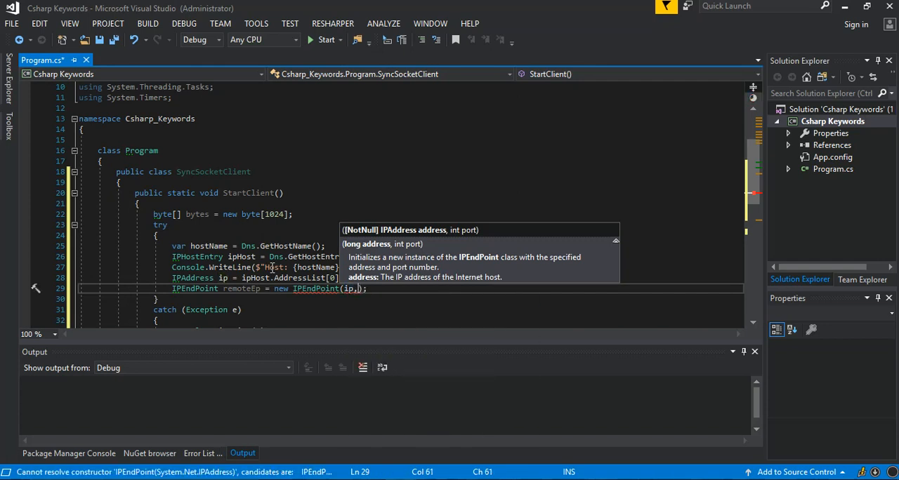
type("453323")
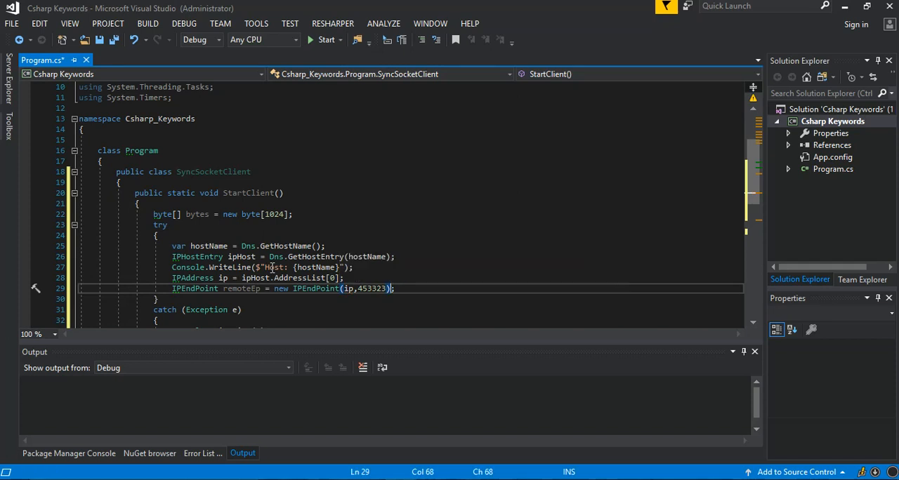
key("enter")
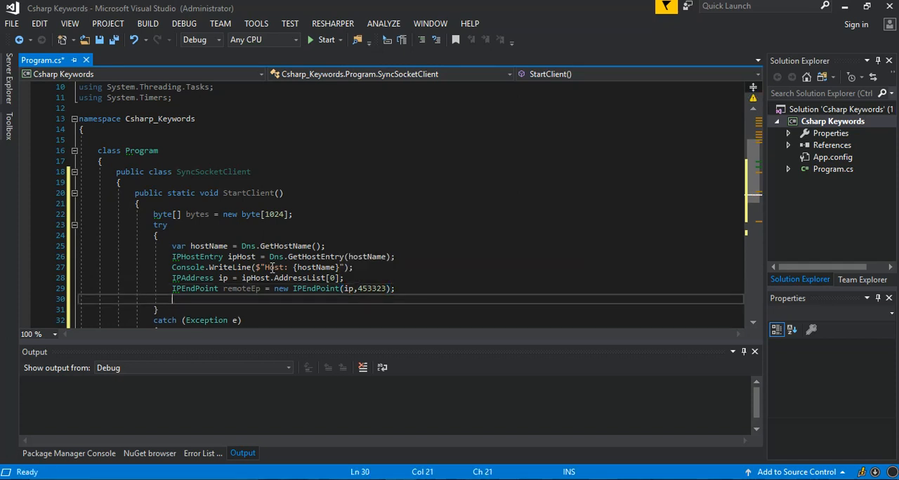
Write 'Socket sender = new Socket(ip.AddressFamily, SocketType.Stream, ProtocolType.Tcp);'
type("s")
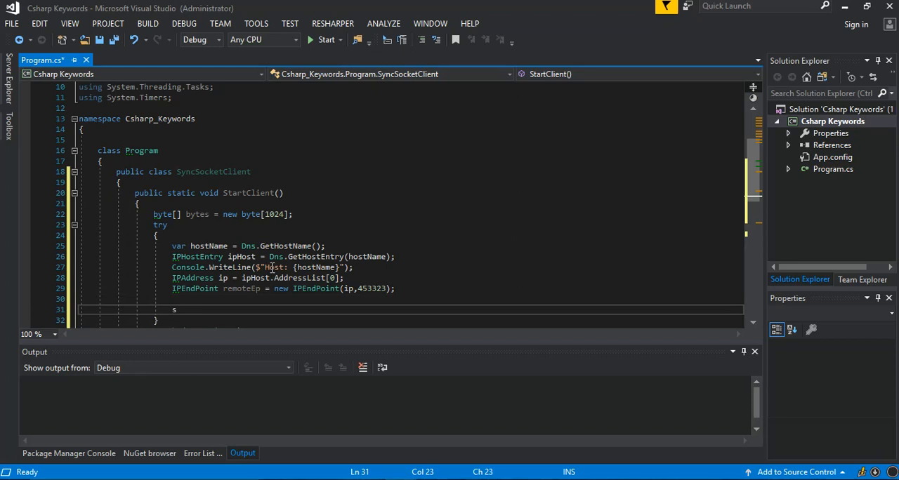
type("ocket")
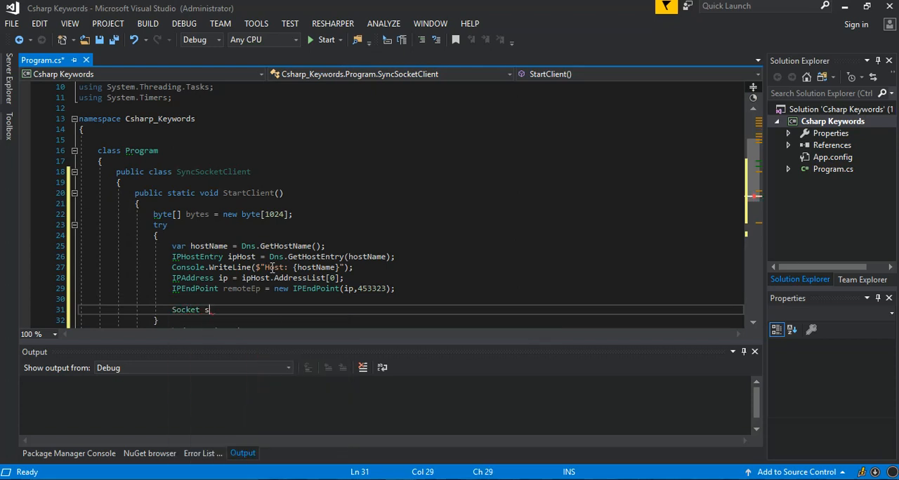
type("ender =")
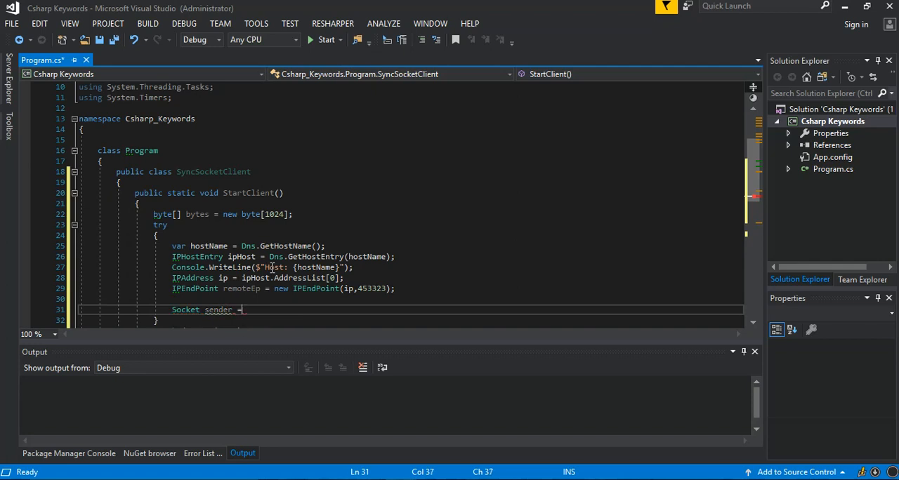
type("new Socket();")
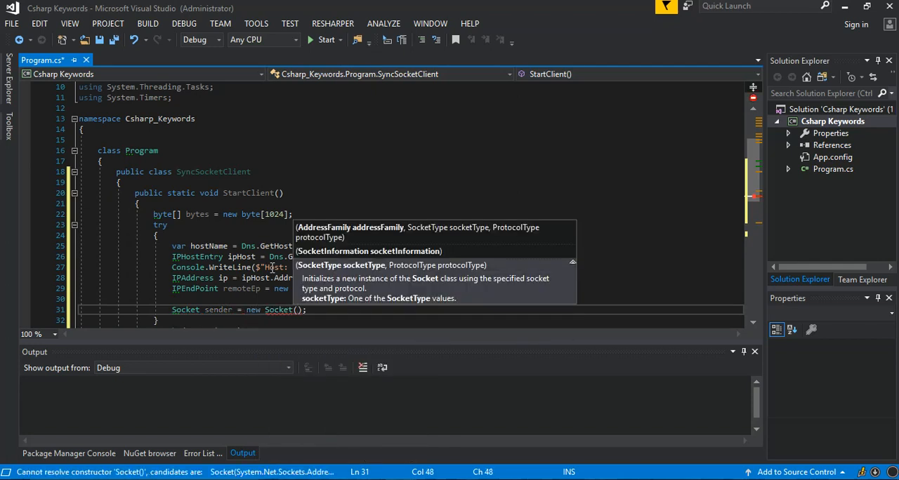
type("ip")
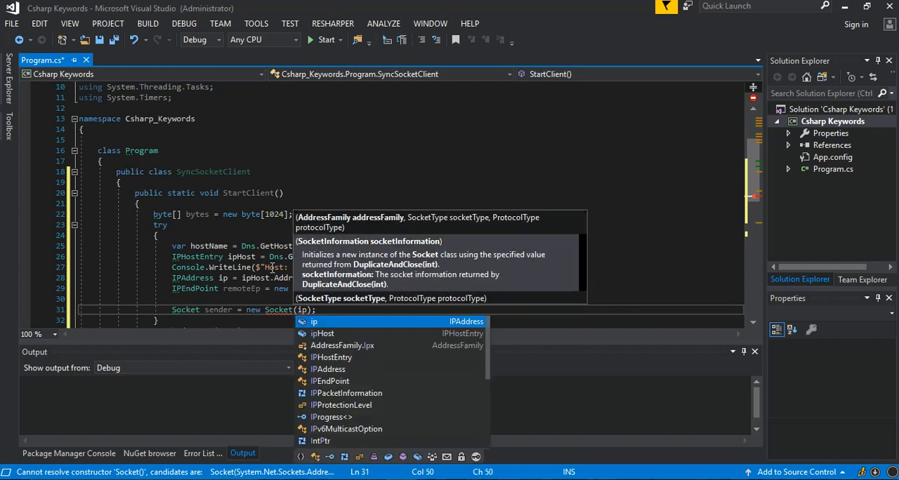
type(".AddressFamily);")
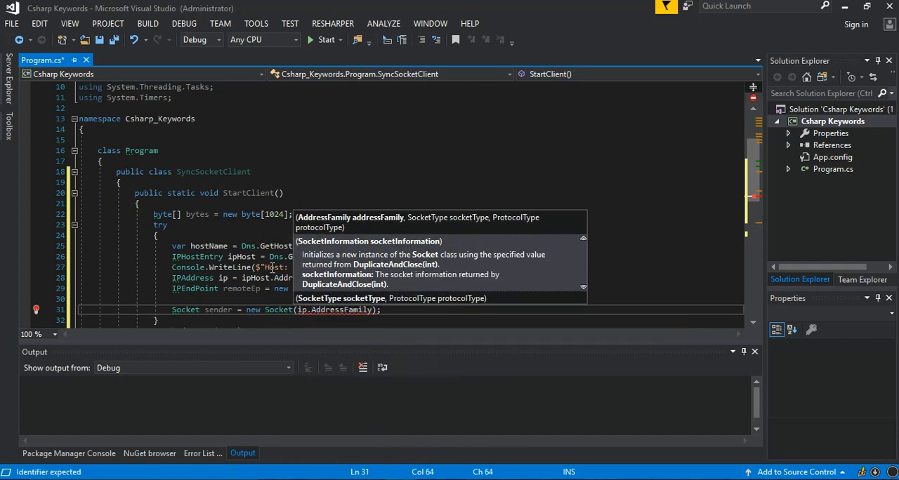
type(",")
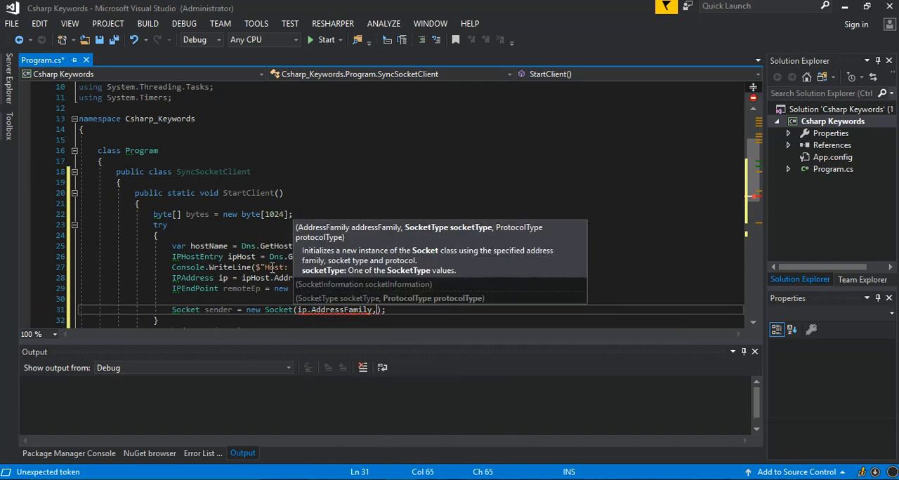
type("so")
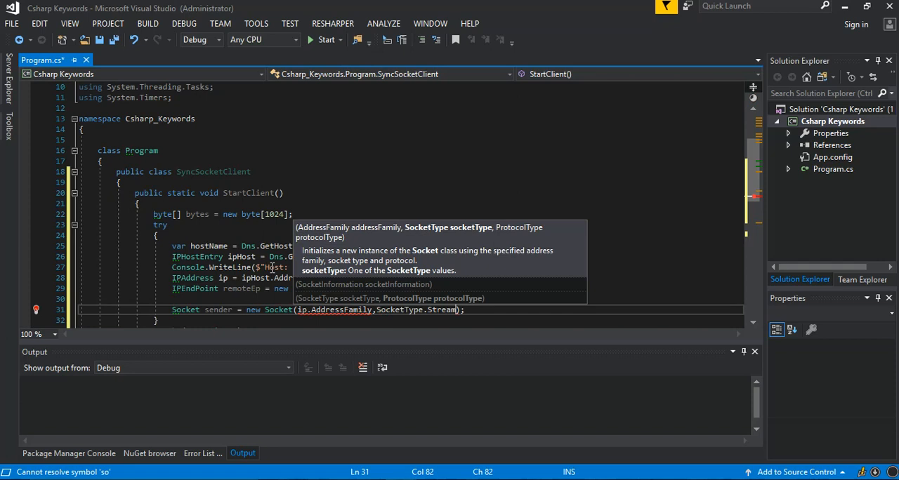
type(",")
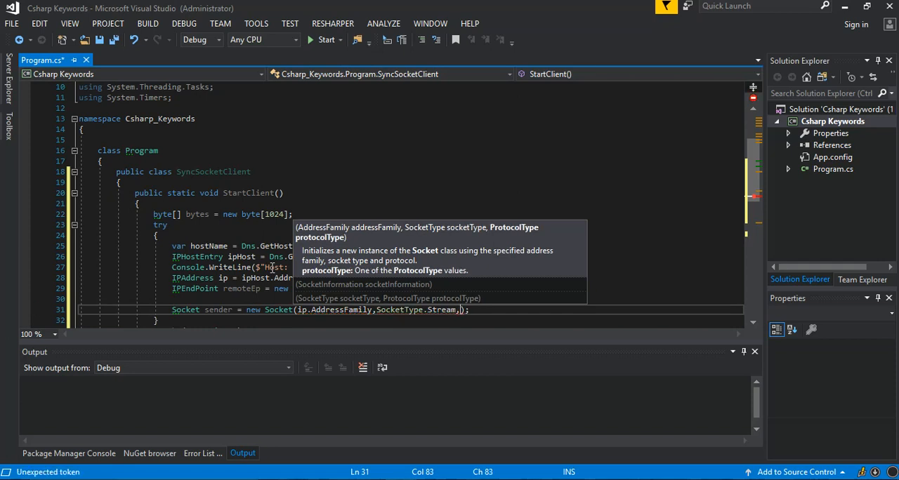
type("pto")
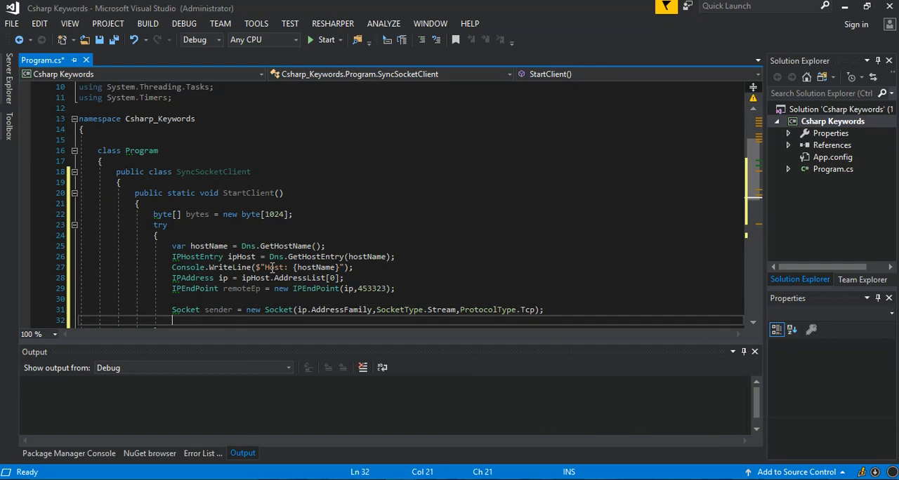
Insert an inner try/catch catching ArgumentNullException and printing e.Message
type("try")
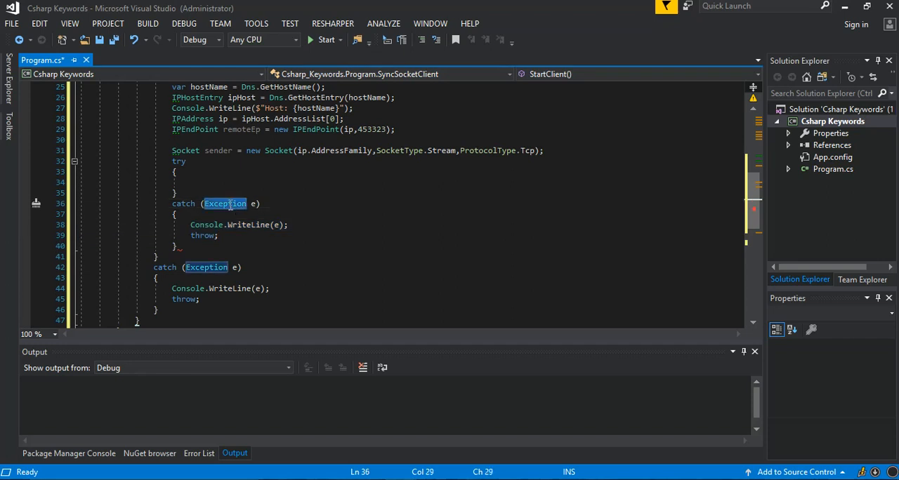
type("arg")
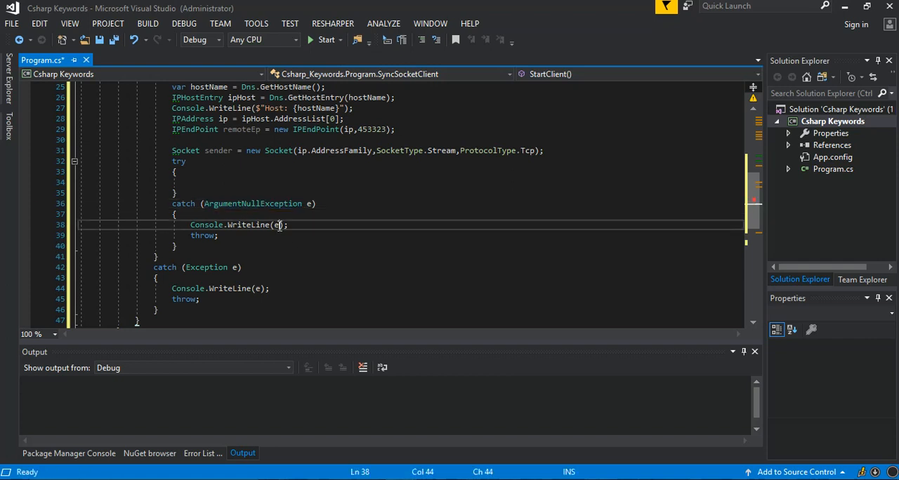
type(".Message")
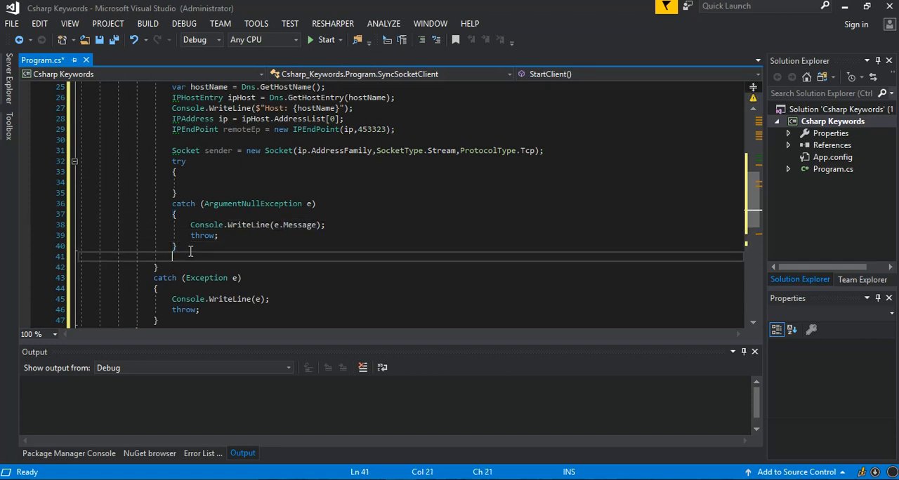
Add 'catch (SocketException e)' and 'catch (Exception e)' blocks, each with Console.WriteLine(e.Message)
type("catch()")
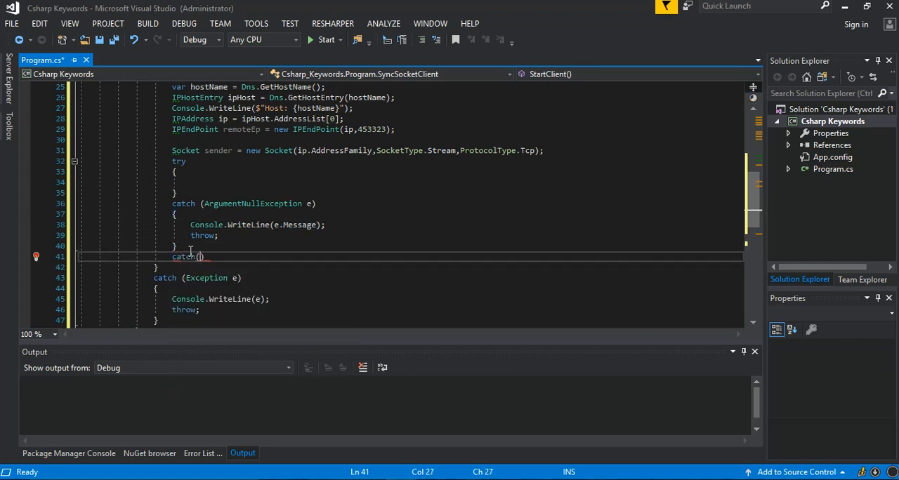
type("soc")
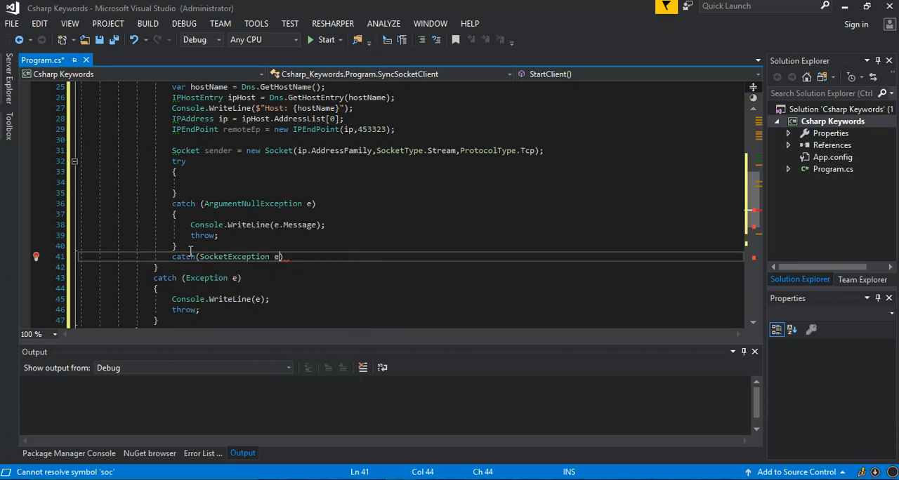
type("{ c")
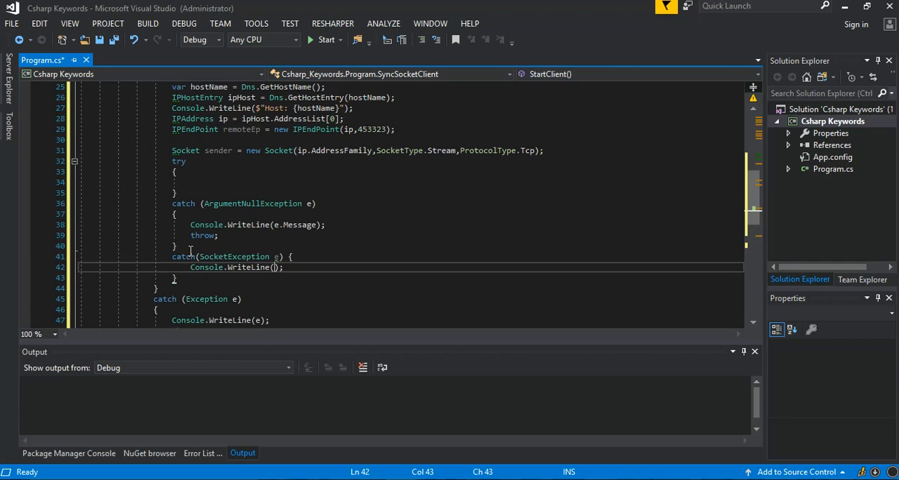
type("e.")
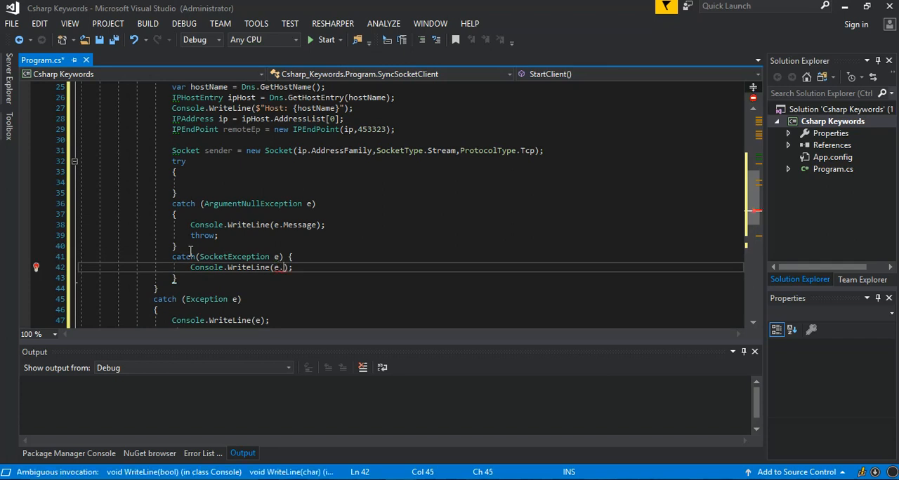
type("Message")
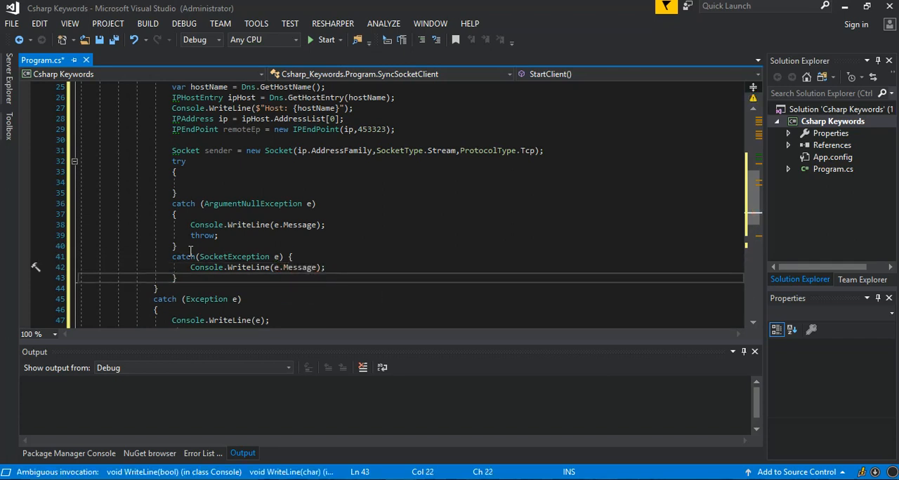
type("catch()")
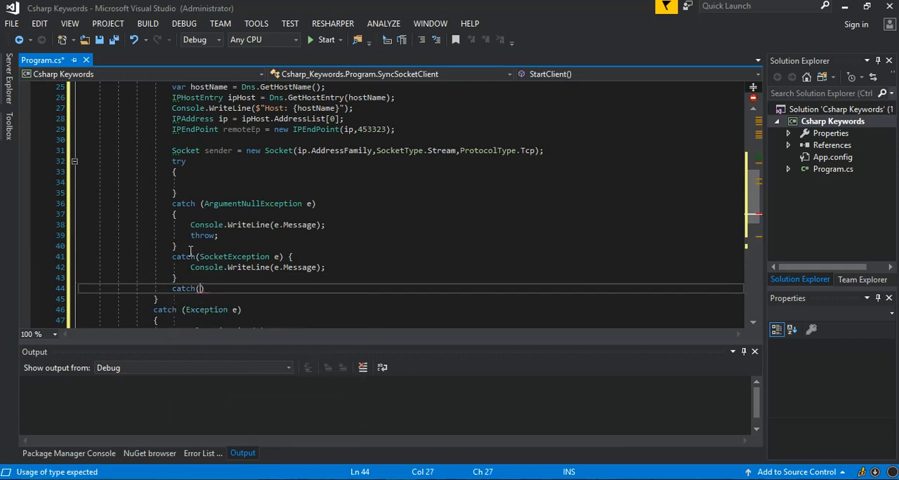
type("Exception")
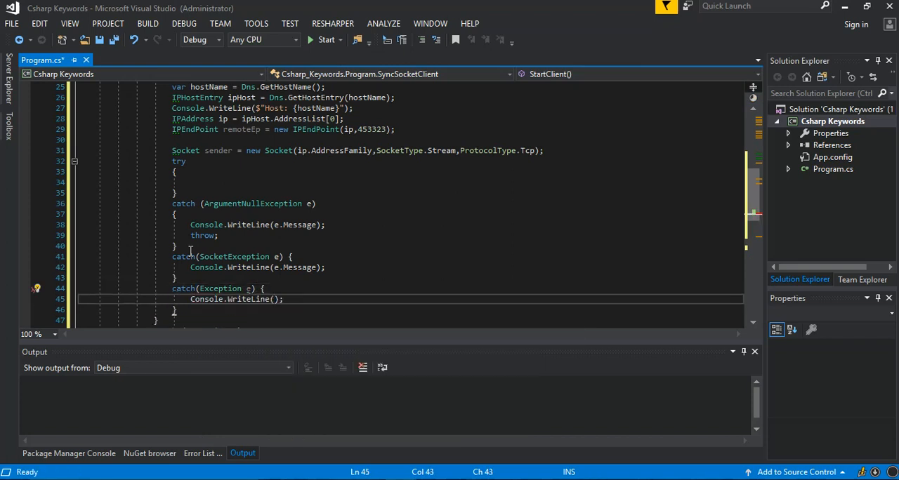
type("e.")
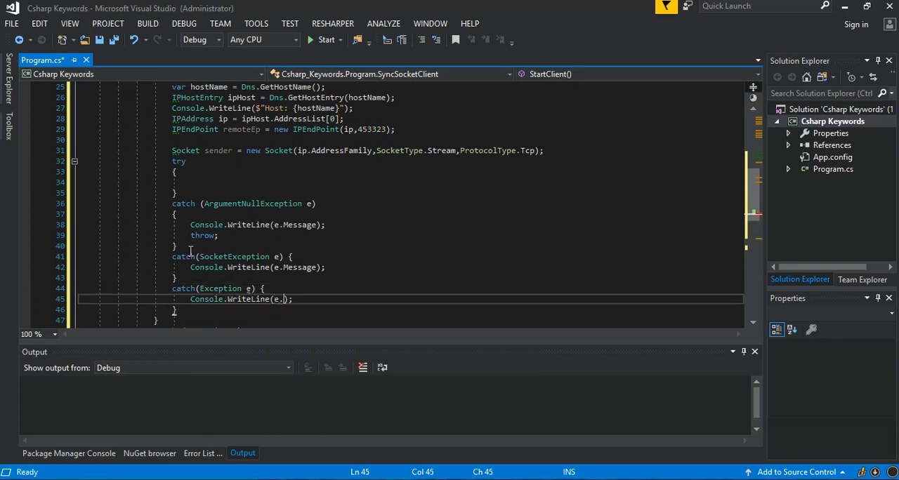
type("Message")
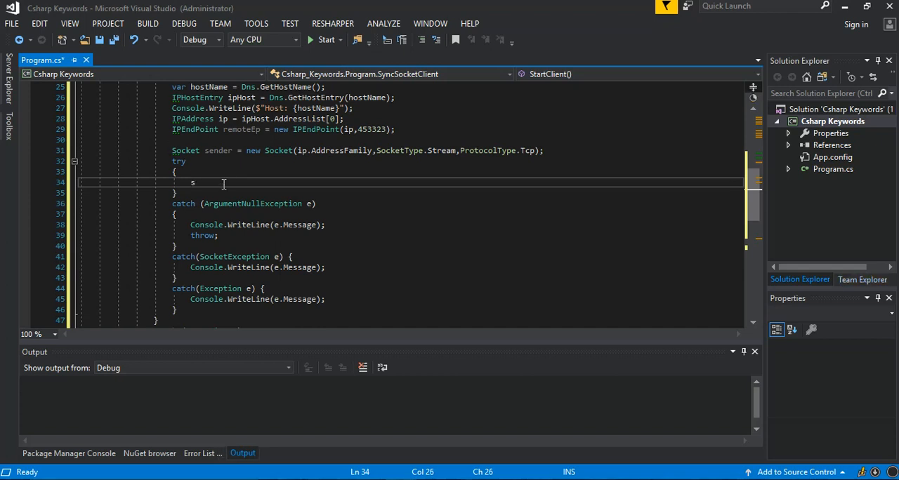
Complete the sender.Connect(remoteEp) call in the nested try
type("ender.")
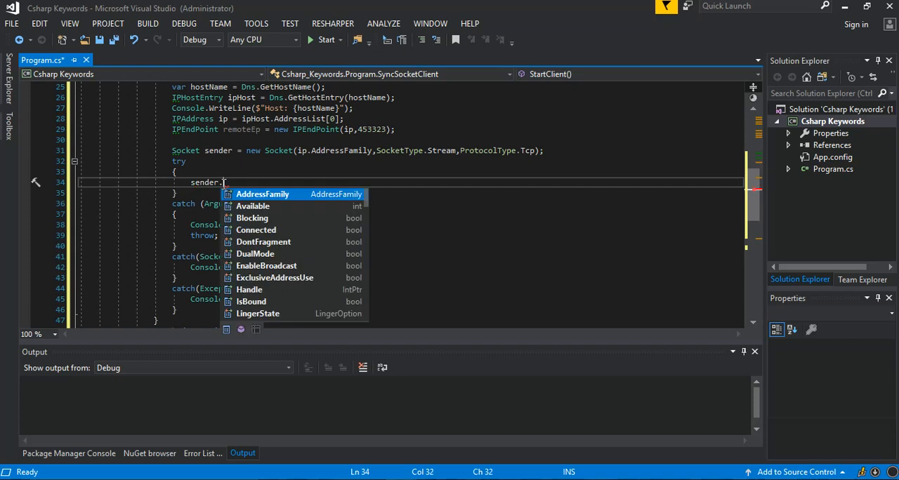
type("Connect();")
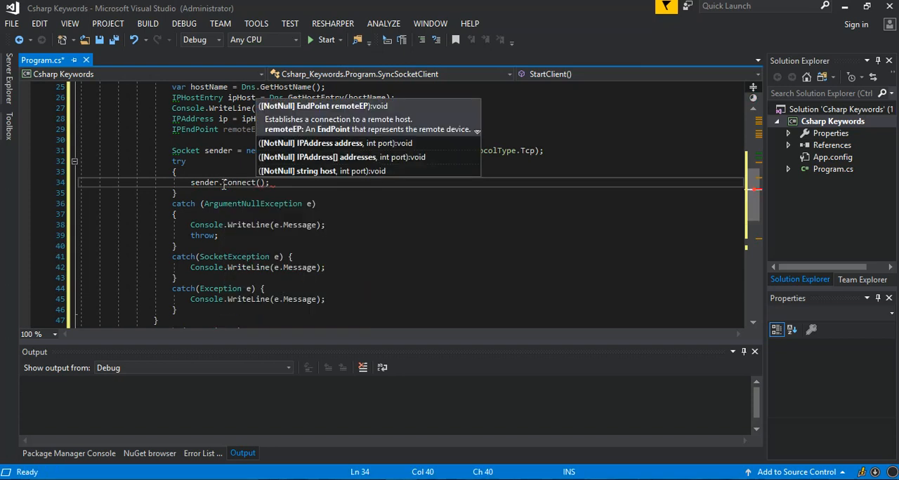
type("r")
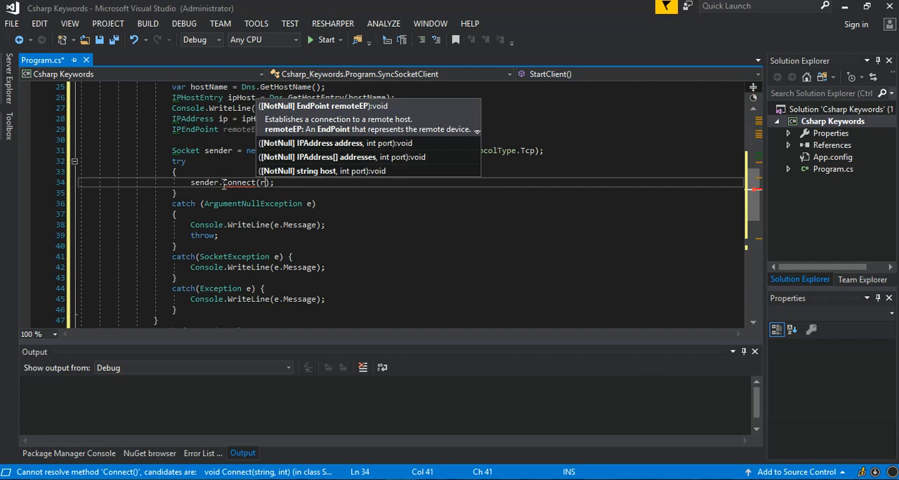
type("emoteEp")
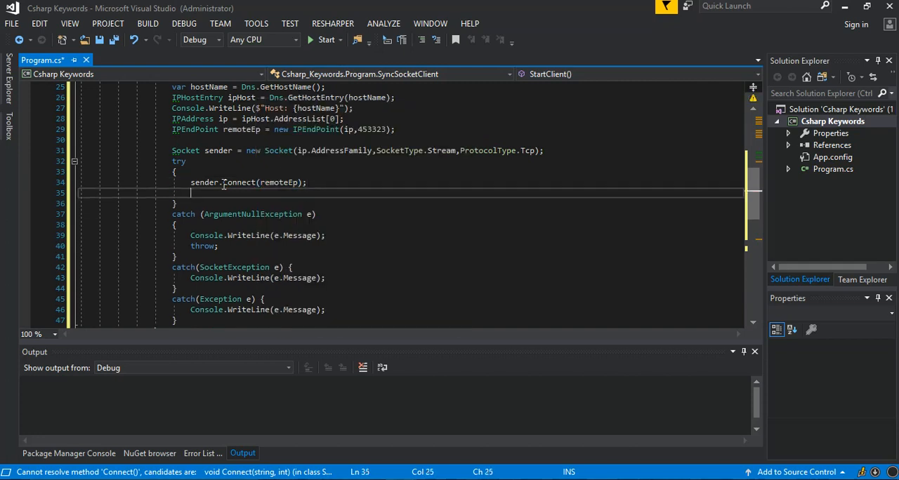
Print "socket connected", then add sender.RemoteEndPoint.ToString() on the next line
type("Console.WriteLine();")
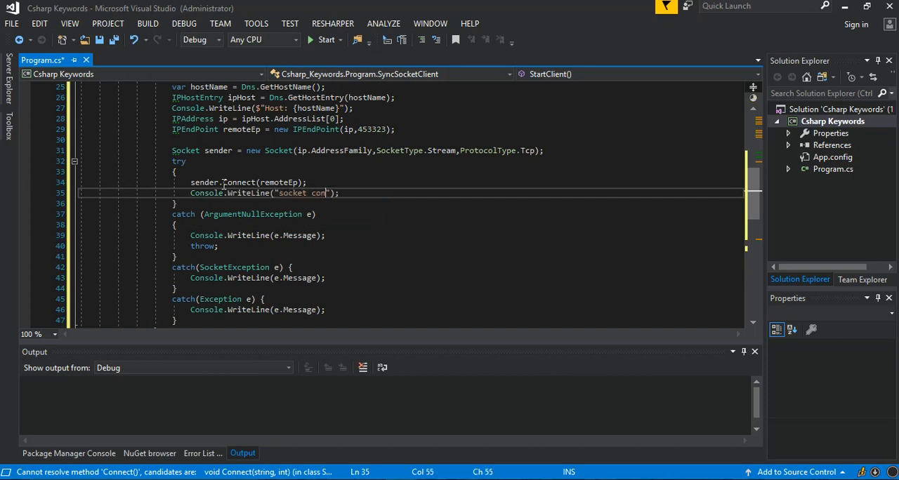
type("nected")
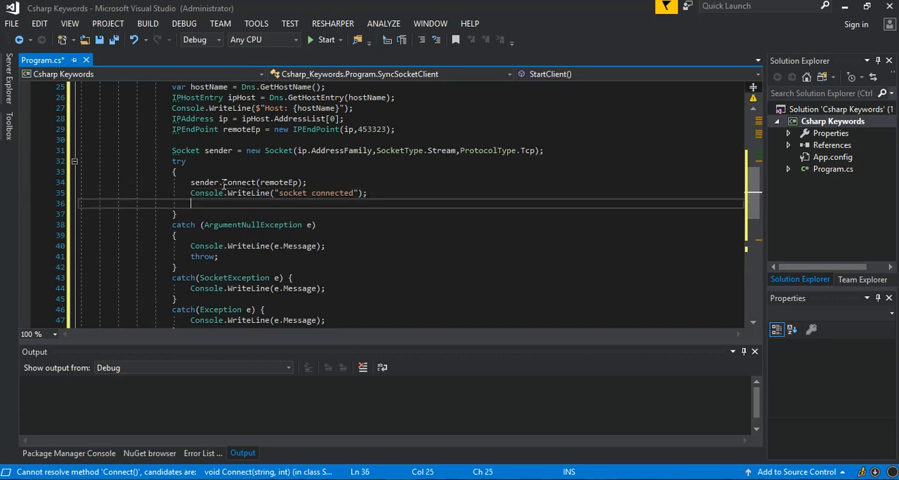
type("se")
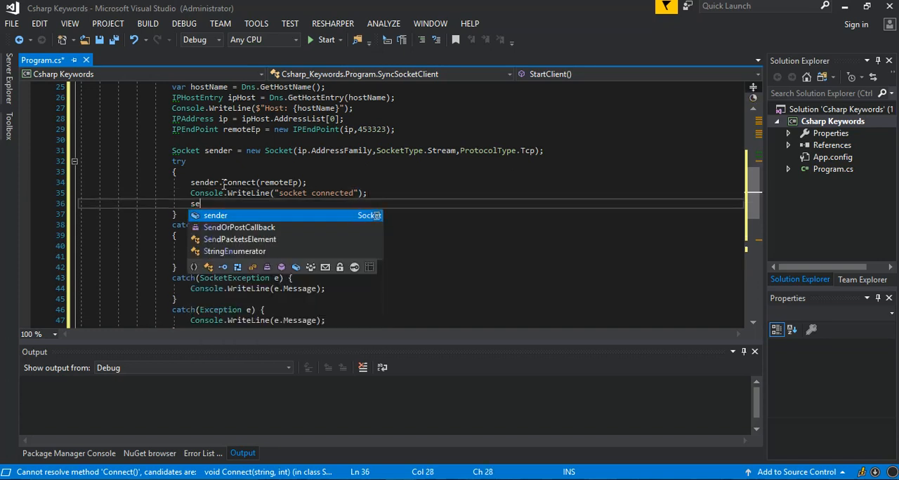
type("nder.")
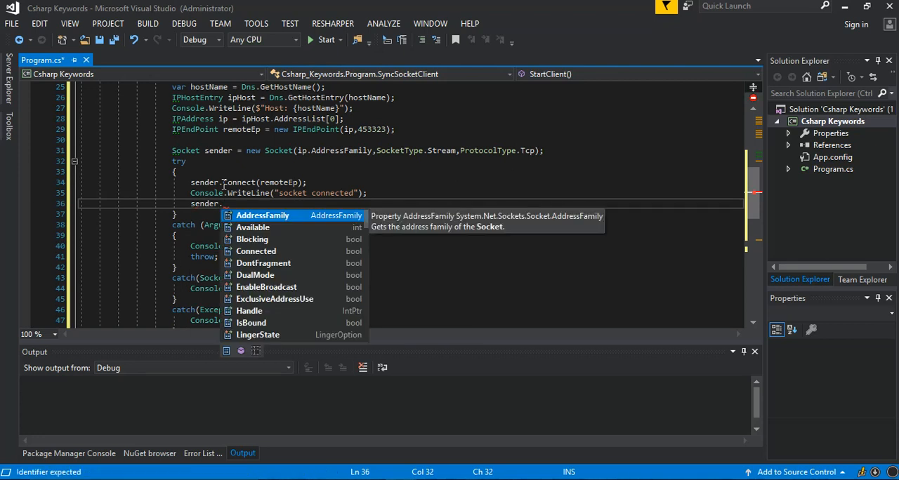
type("rem")
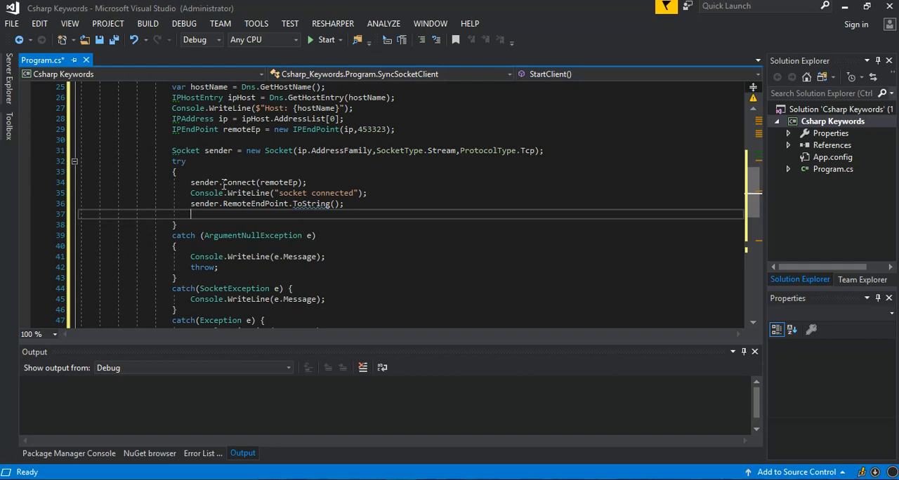
Declare byte[] msg = Encoding.ASCII.GetBytes("Tis is just a test");
type("bytes")
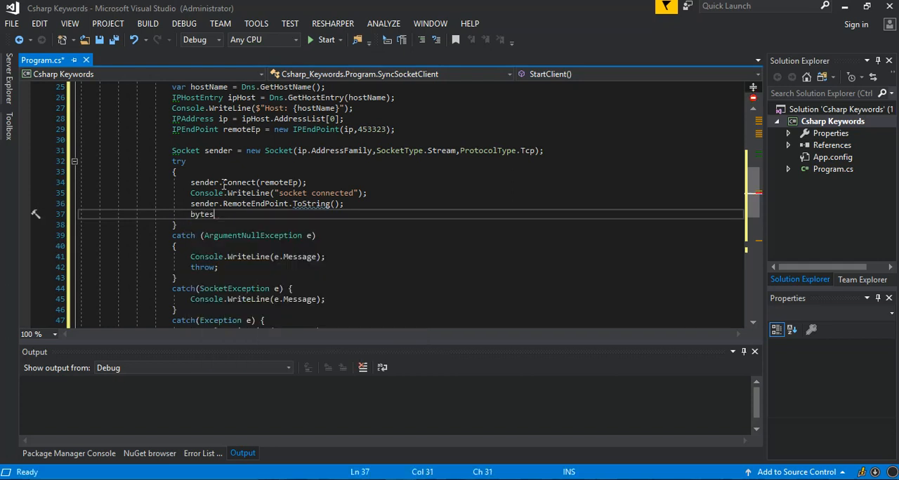
type("[] msg =")
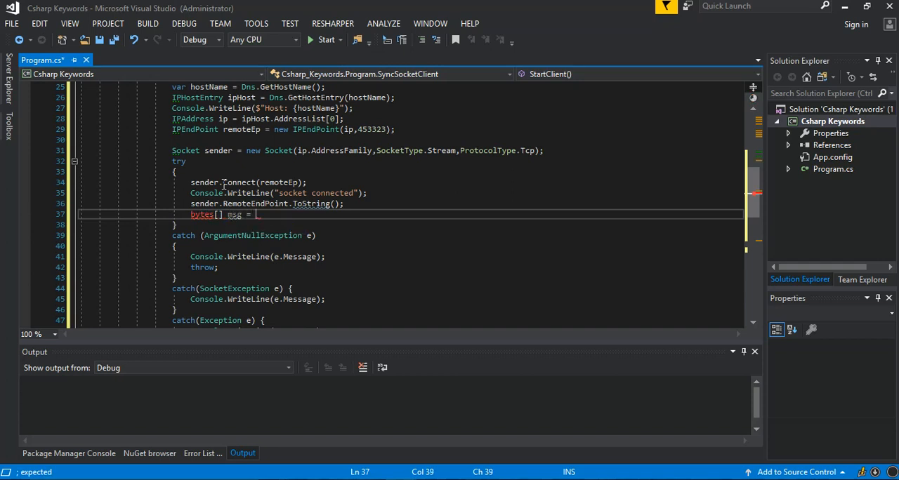
type("en")
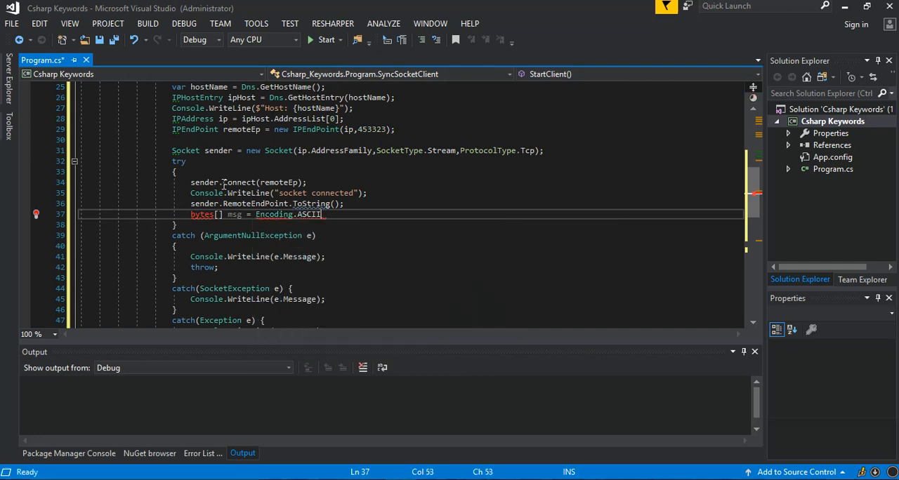
type(".")
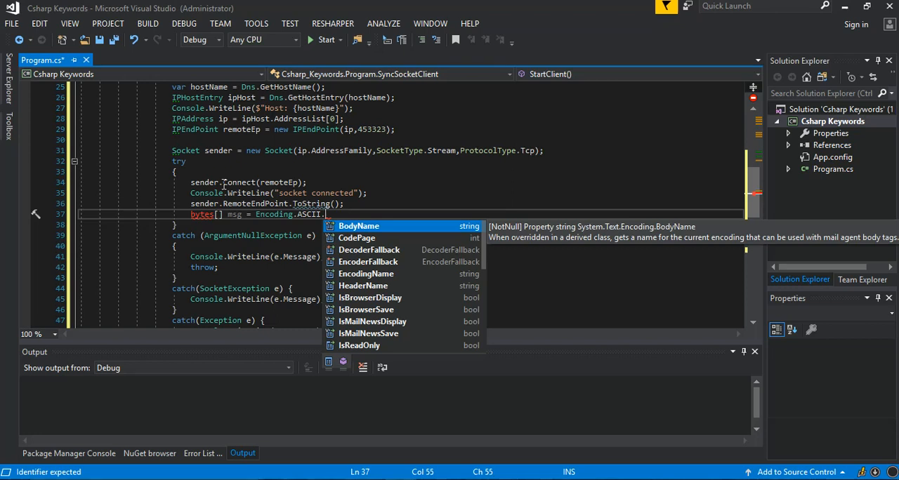
type("GetBytes()")
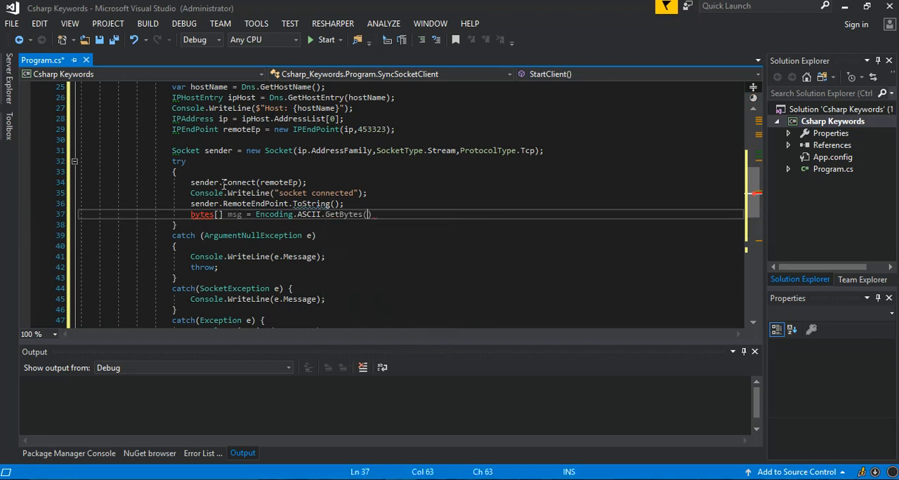
type("(")
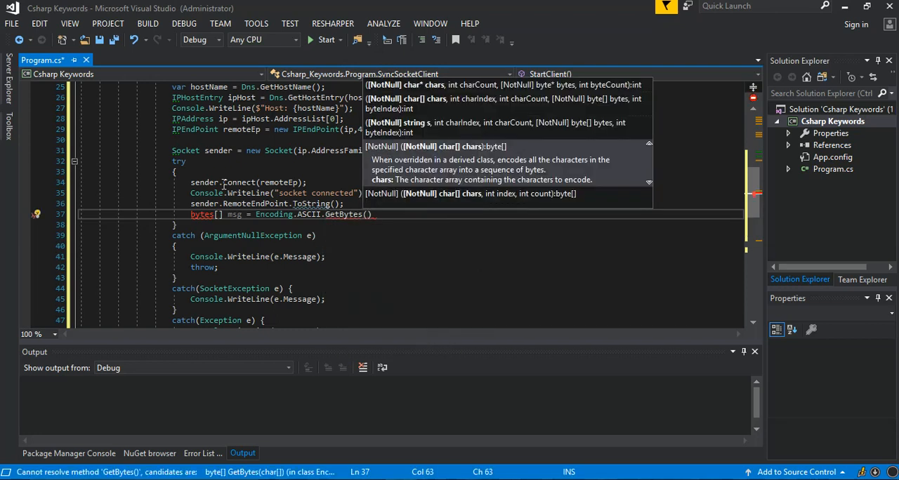
type("\"\"")
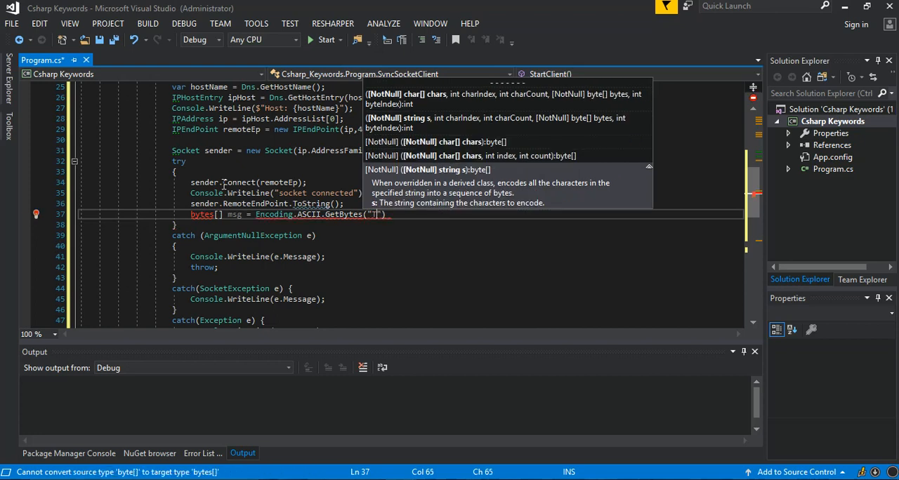
type("is is just a")
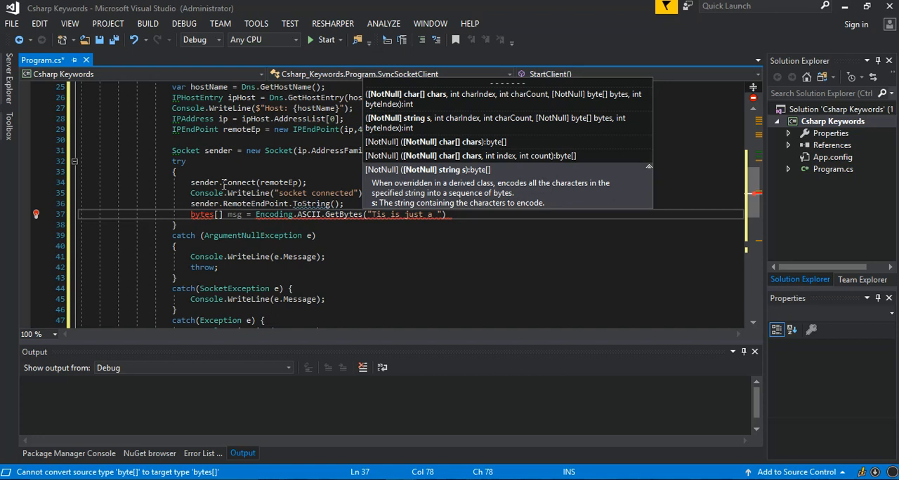
type("test")
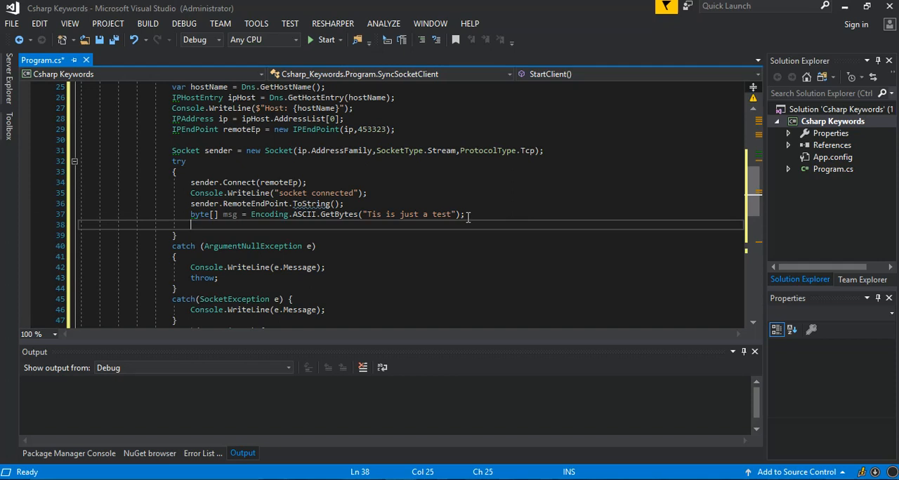
Type int byteRec = Encoding.ASCII.GetBytes() and select that unfinished line
type("int")
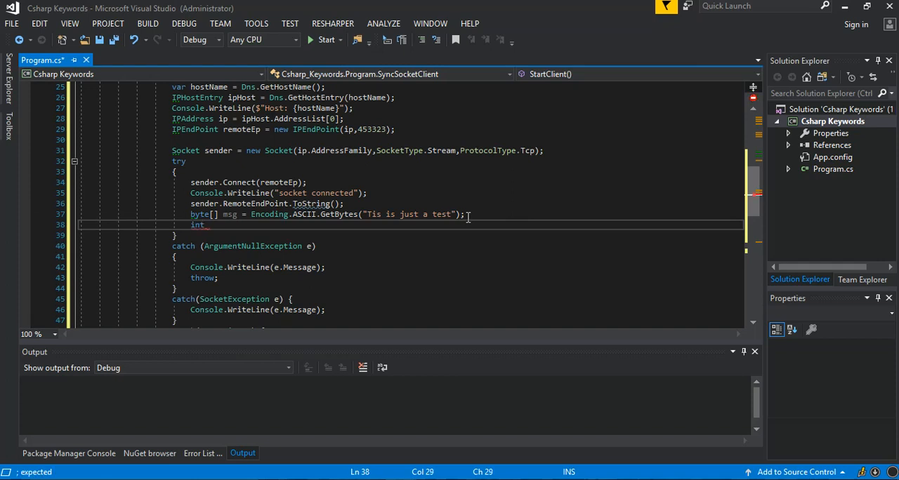
type("byteRec =")
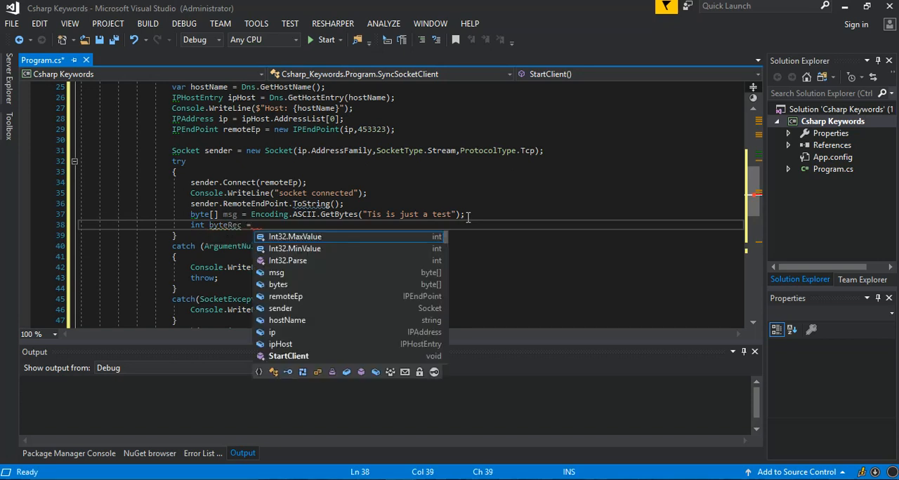
type("Encoding")
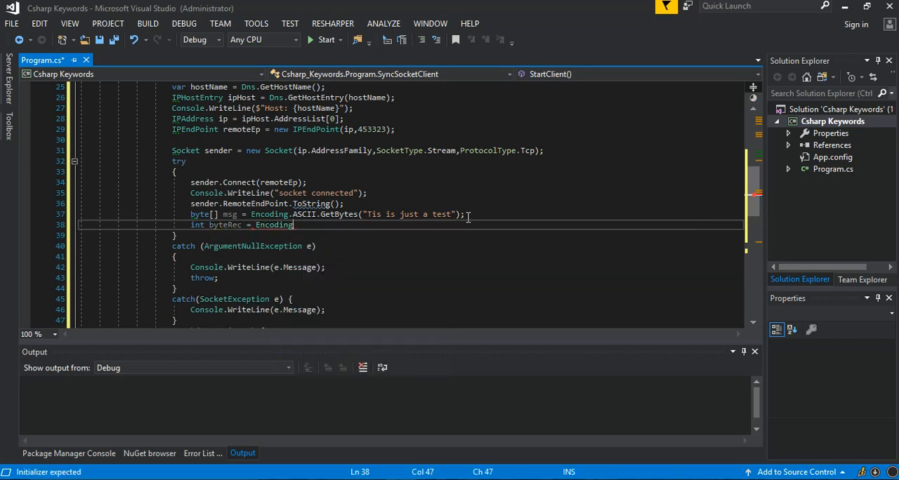
type(".ASCII")
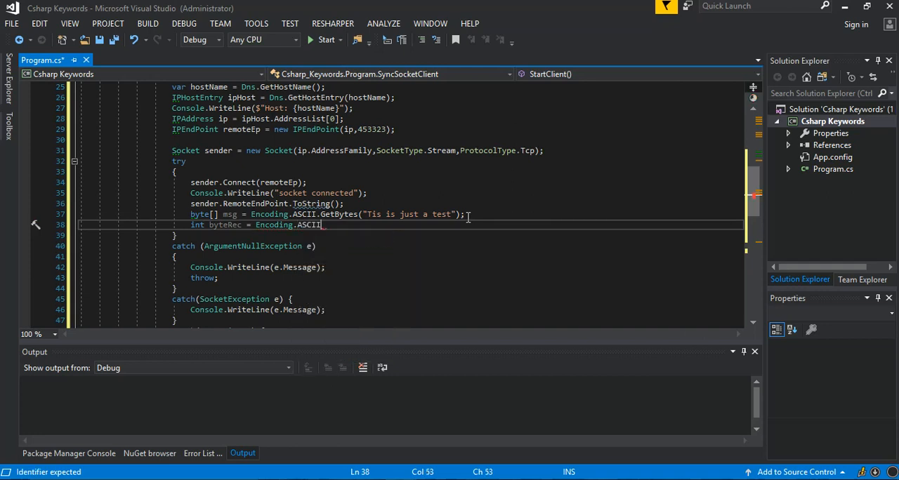
type("ge")
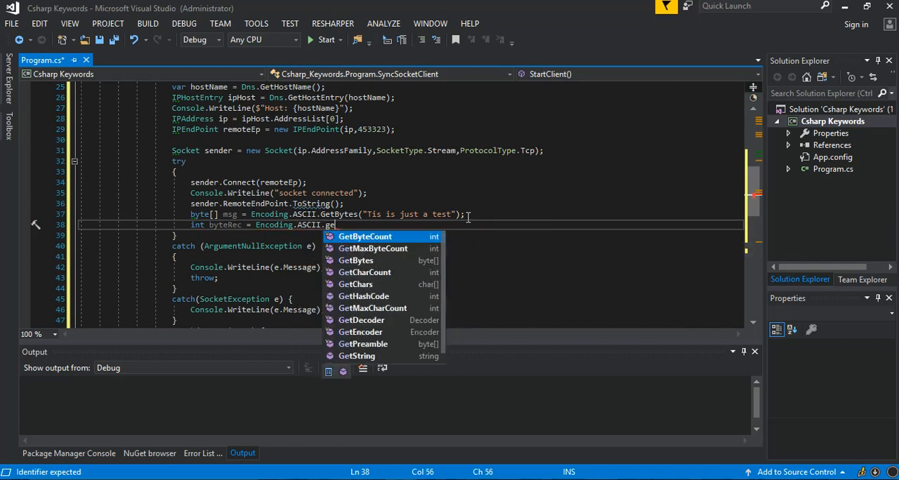
type("b")
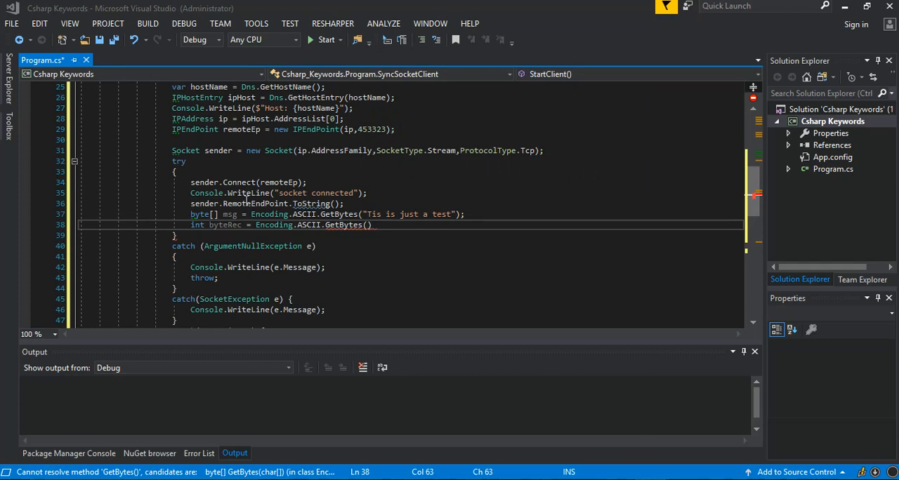
left_click_drag(190, 224, 320, 225)
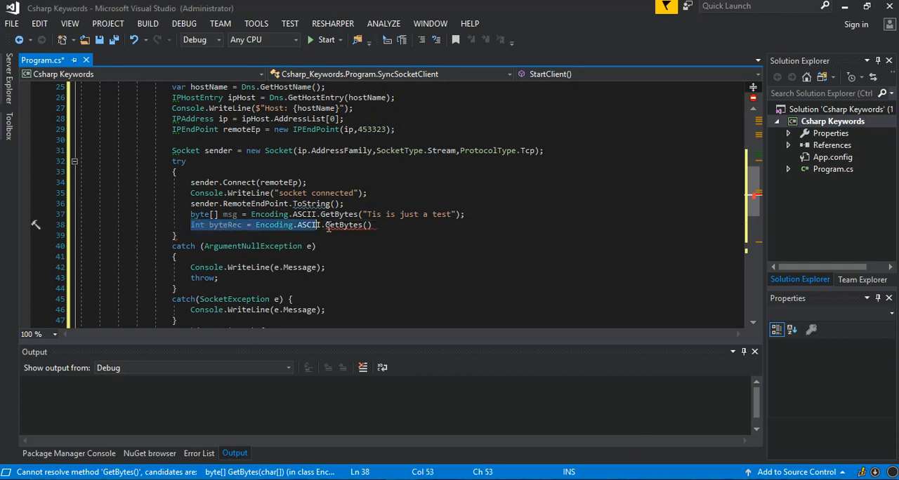
Replace the selected byteRec line with int byteSent = sender.Send(msg);
key("Delete")
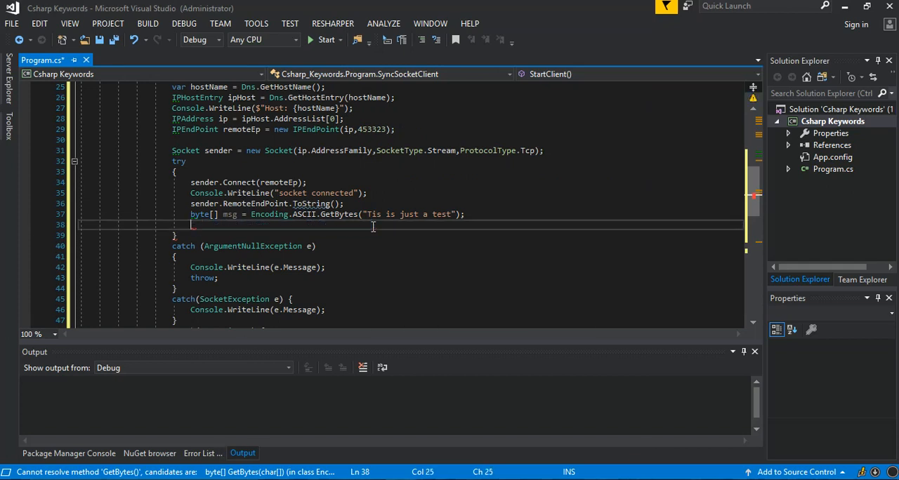
type("i")
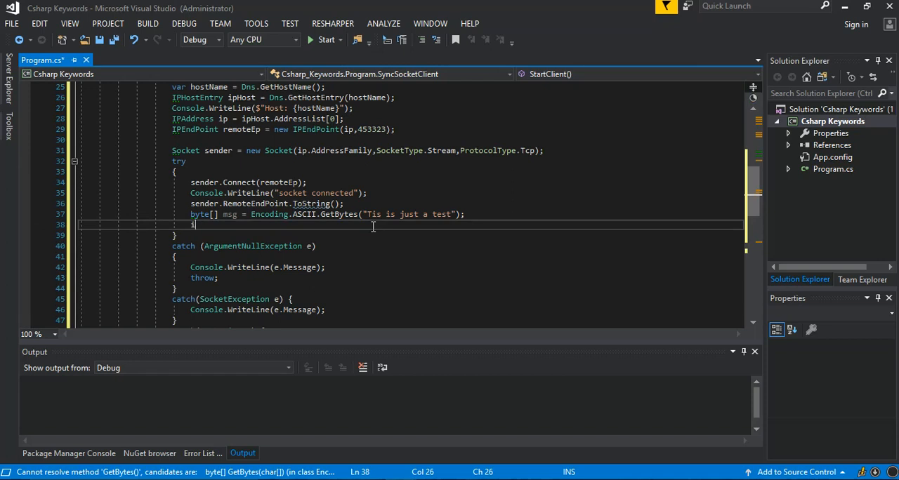
type("nt byte")
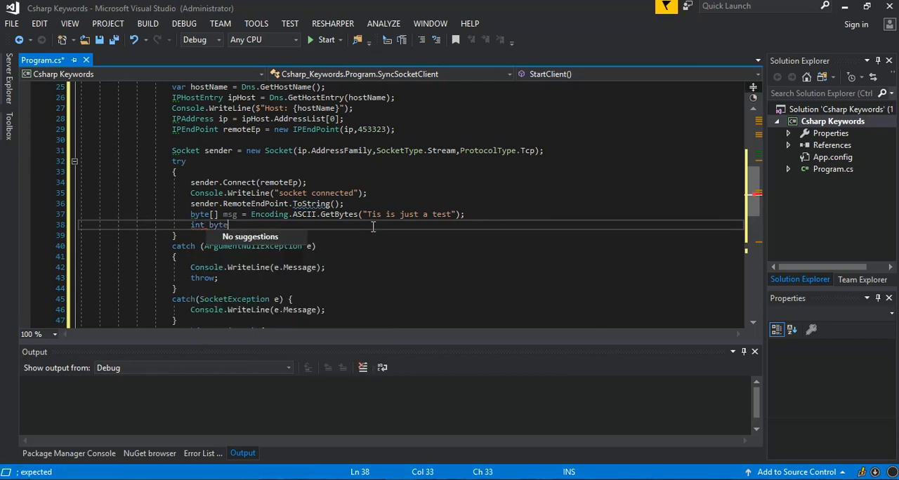
type("Sent = s")
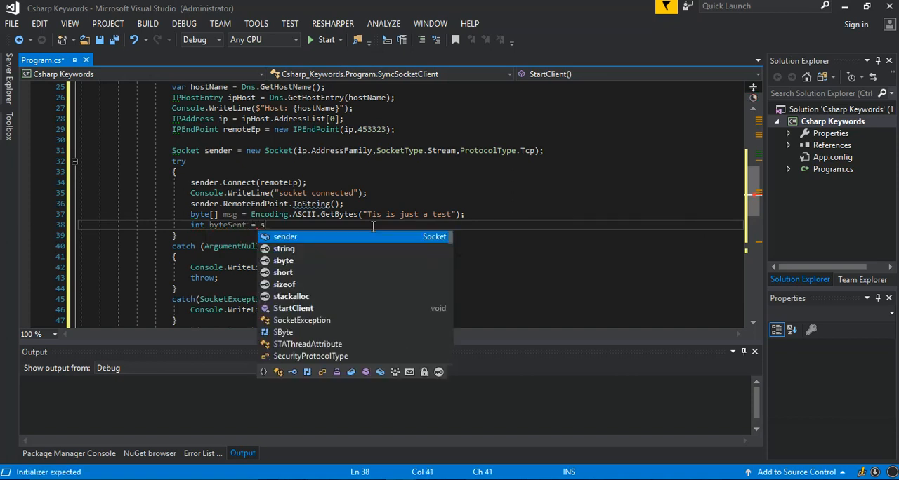
type("ender.")
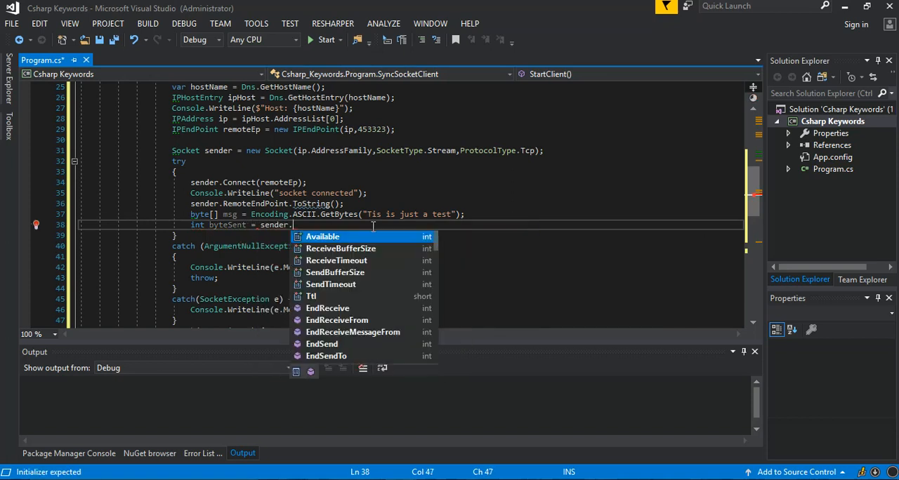
type("se")
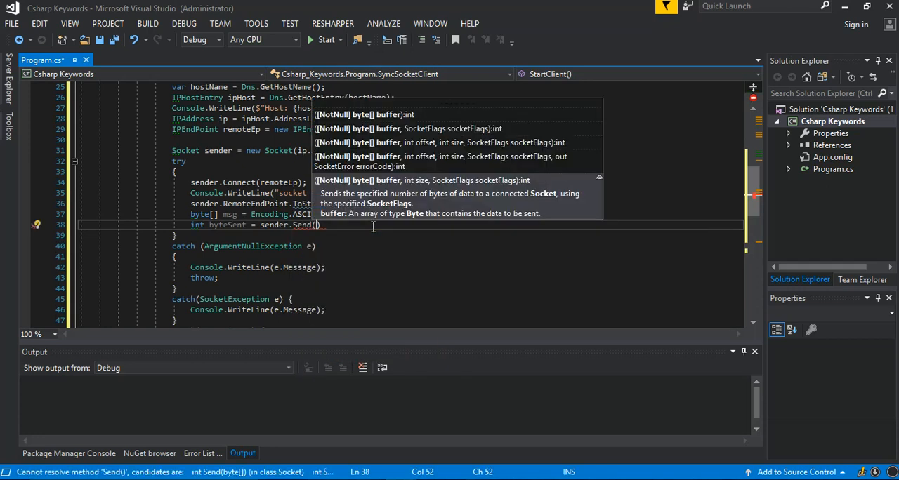
type("M")
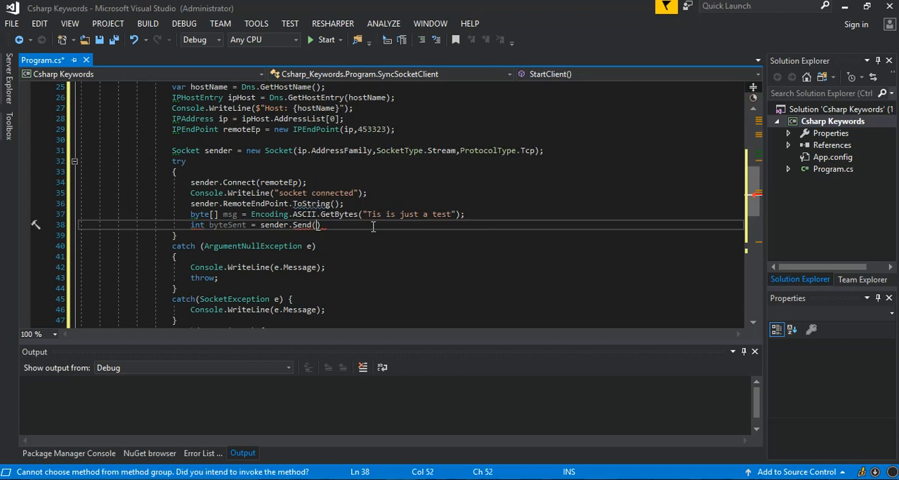
type("msg")
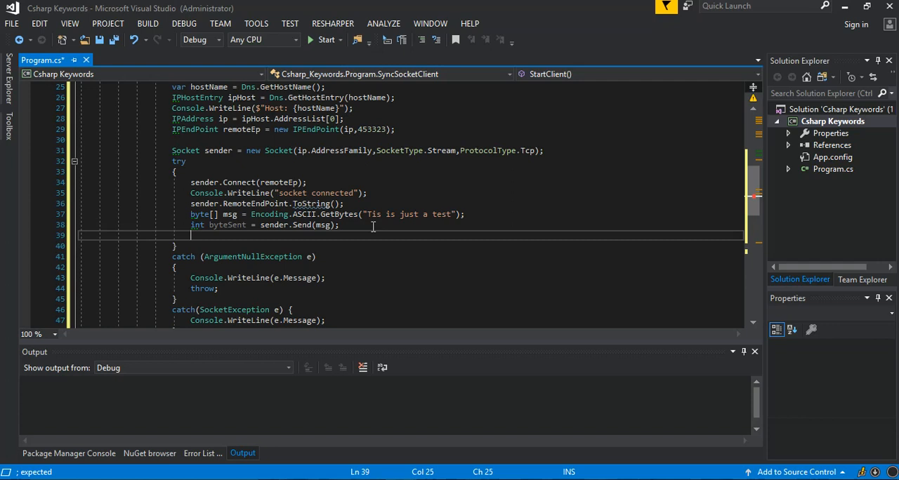
type("int")
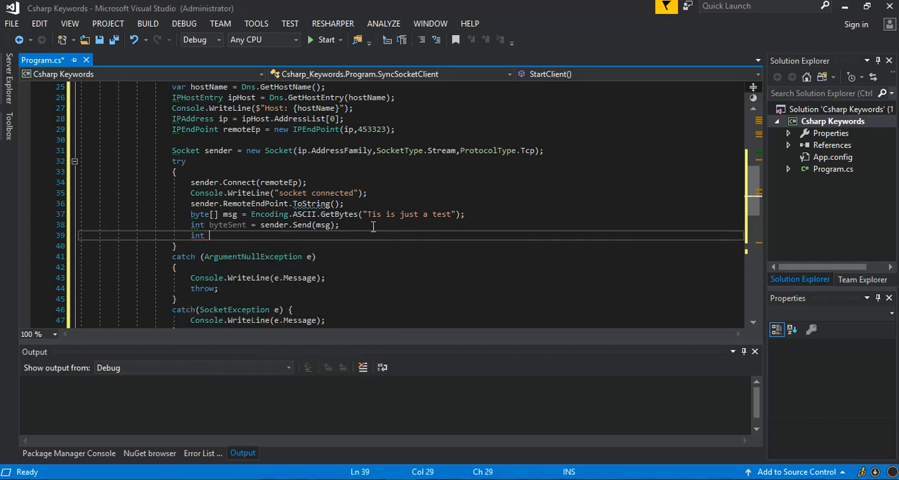
type("byte")
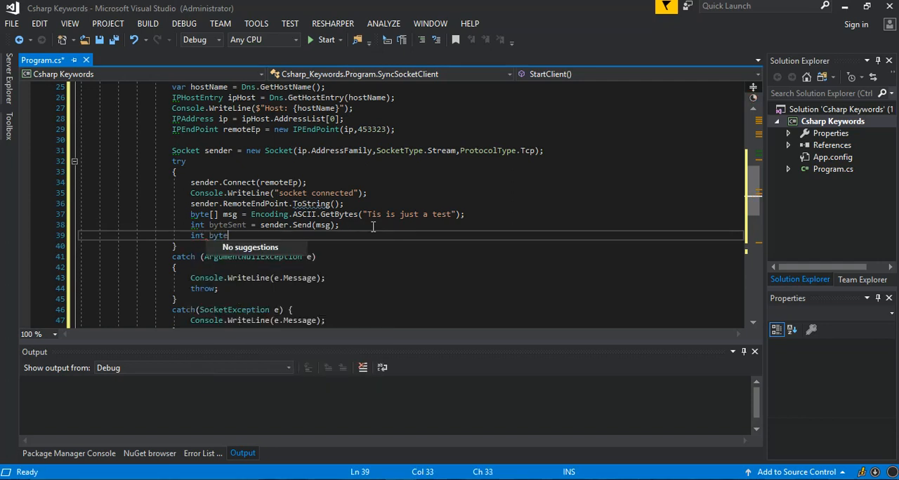
type("Sent")
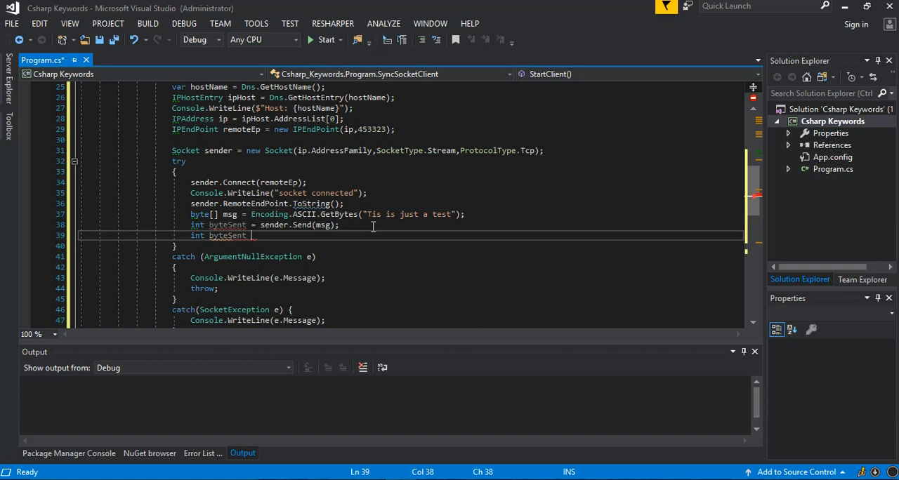
type("=")
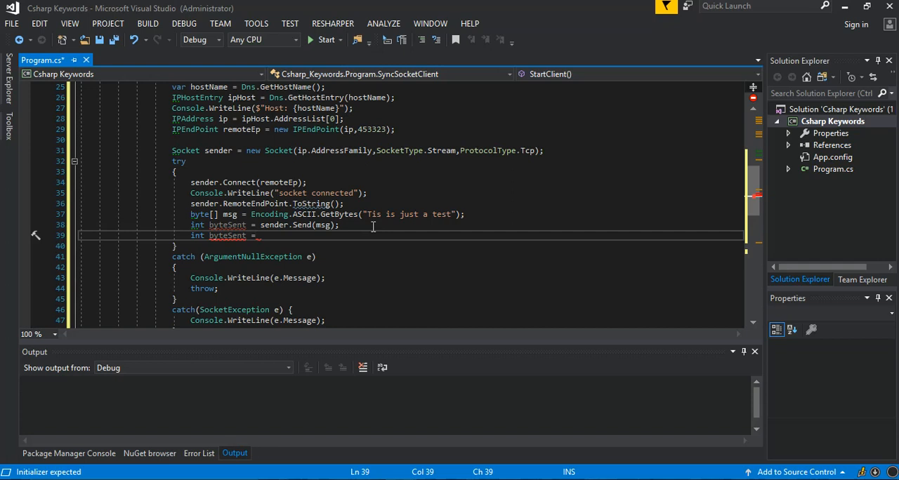
type("sender")
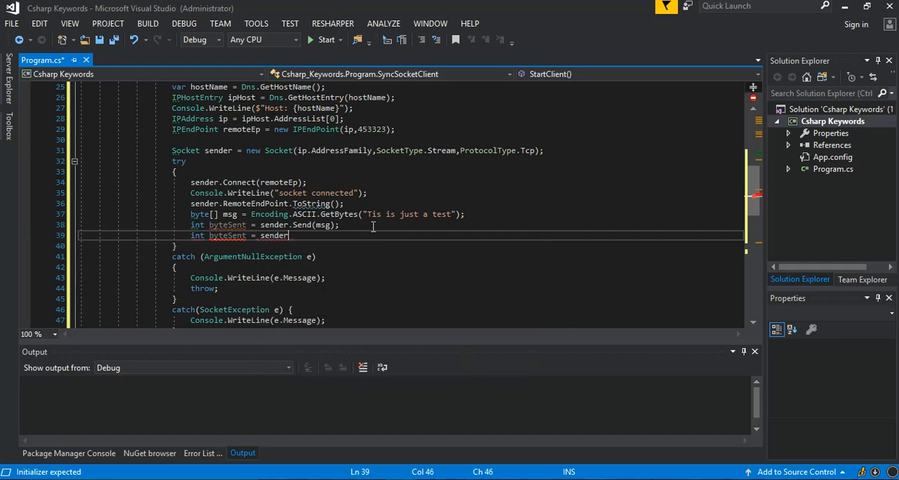
type(".")
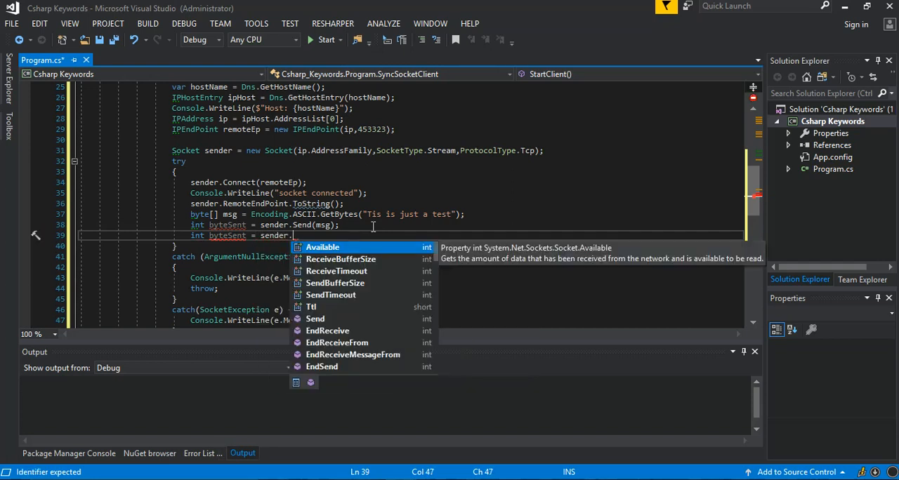
type("re")
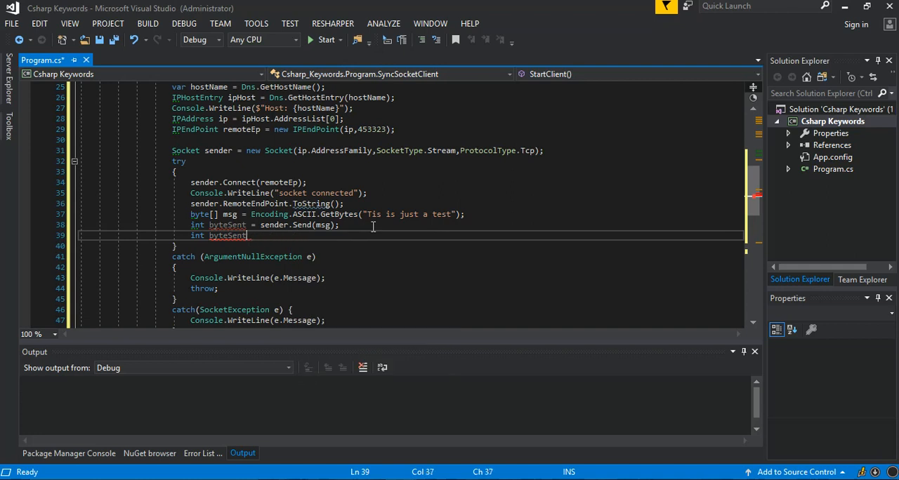
key("Backspace")
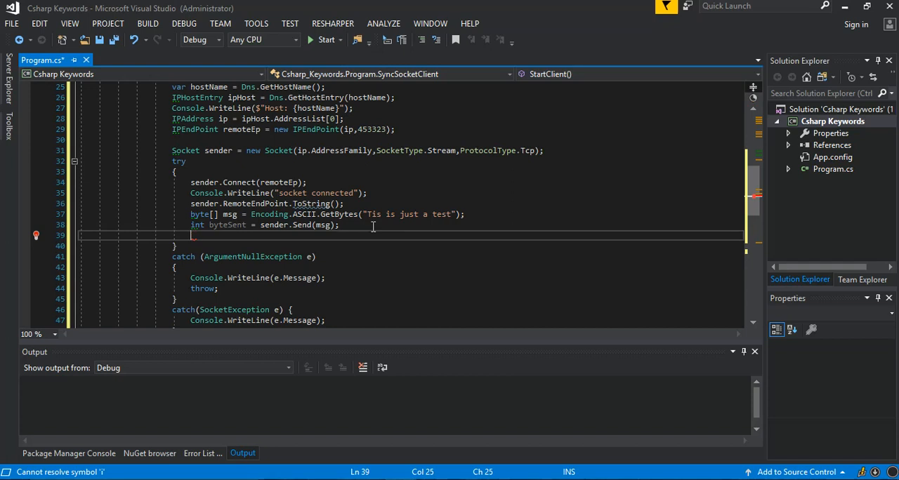
Add int byteRec = sender.Receive(bytes); to store received data
type("int")
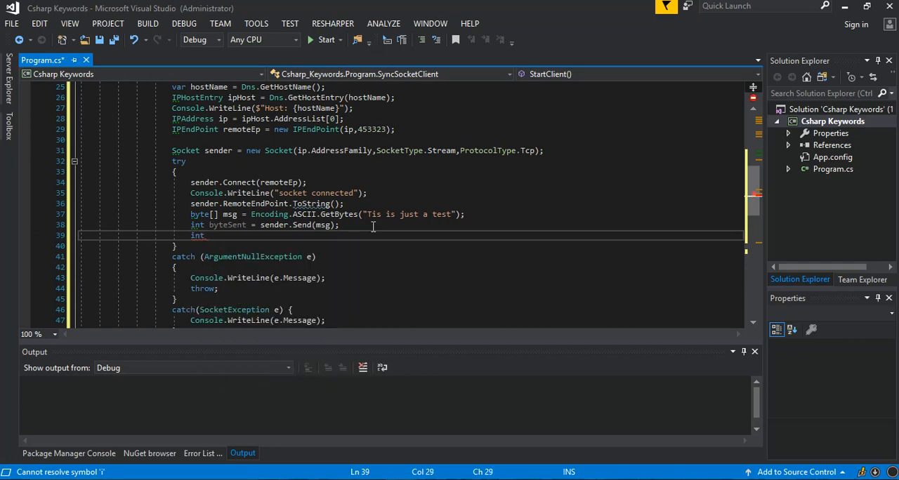
type("b")
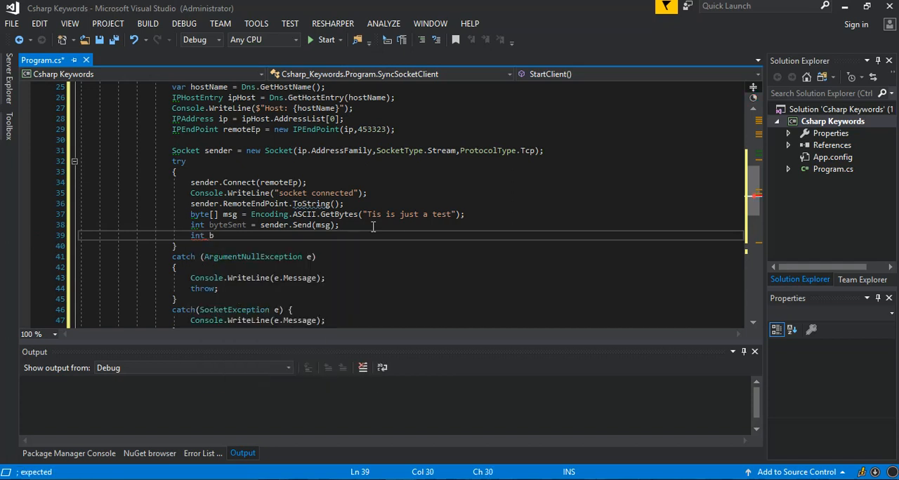
type("yteRec =")
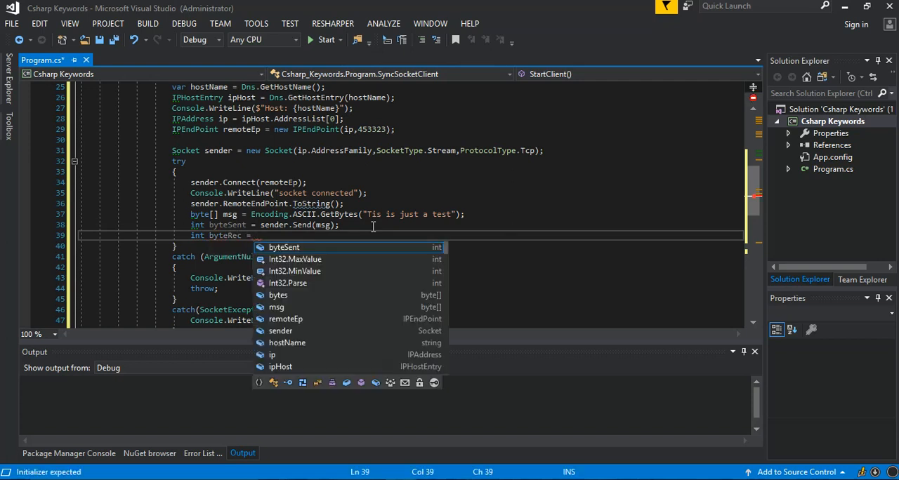
type("s")
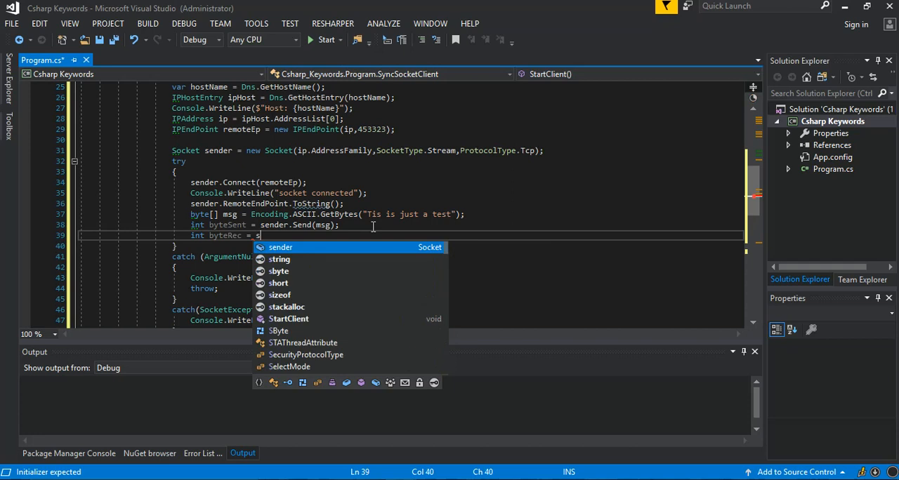
type("ender.")
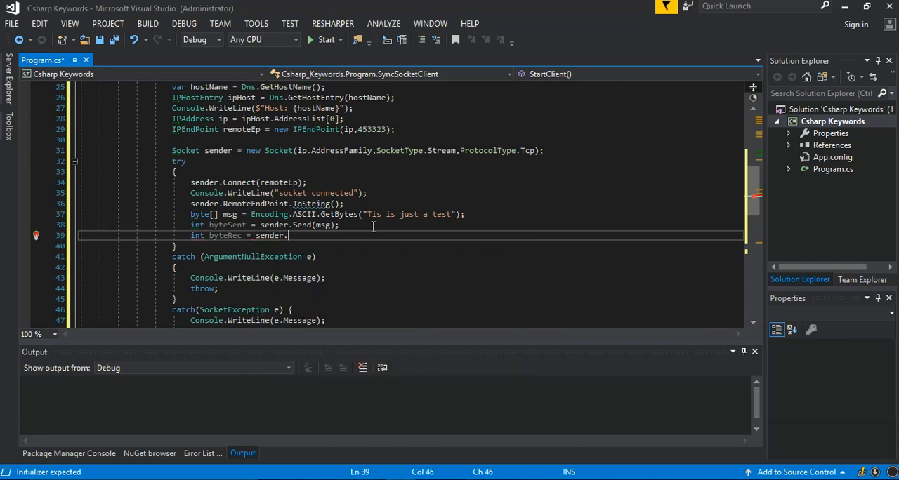
type("rec")
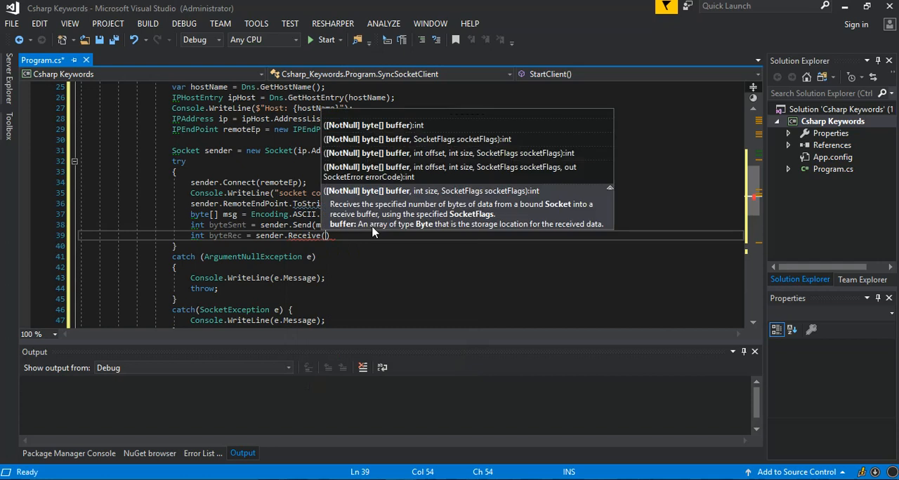
type("b")
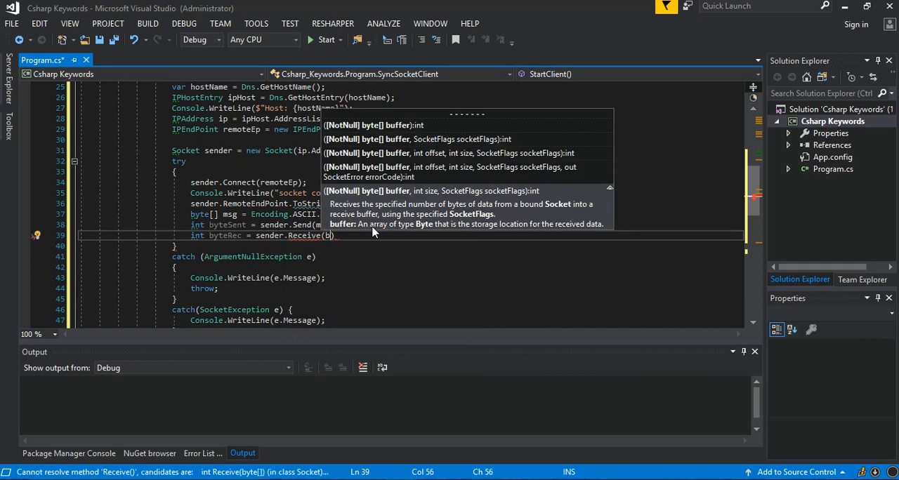
type("bytes")
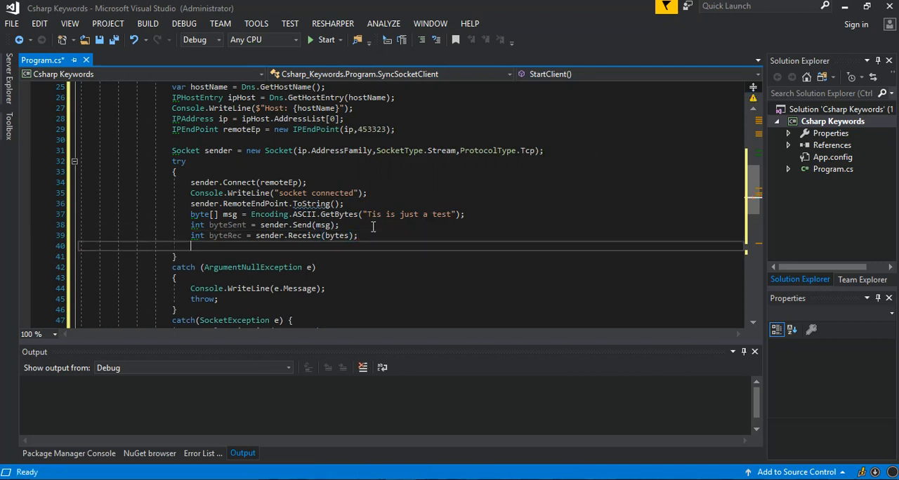
type("c")
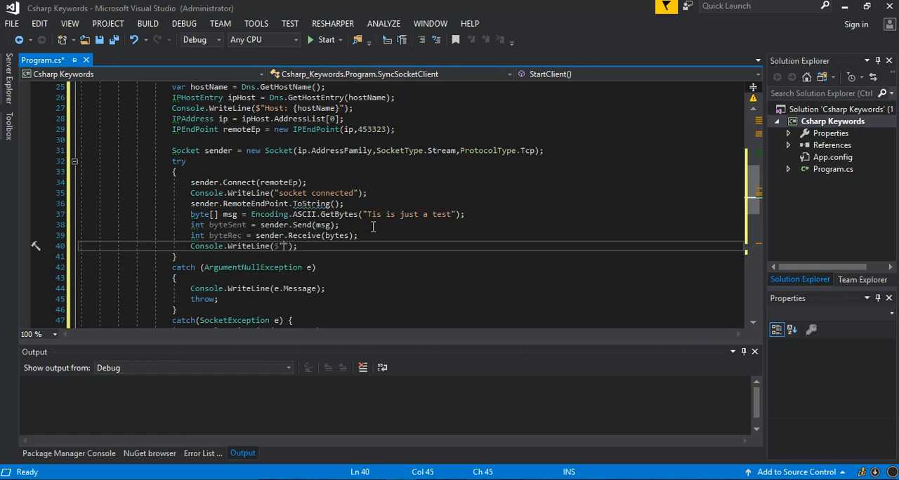
Print "Echoed test" with Encoding.ASCII.GetString(bytes, 0, byteRec)
type("Echoed test {e")
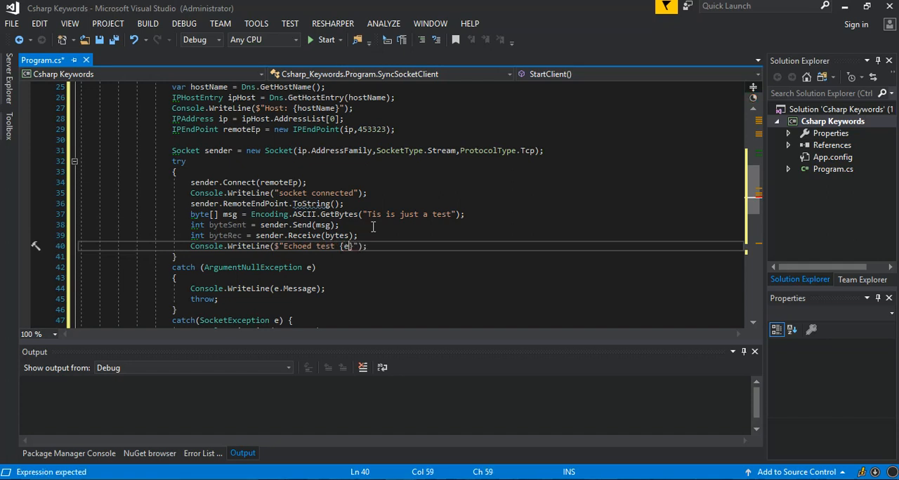
type("Encoding.")
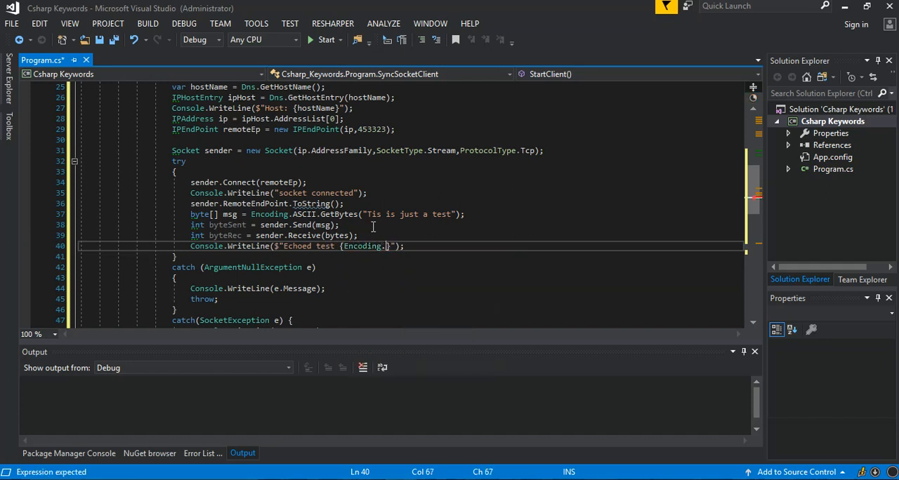
type("ASCII.")
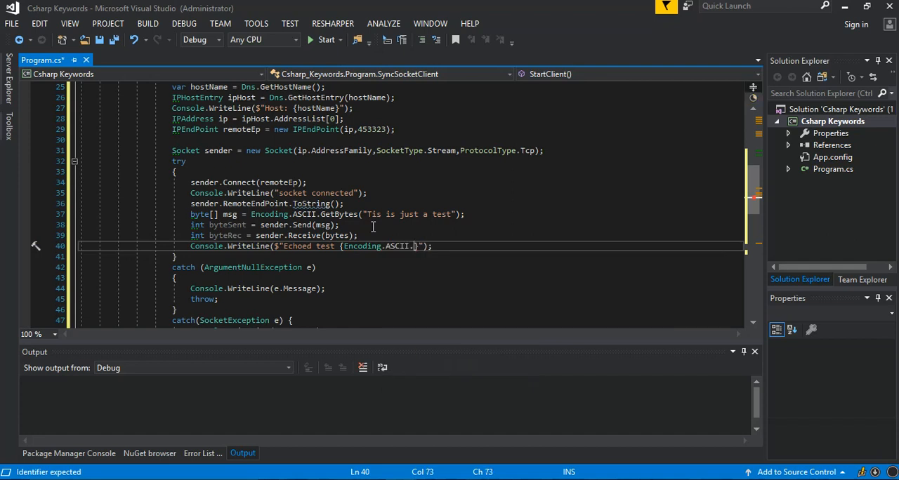
type("get")
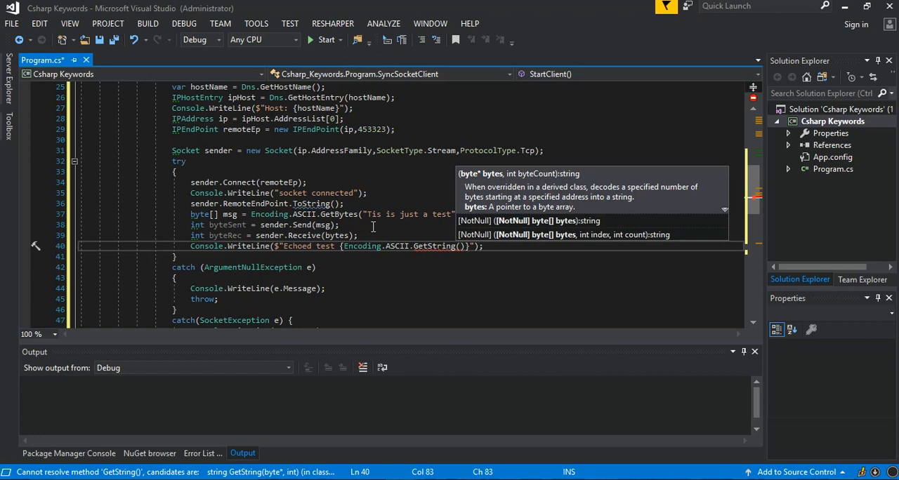
type("bytes,")
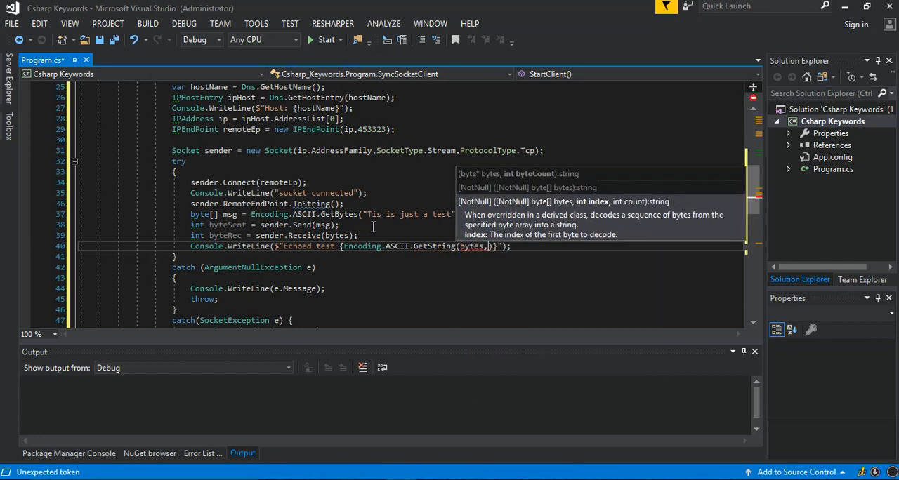
type("0,")
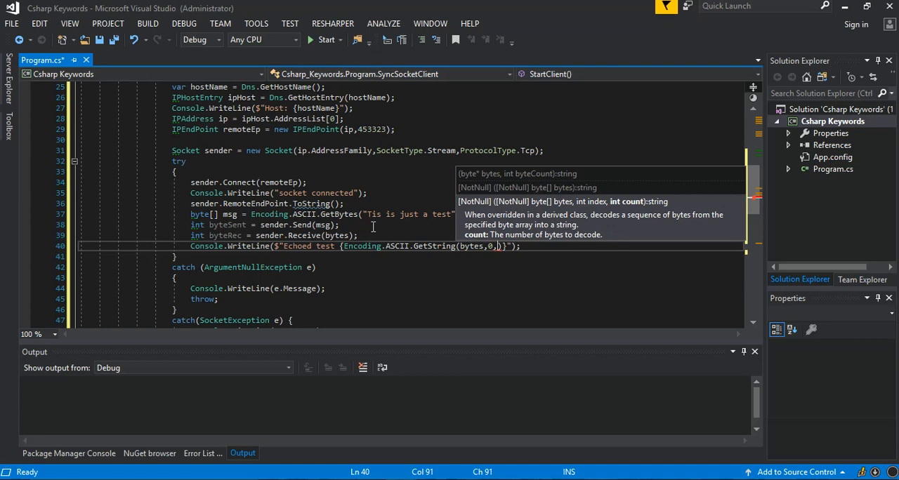
type("byteRec")
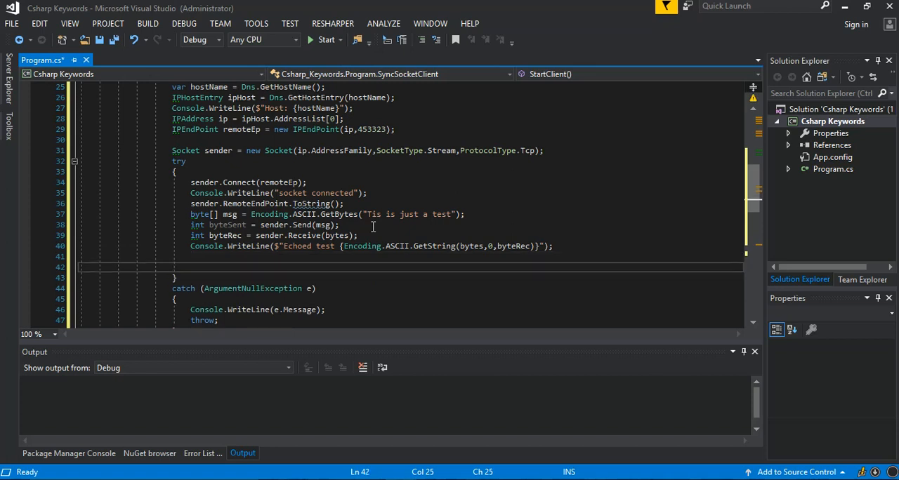
Add a "release the socket" comment and sender.Shutdown(SocketShutdown.Both);
type("//release the")
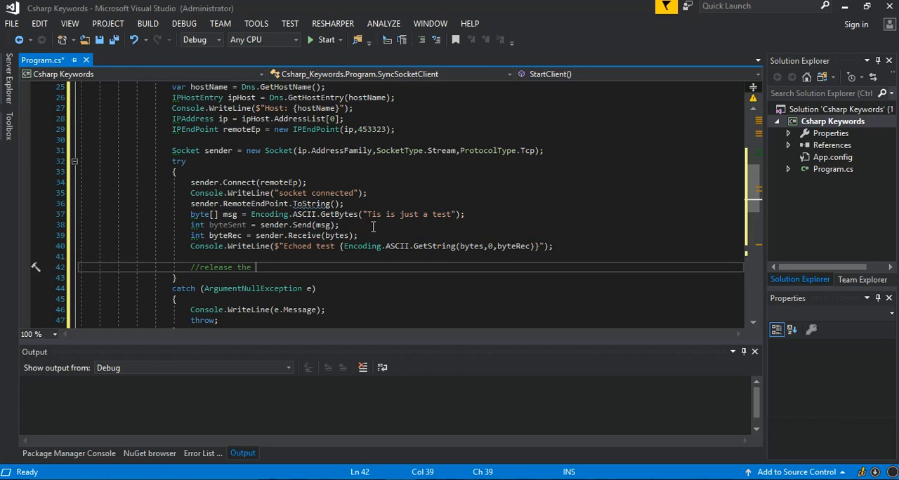
type("socket")
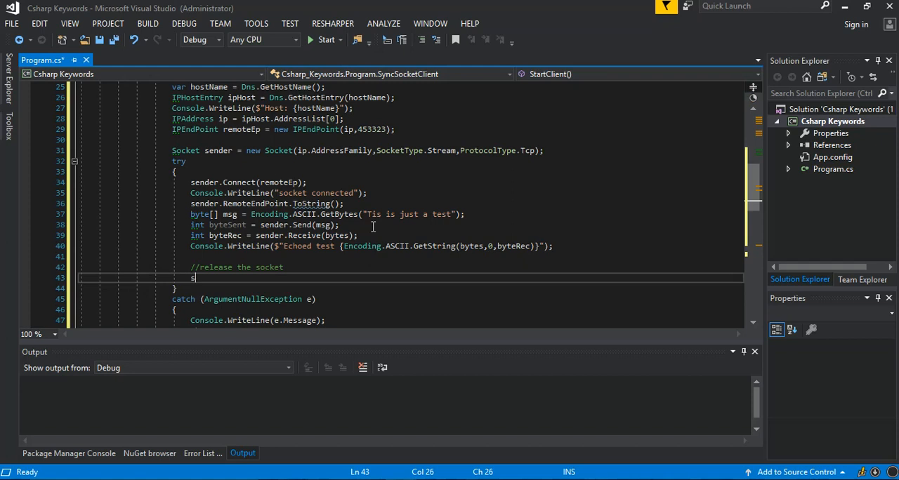
type("ender.")
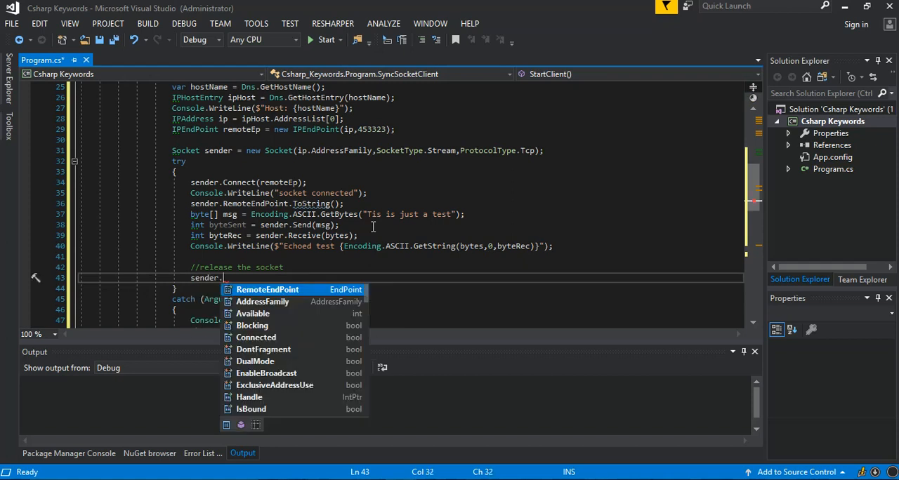
type("shut")
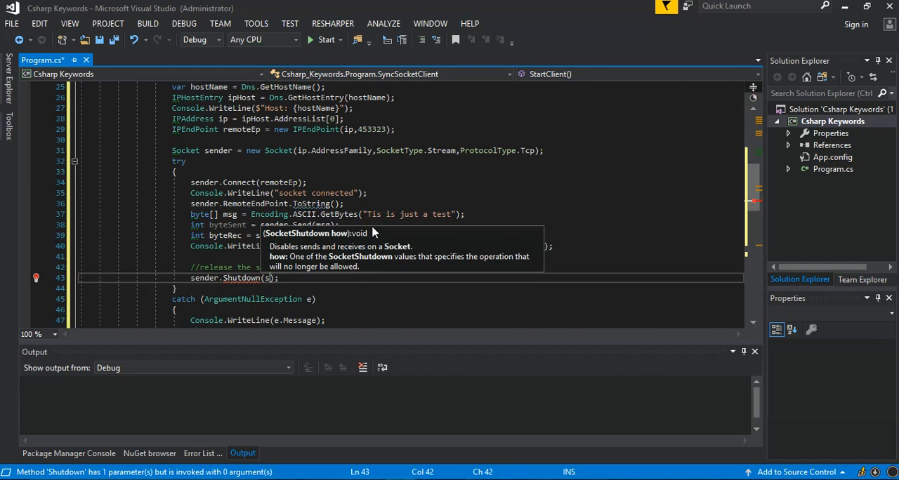
type("SocketShutdown.Both")
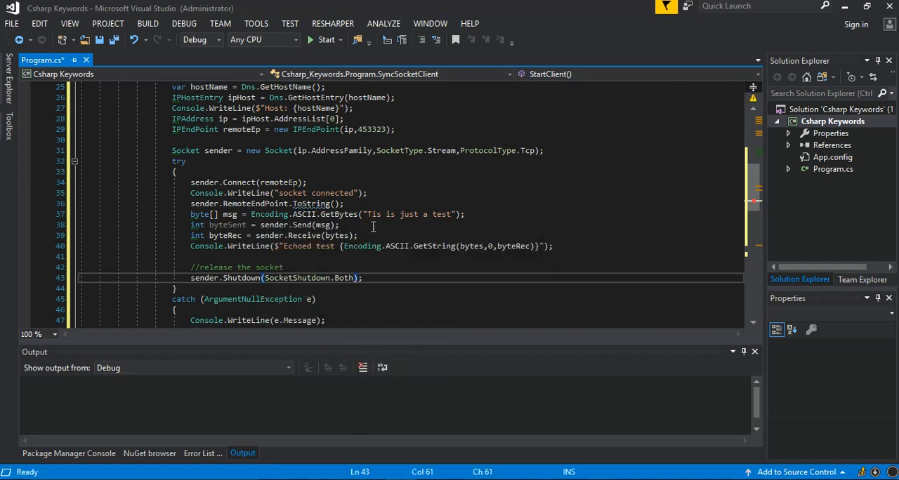
Add sender.Close(); on a new line below the shutdown call
key("enter")
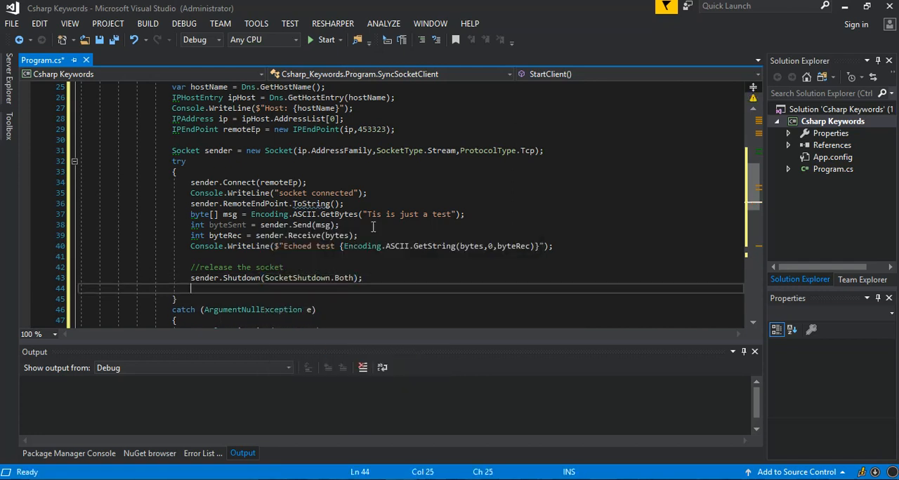
type("sender")
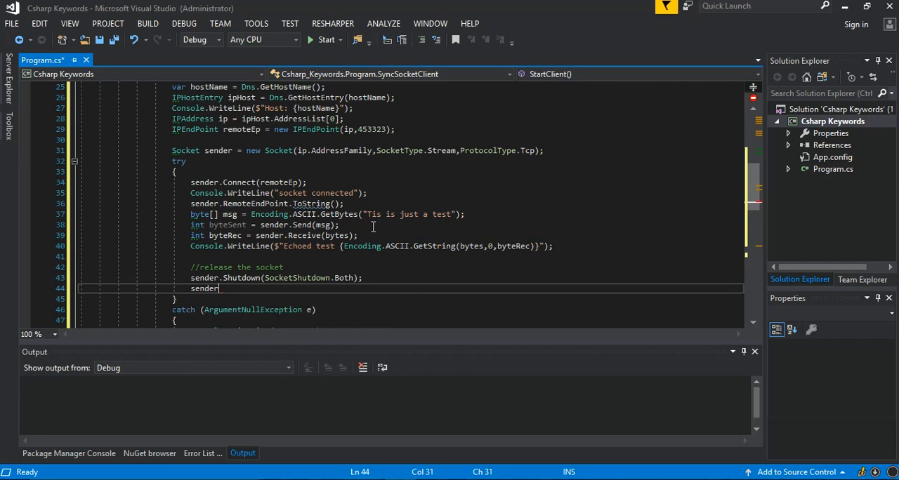
type(".Close();")
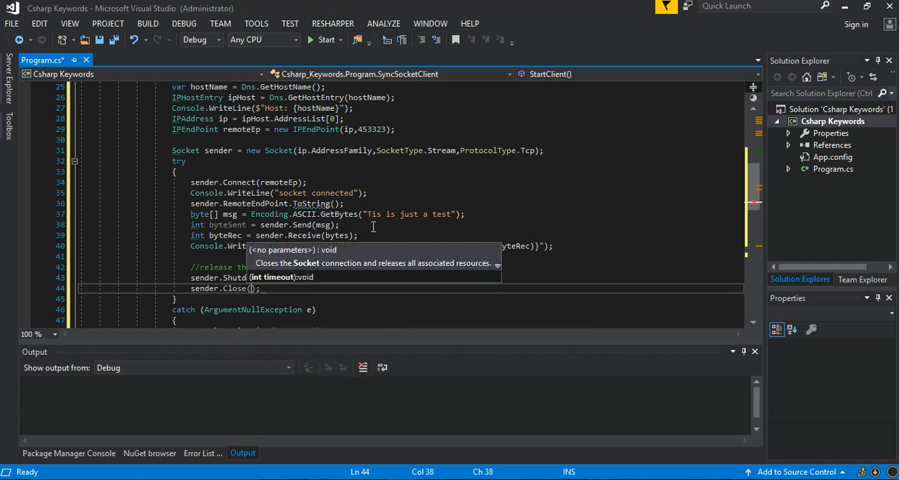
mouse_move(403, 178)
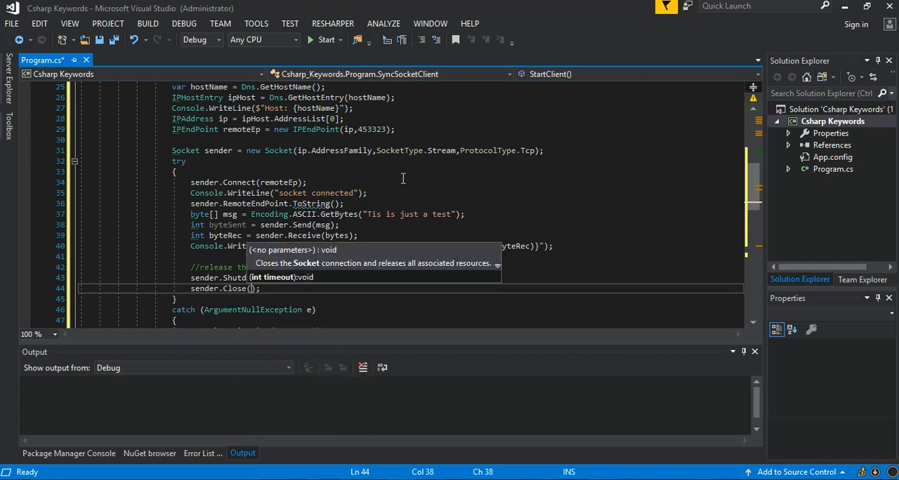
left_click(307, 182)
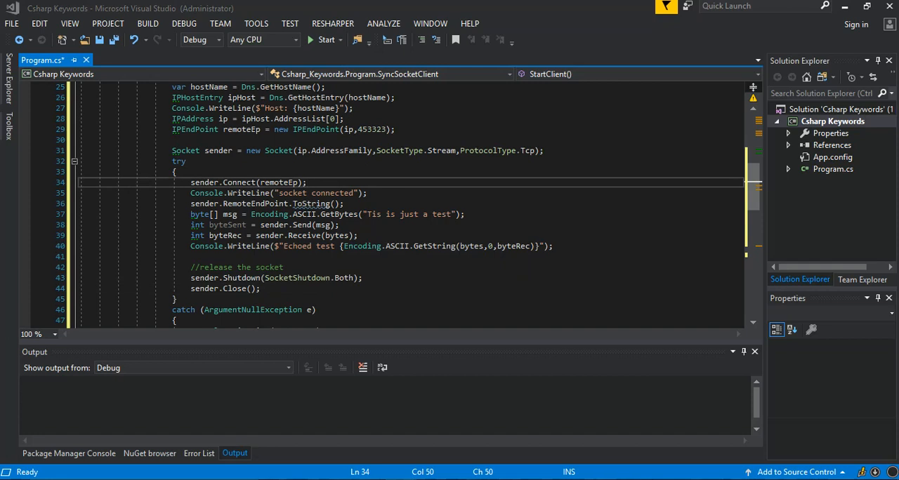
mouse_move(630, 265)
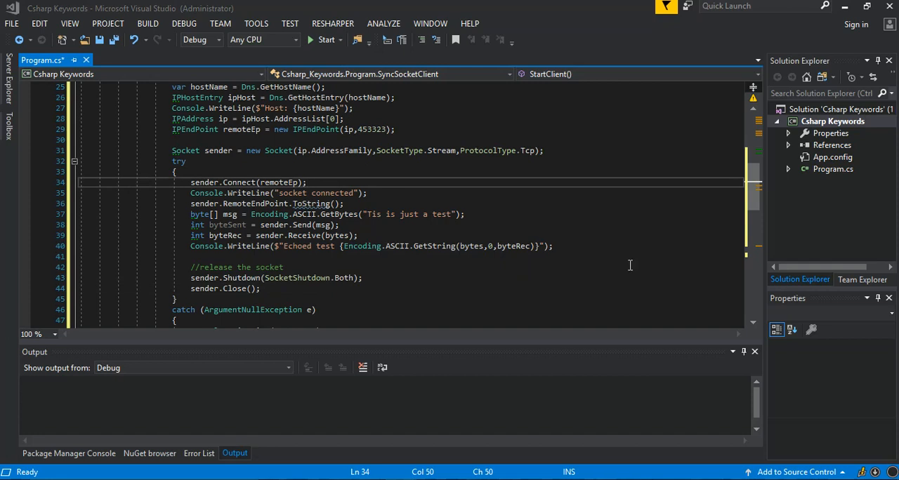
Replace the outer catch's print and throw lines with Console.WriteLine(e.Message);
scroll("down", 3)
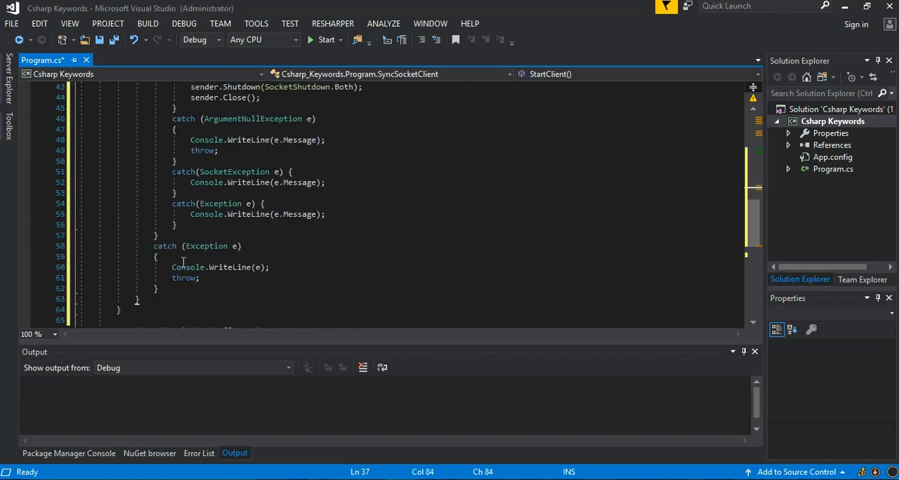
left_click_drag(172, 267, 200, 278)
type("c")
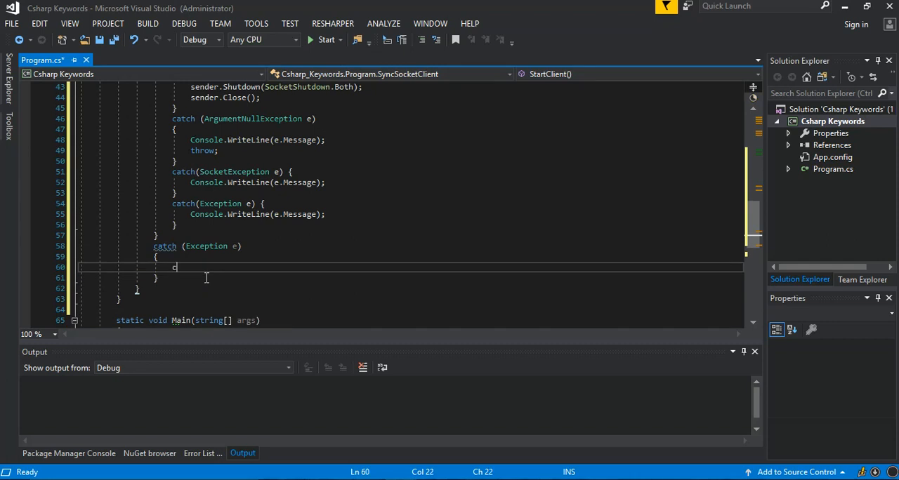
type("Console.WriteLine(e);")
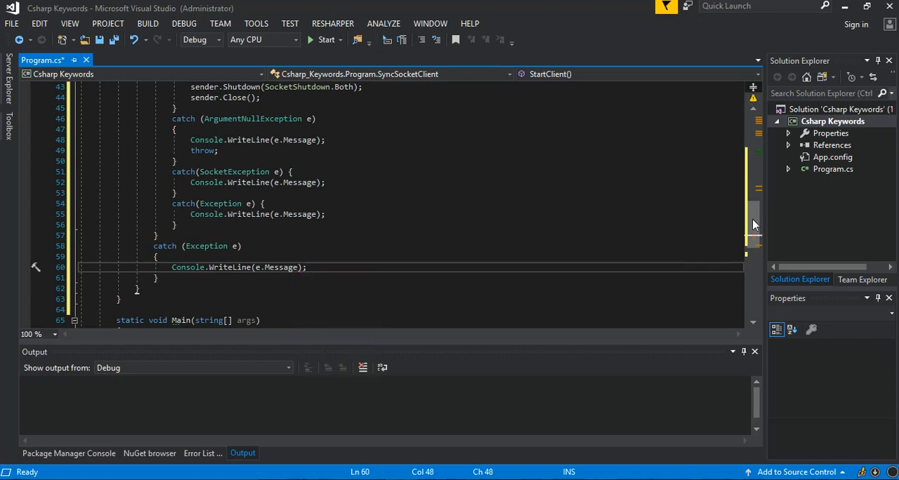
scroll("down", 3)
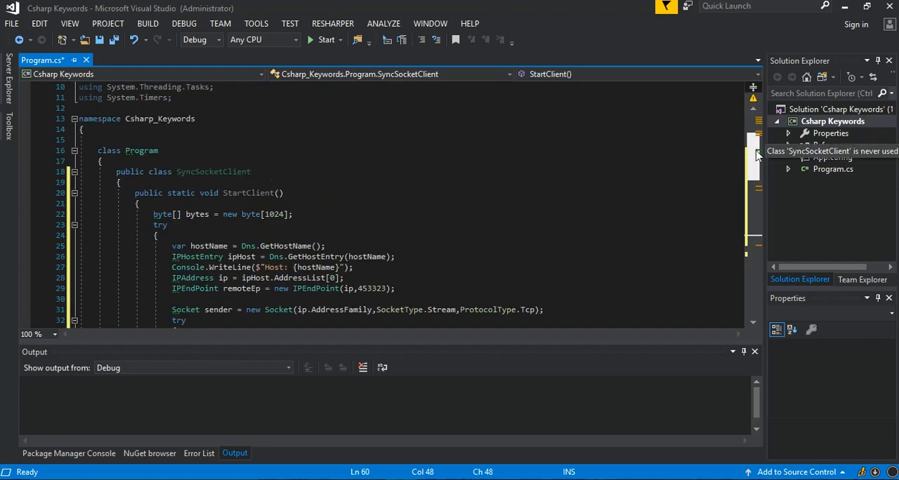
scroll("down", 3)
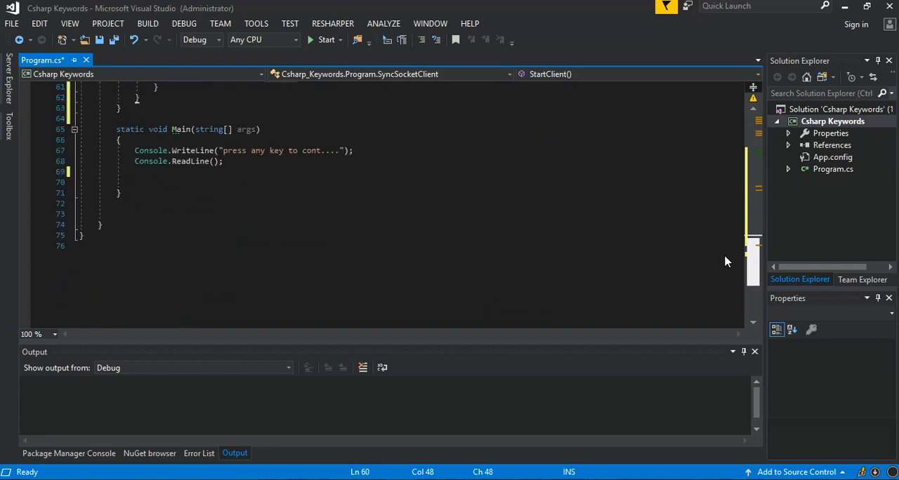
scroll("down", 3)
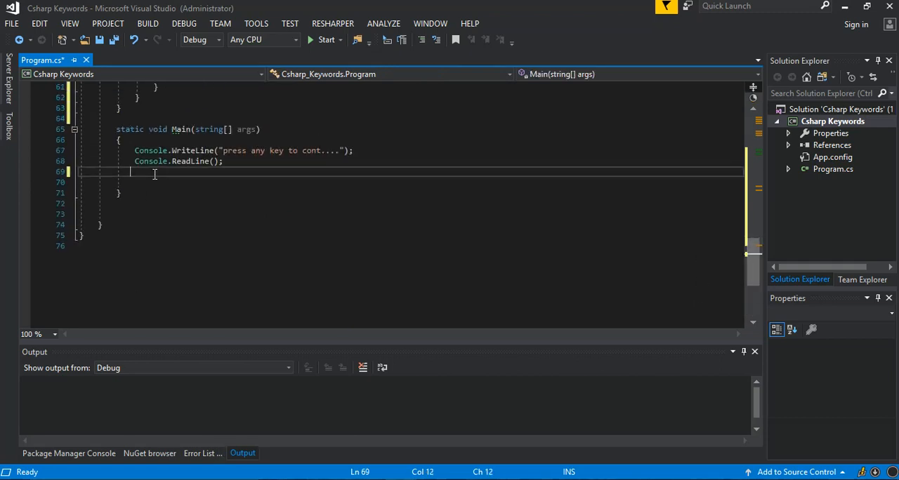
Add SyncSocketClient.StartClient(); followed by Console.ReadLine(); in Main
type("sy")
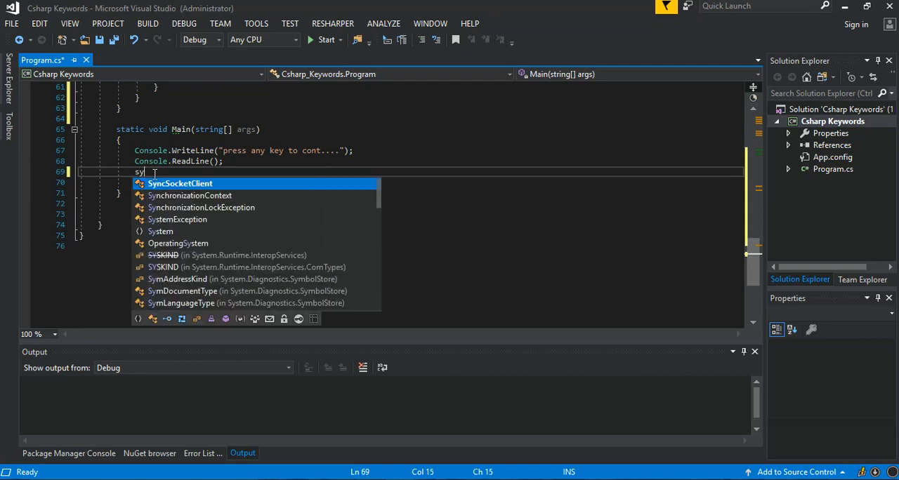
type("SyncSocketClient.StartClient();")
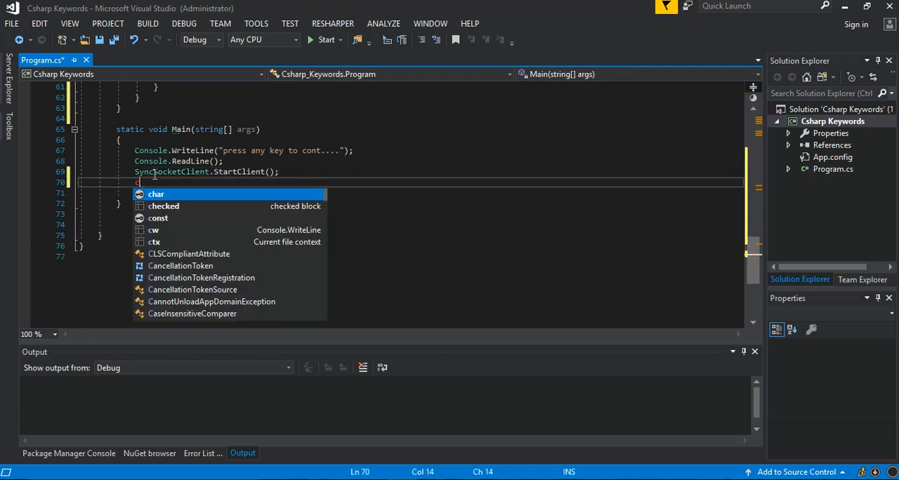
type("Console")
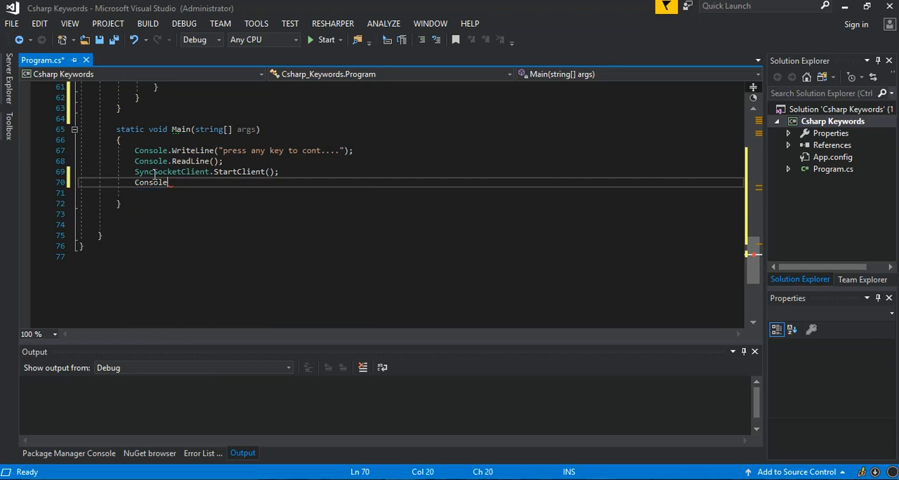
type(".ReadLine();")
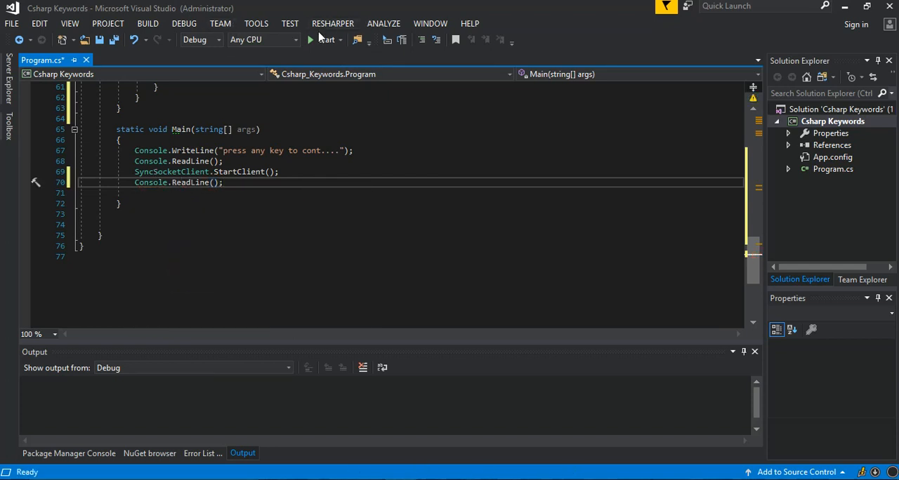
Run with debugging, see the port out-of-range error, and close the console
left_click(326, 40)
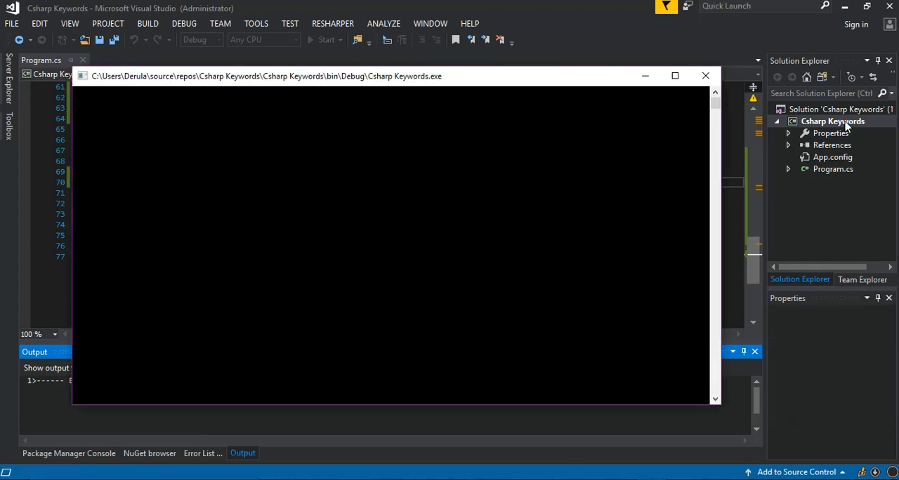
left_click(326, 39)
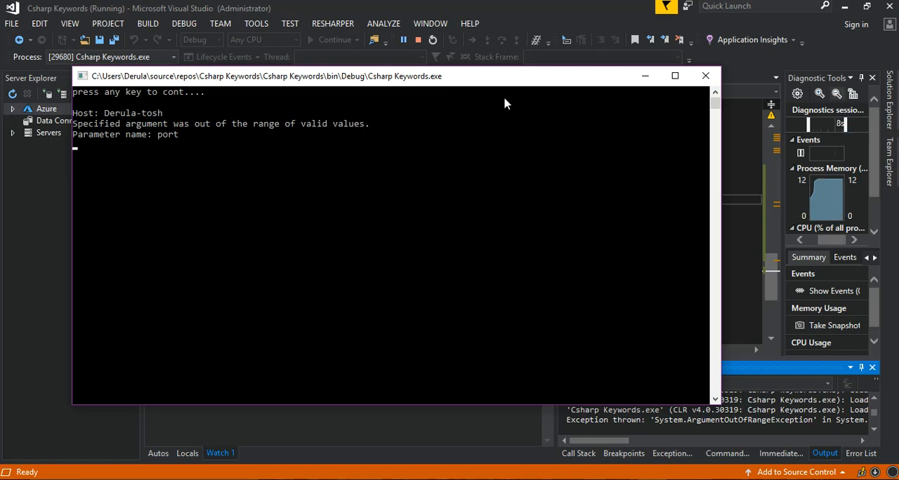
mouse_move(103, 165)
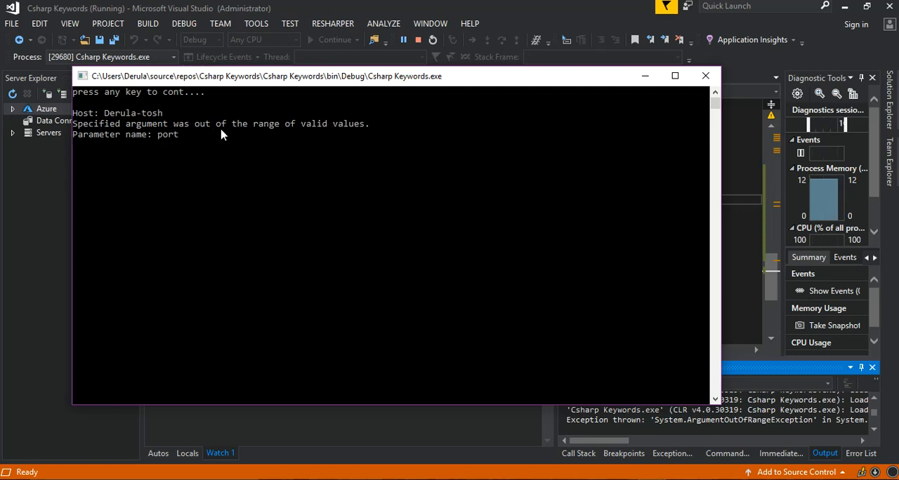
mouse_move(279, 130)
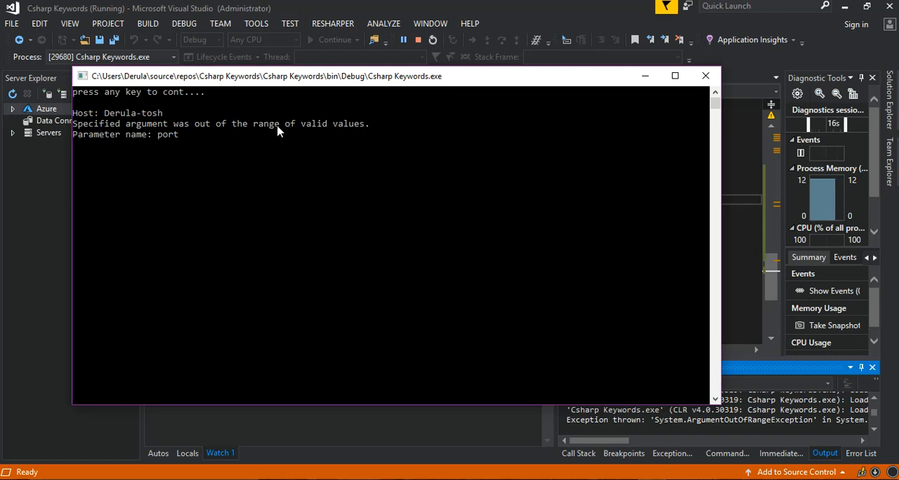
mouse_move(67, 166)
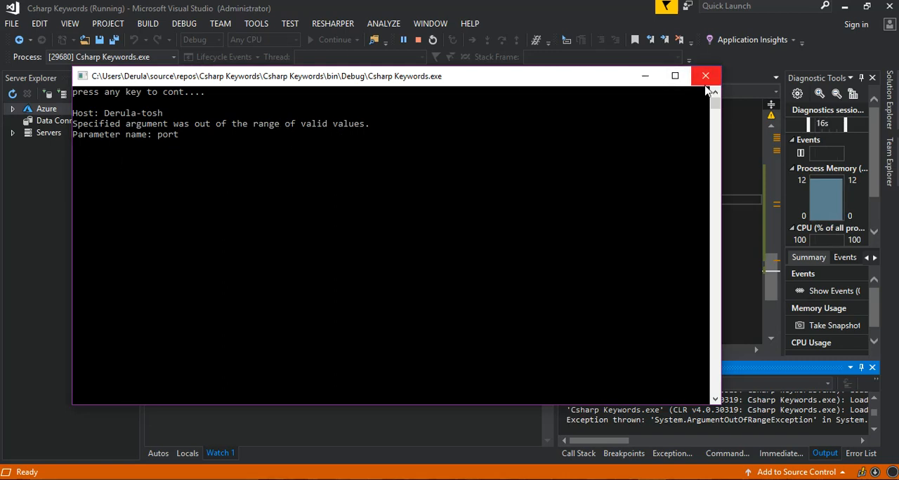
left_click(706, 76)
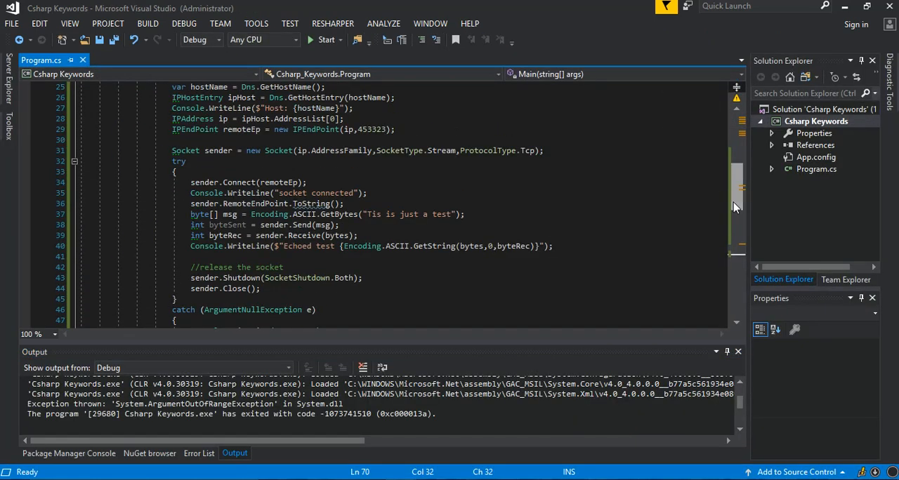
Change the endpoint port from 453323 to 45323 and run again
left_click(372, 129)
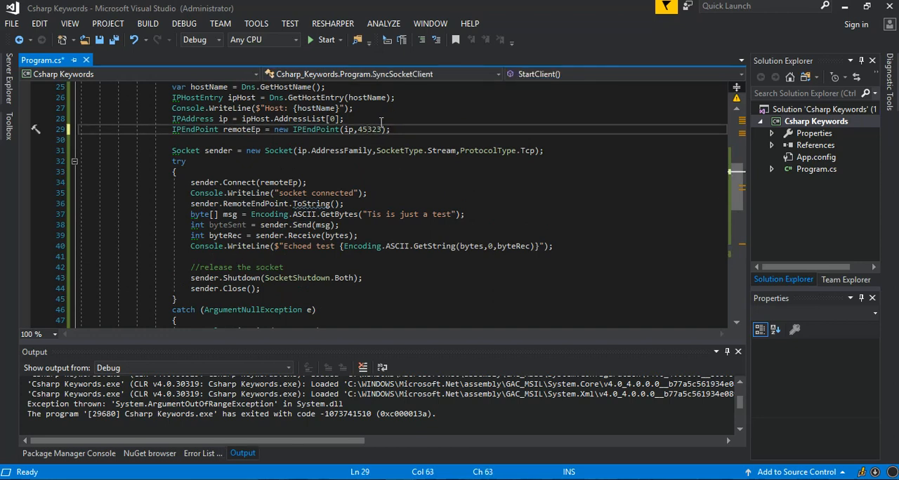
left_click(325, 39)
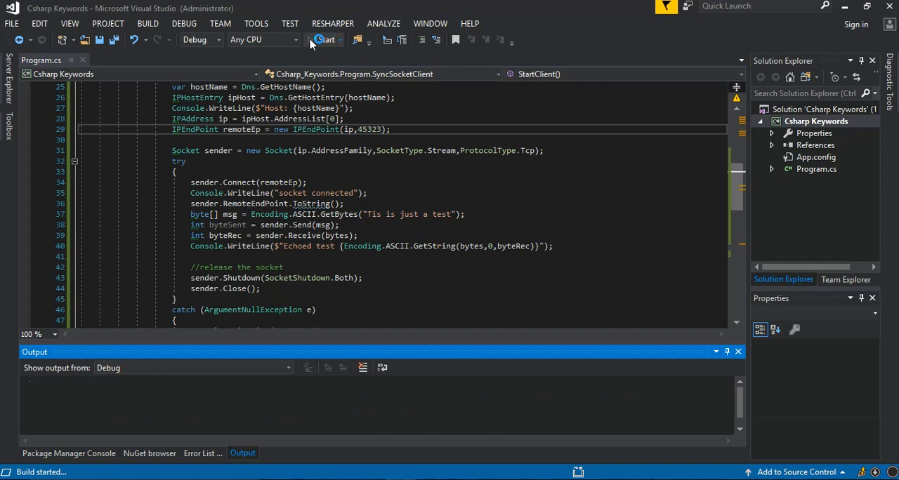
Rerun the rebuilt client and see it fail with connection refused on port 45323
left_click(321, 39)
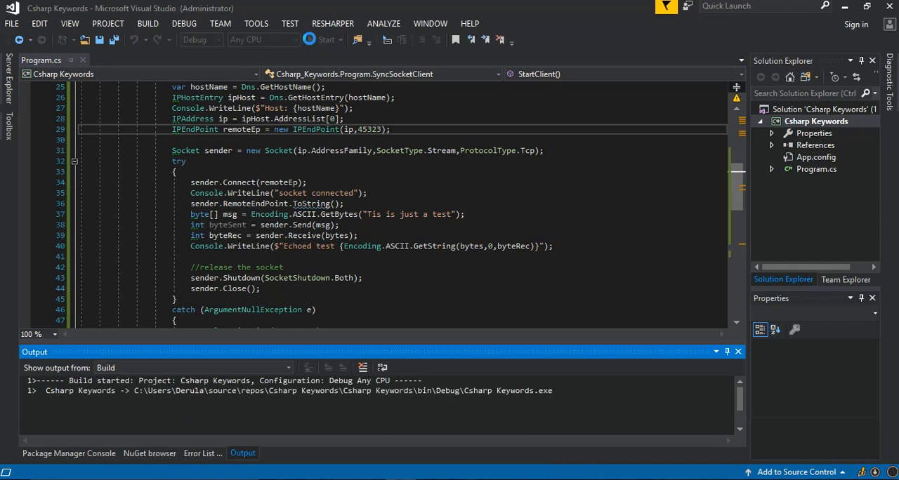
left_click(326, 40)
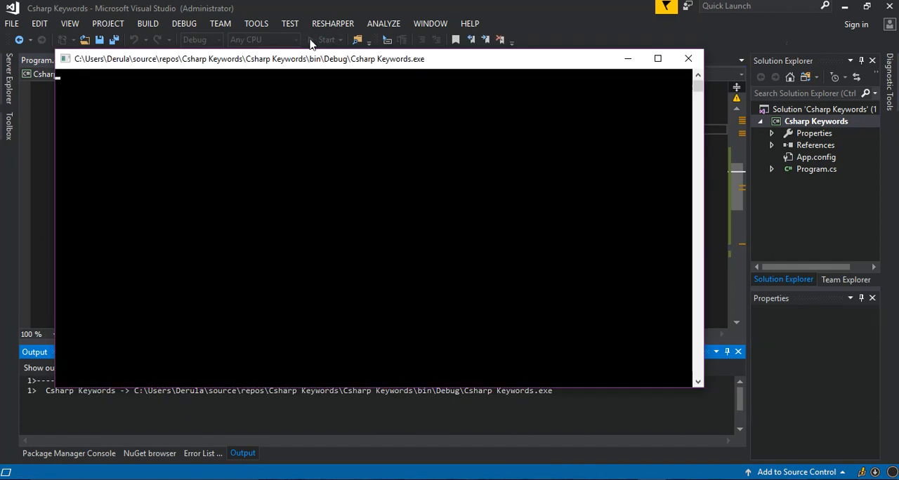
left_click(324, 40)
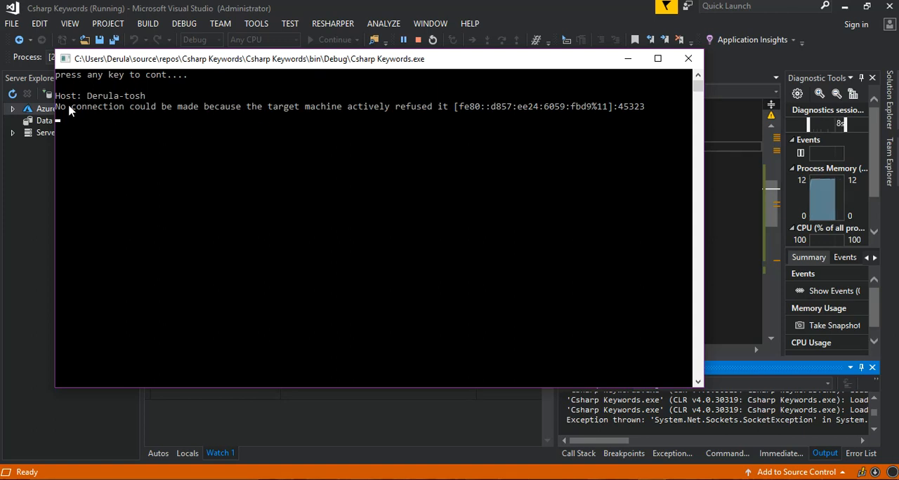
mouse_move(179, 115)
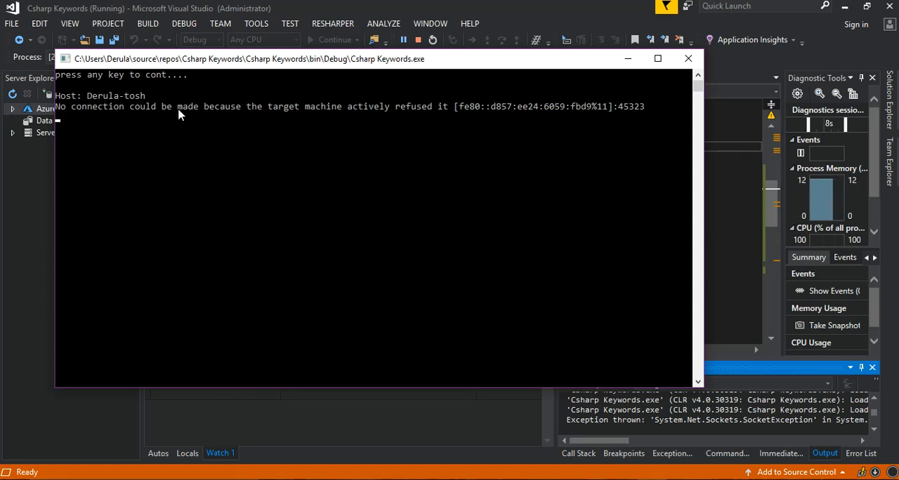